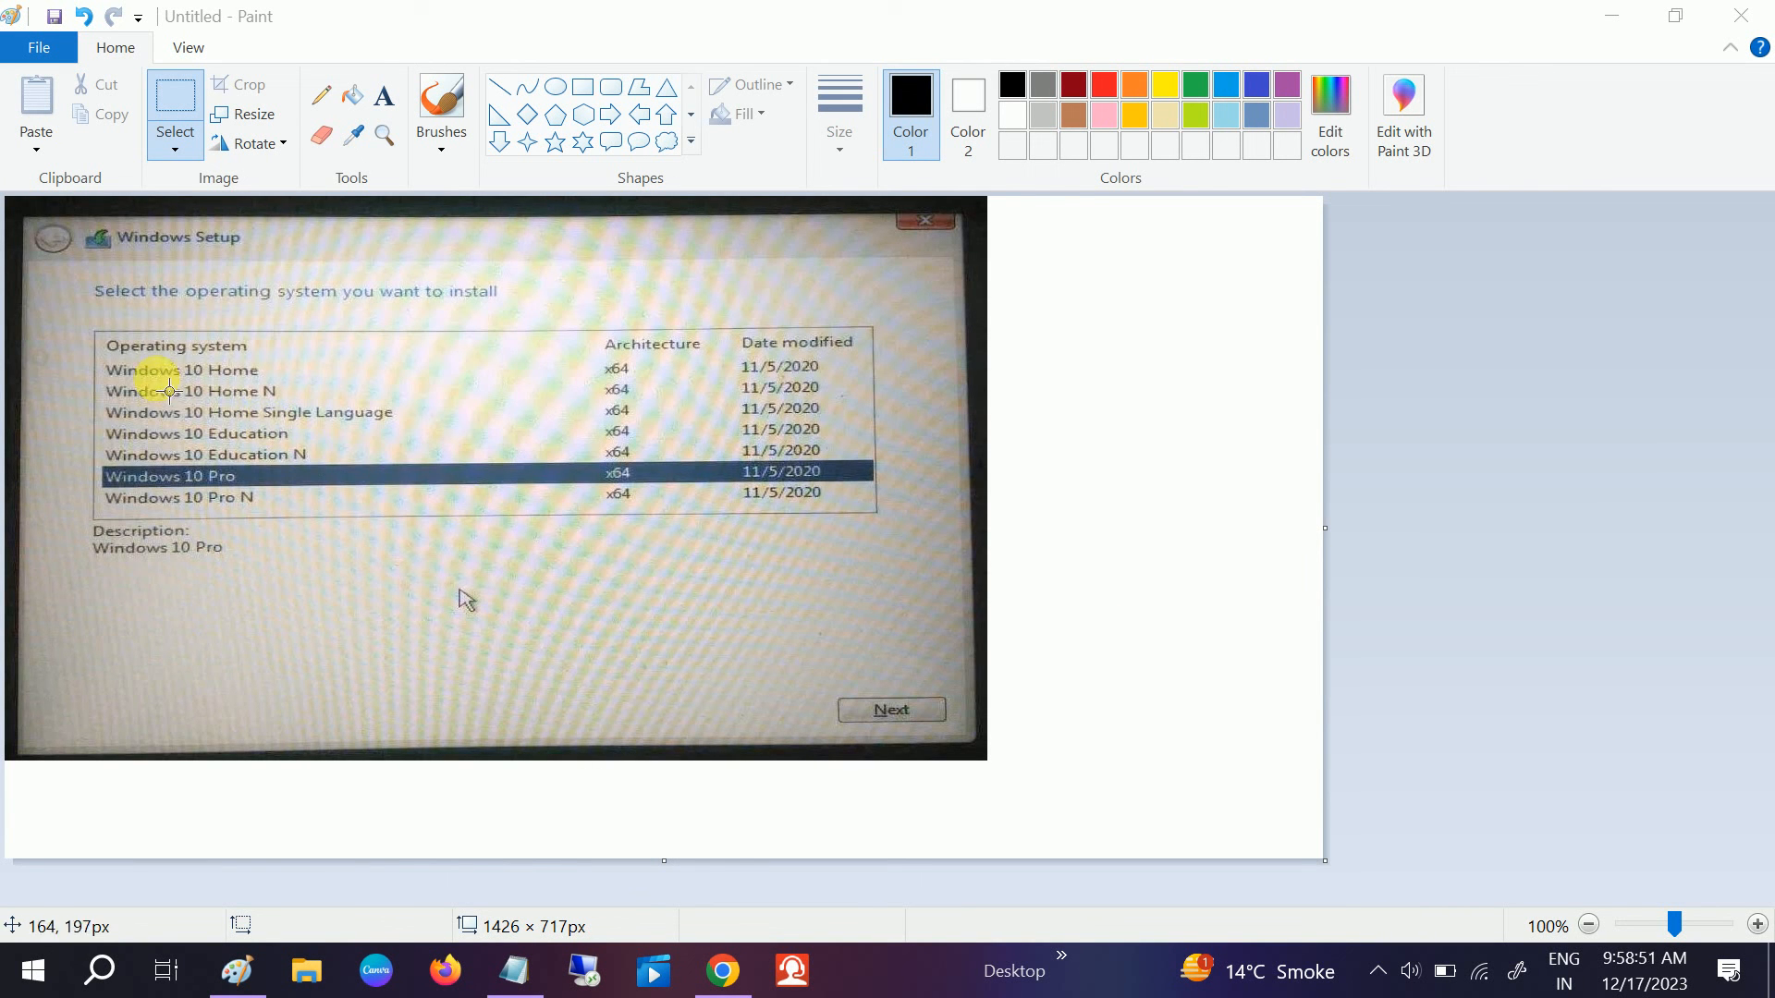
mouse_move(94, 351)
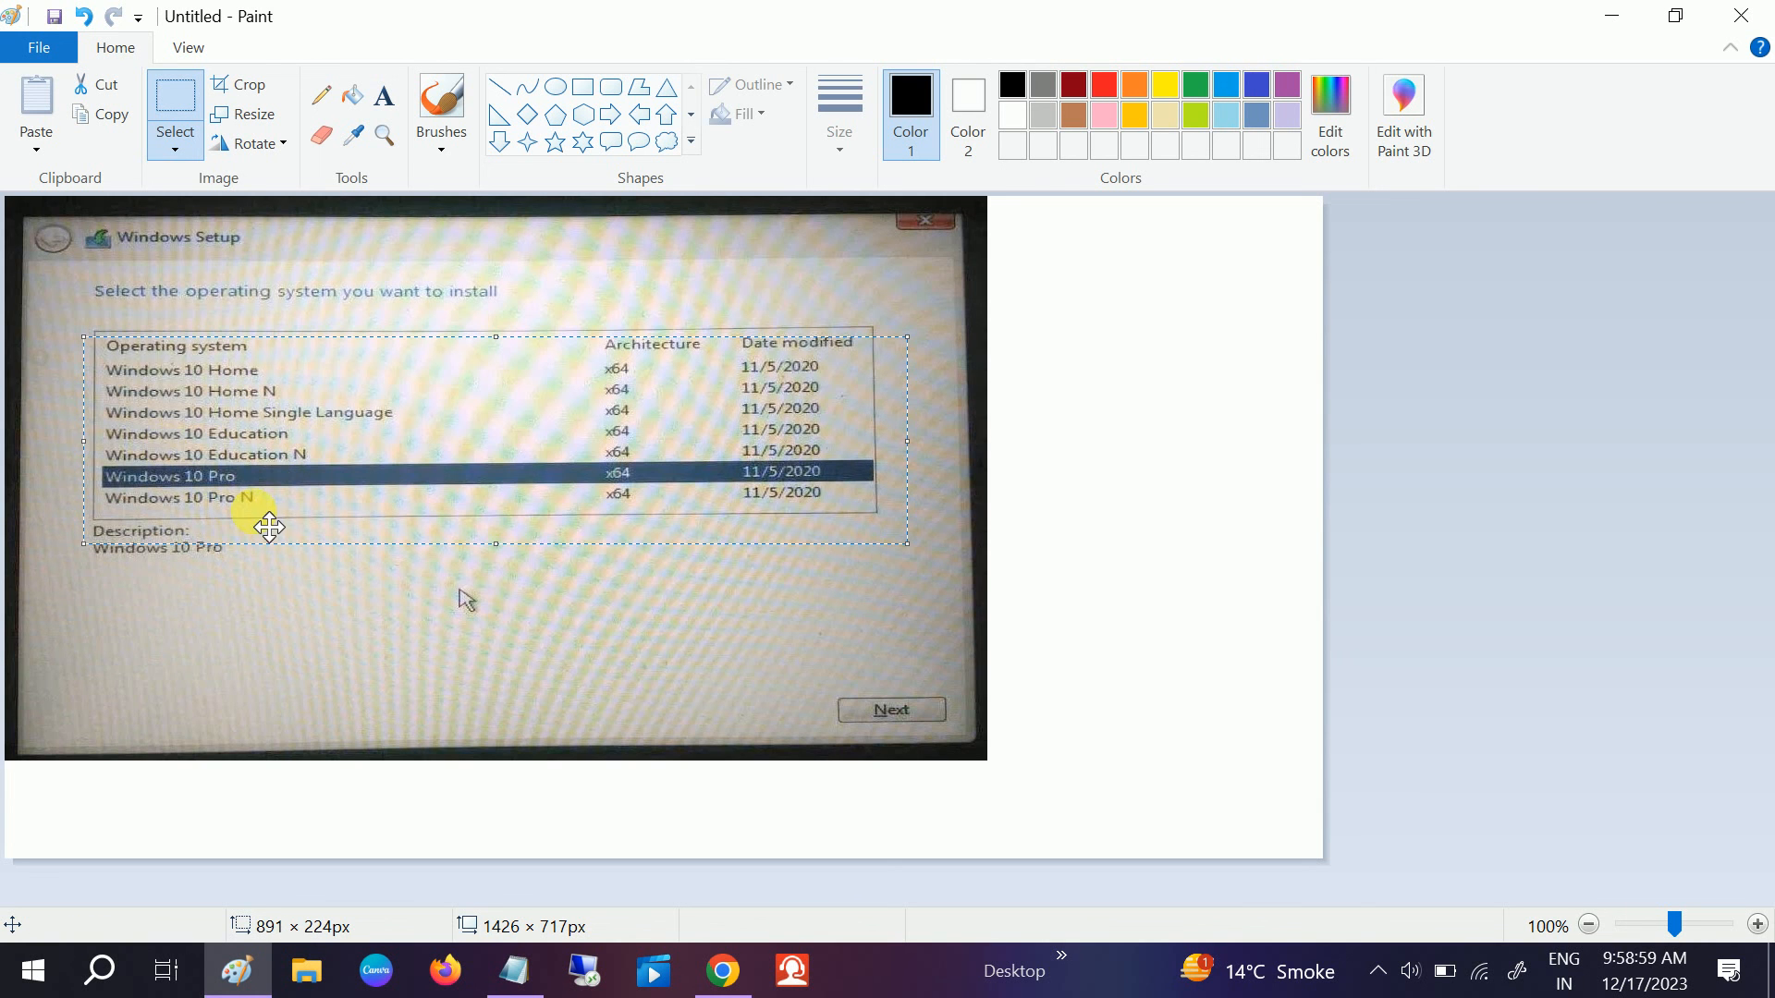
mouse_move(230, 483)
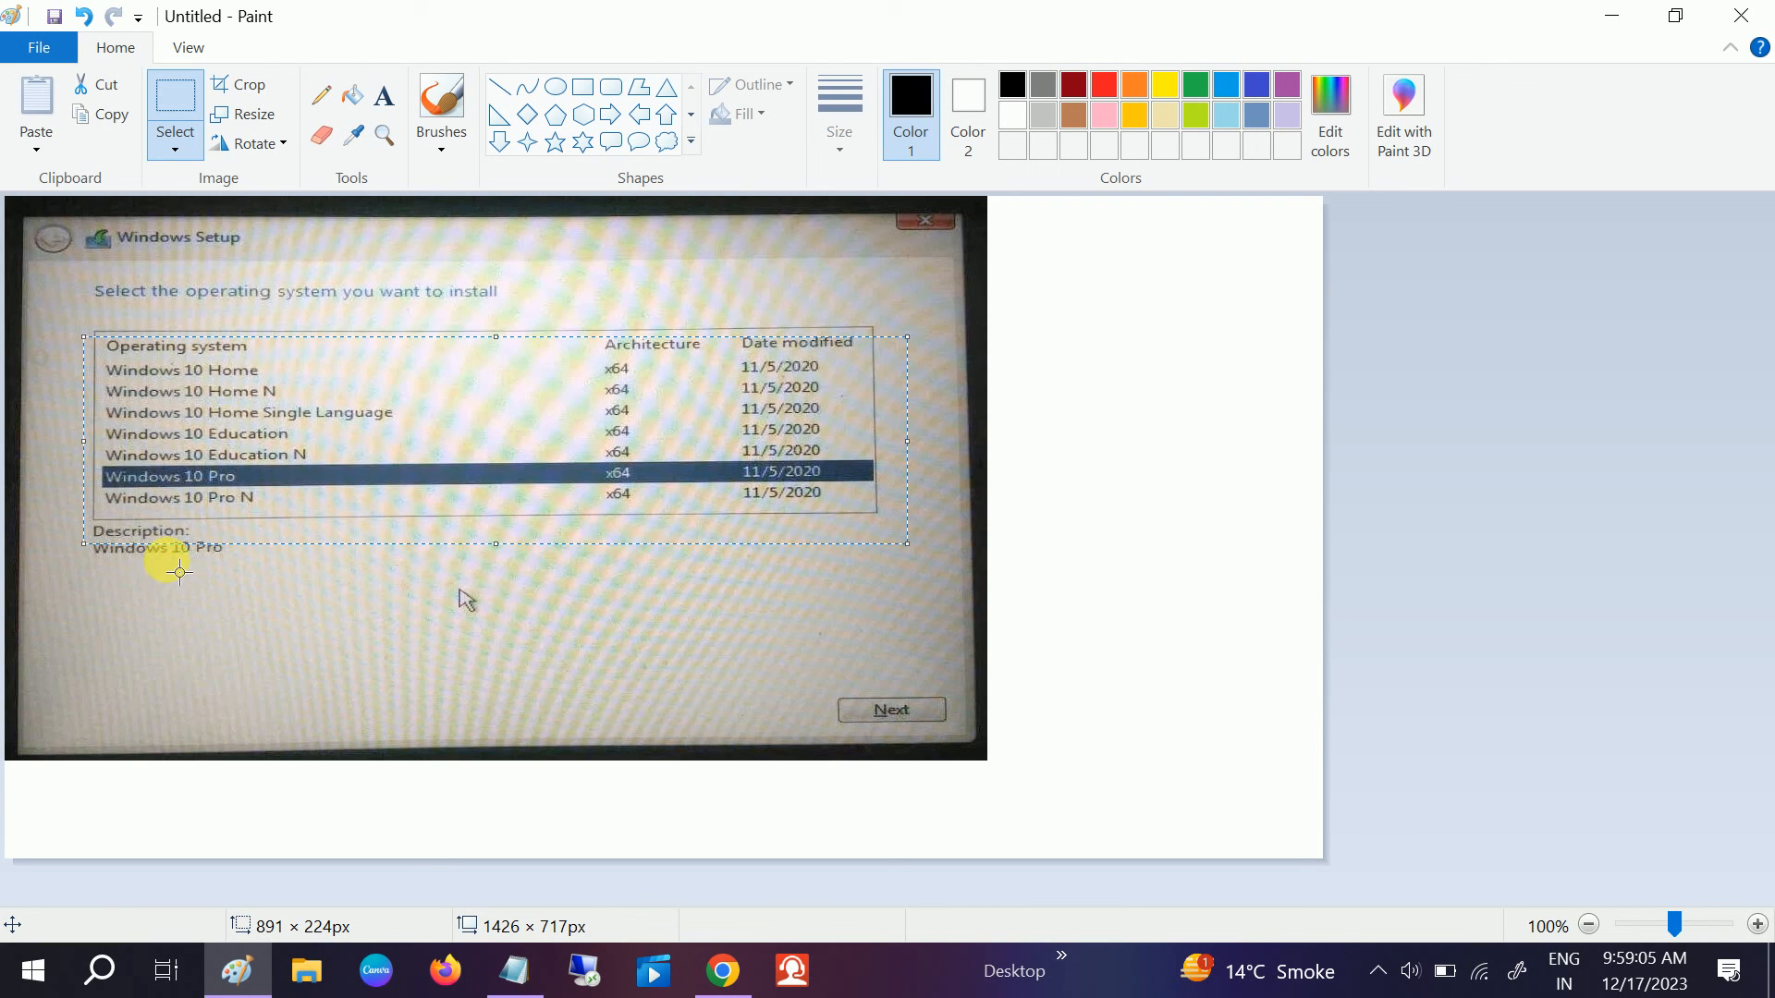
mouse_move(1460, 96)
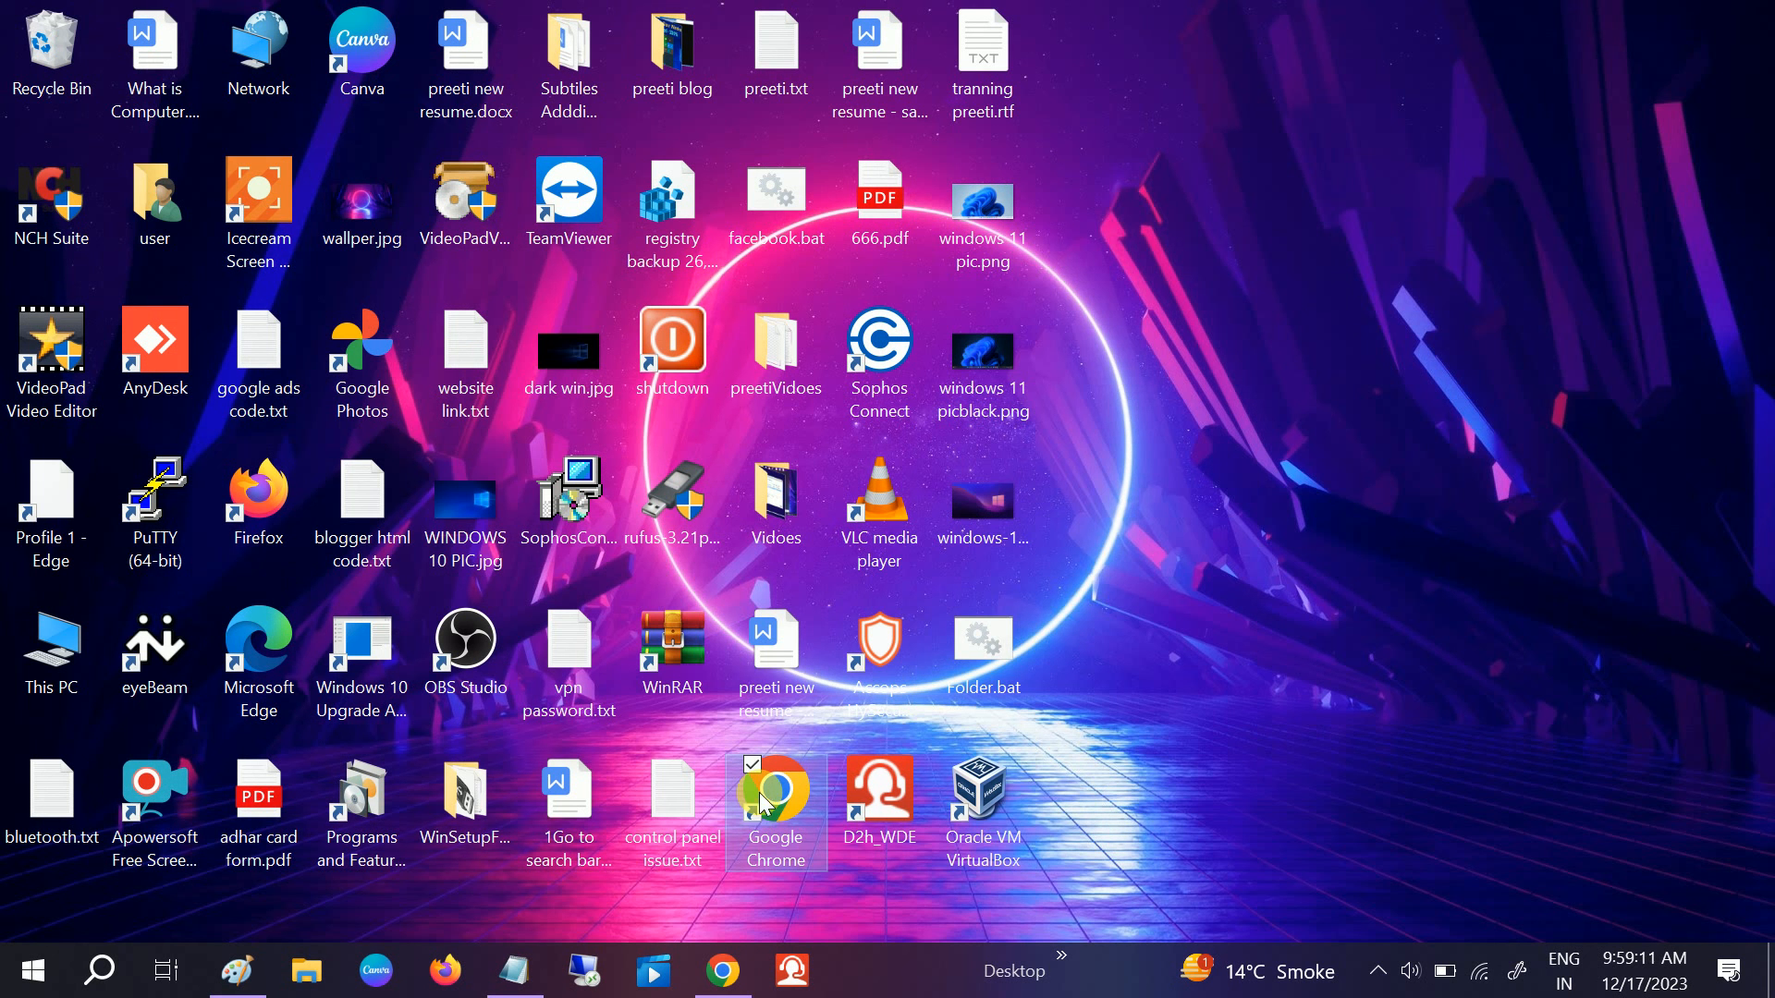
double_click(775, 793)
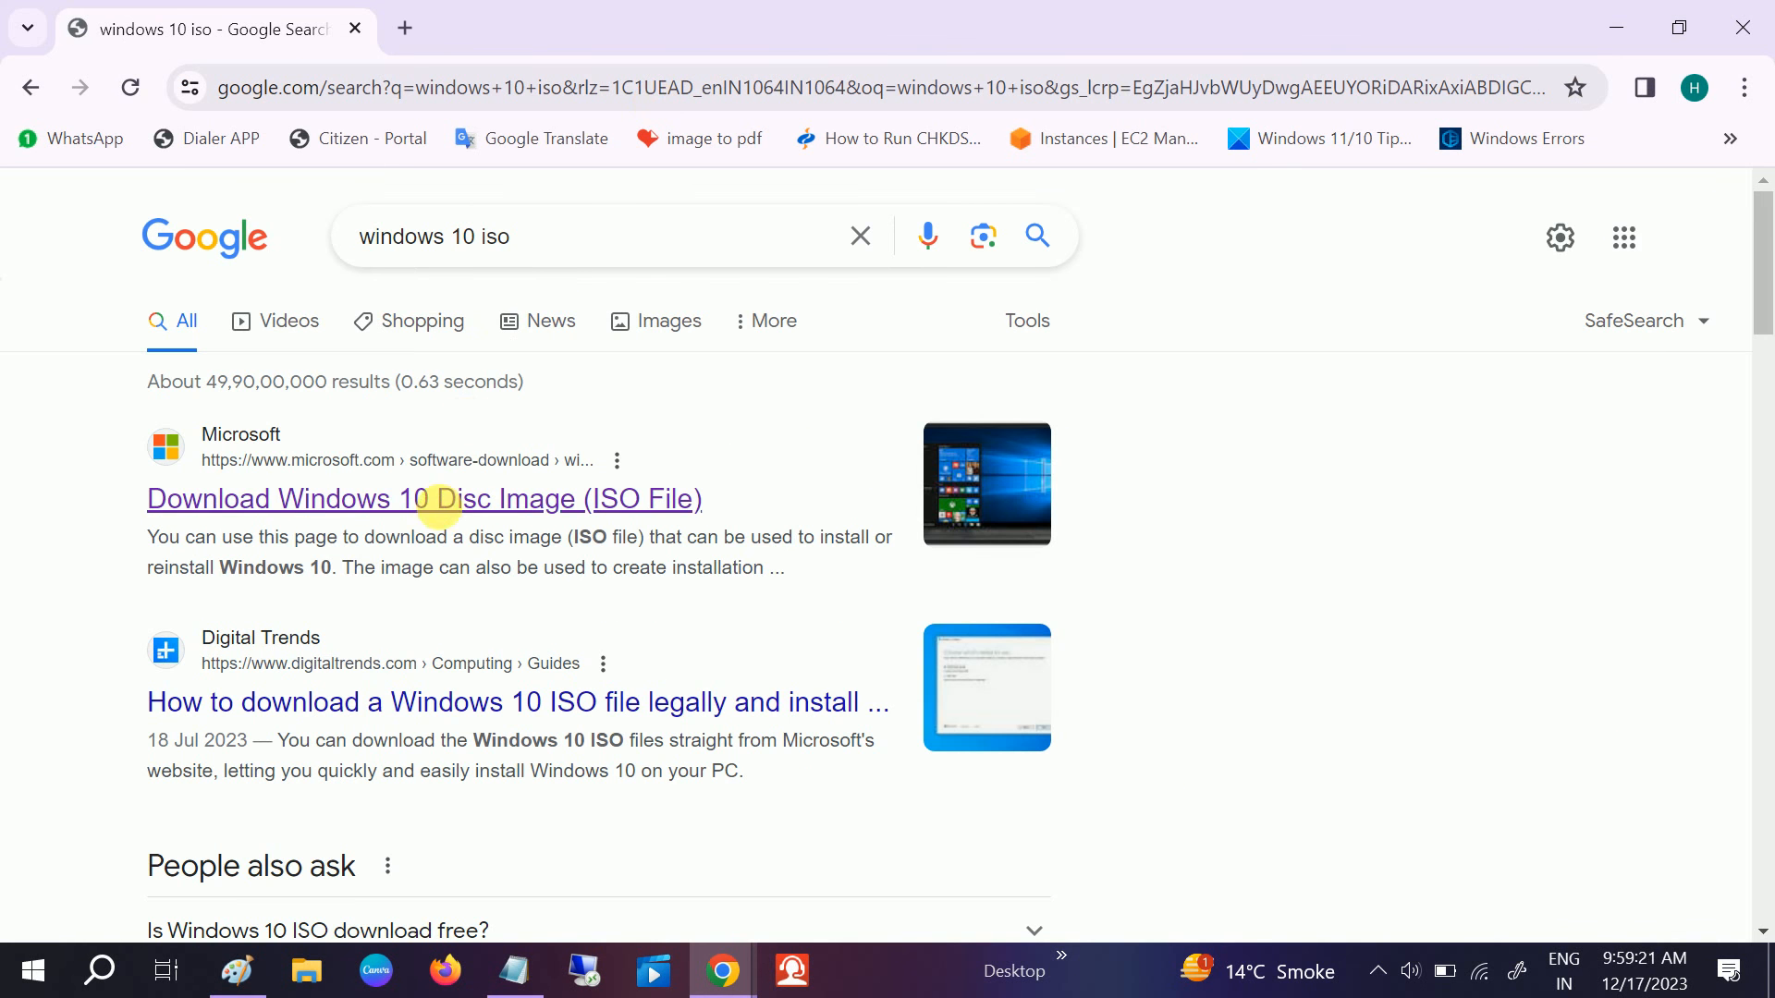
left_click(422, 499)
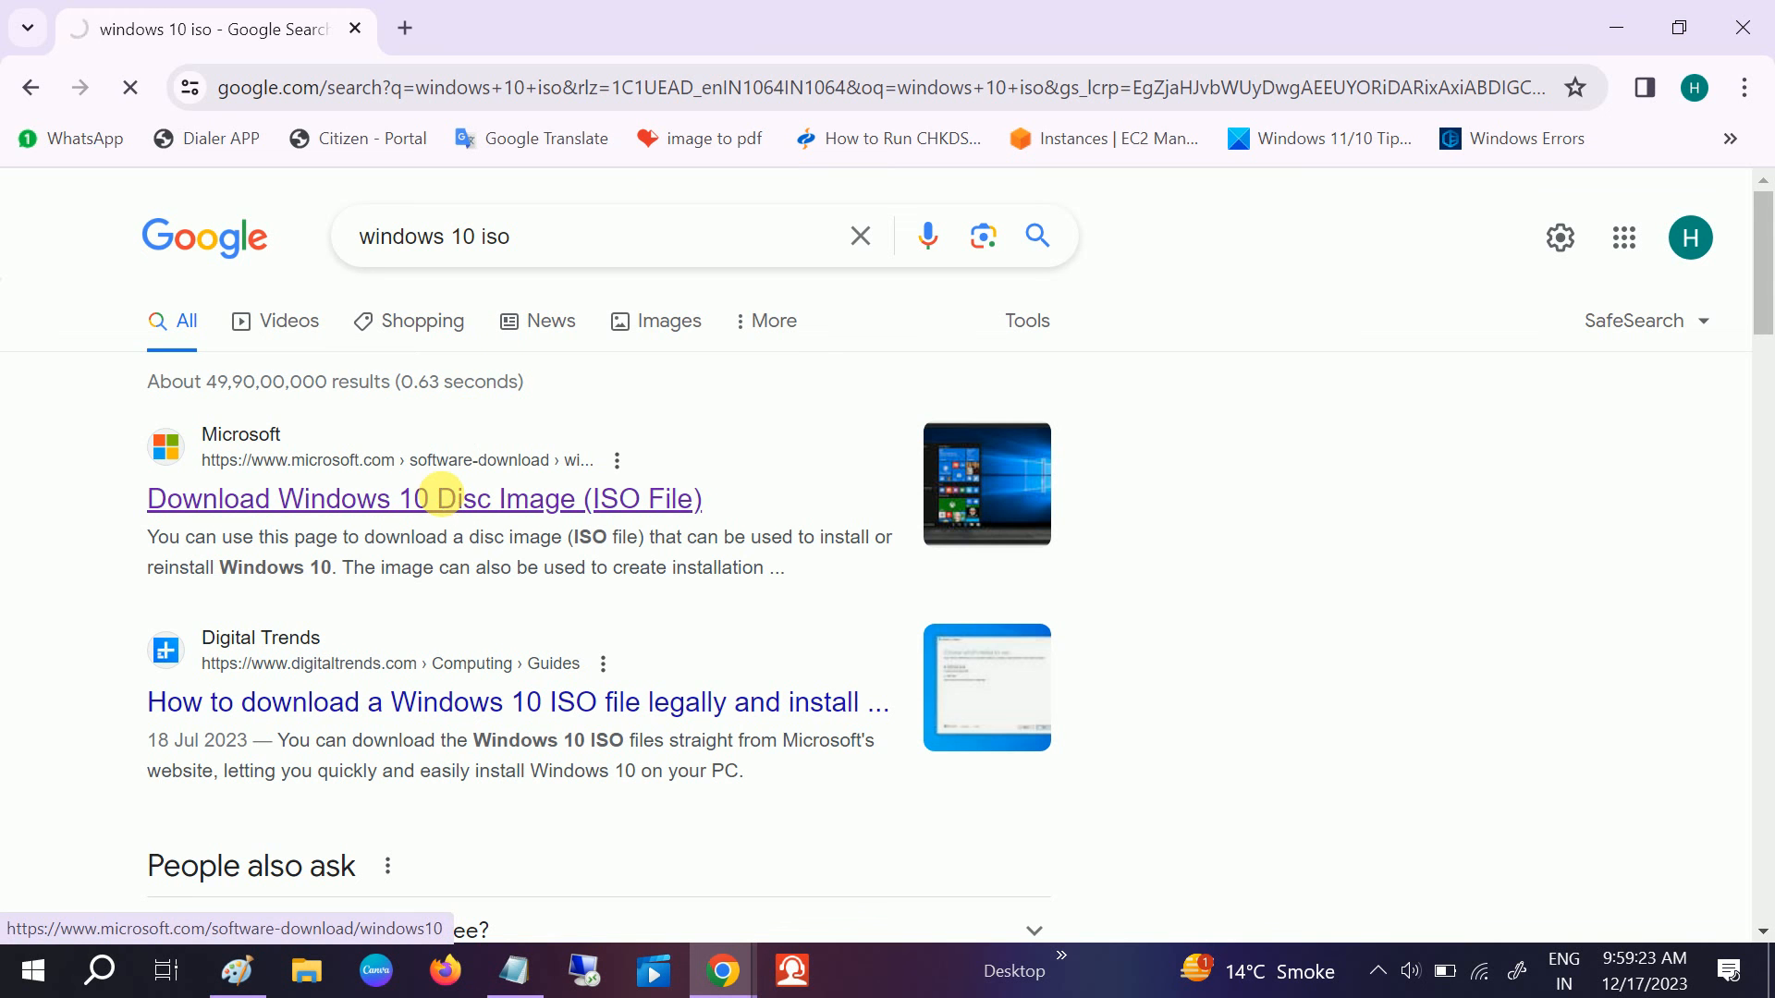
left_click(421, 497)
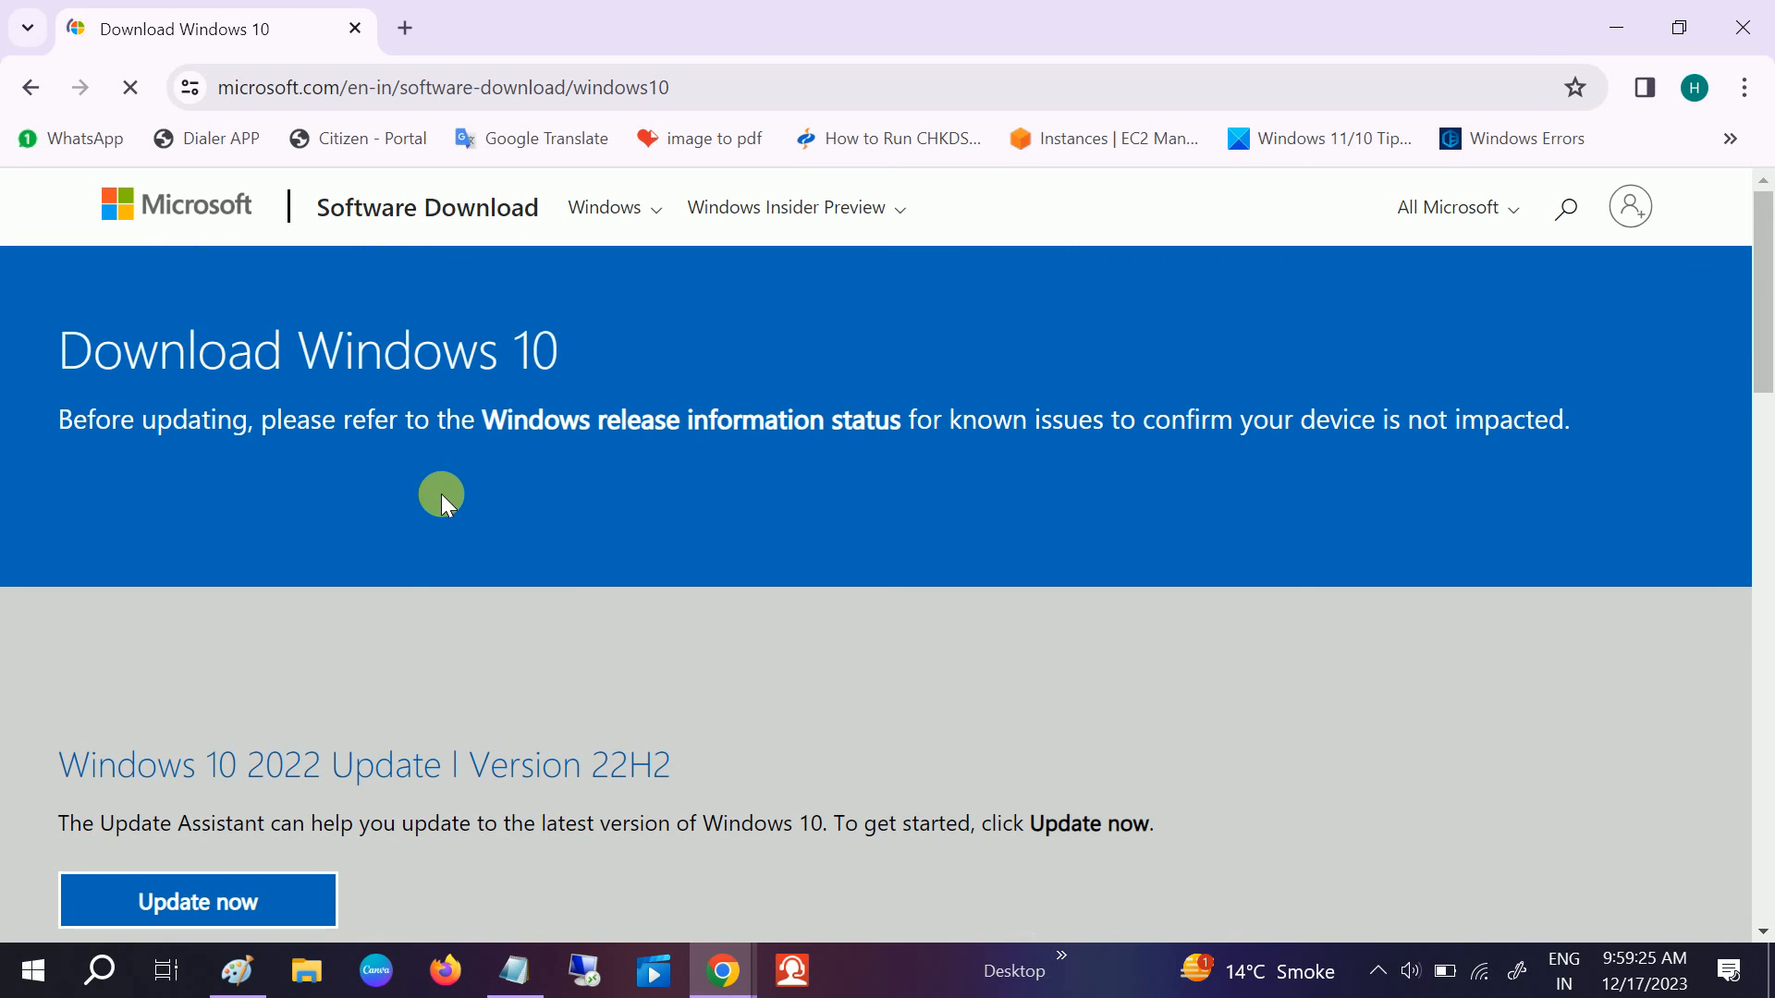
scroll("down", 3)
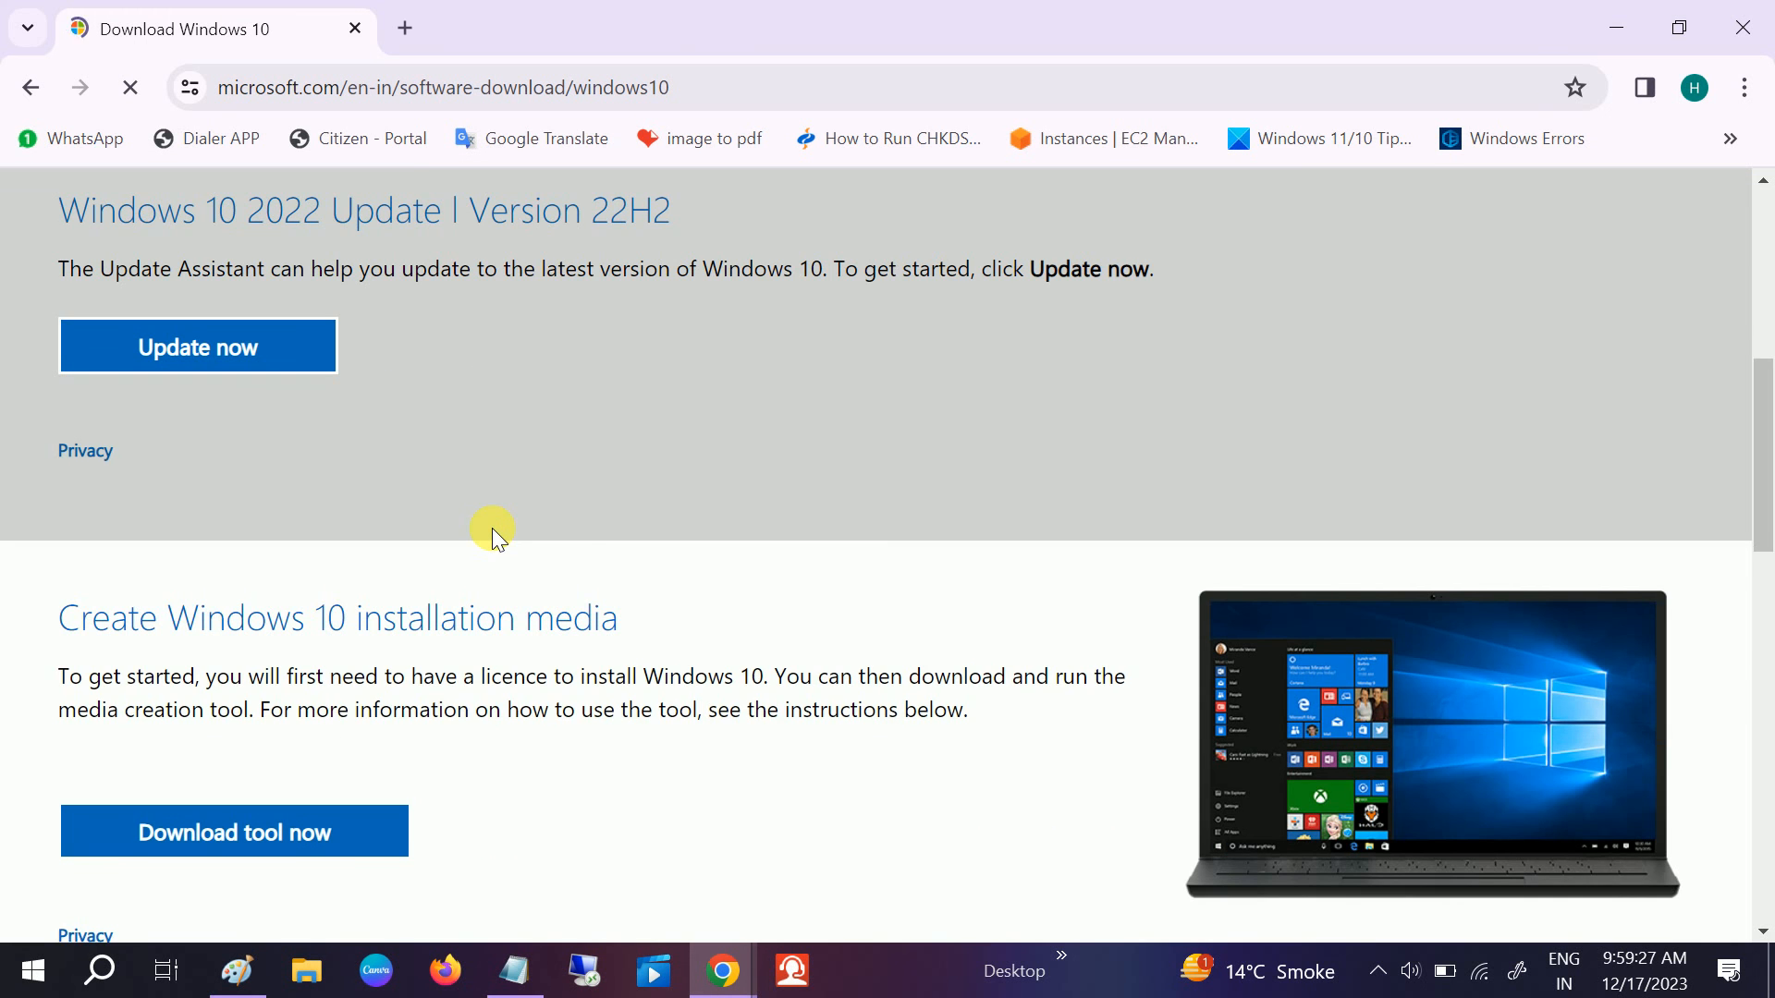
scroll("down", 3)
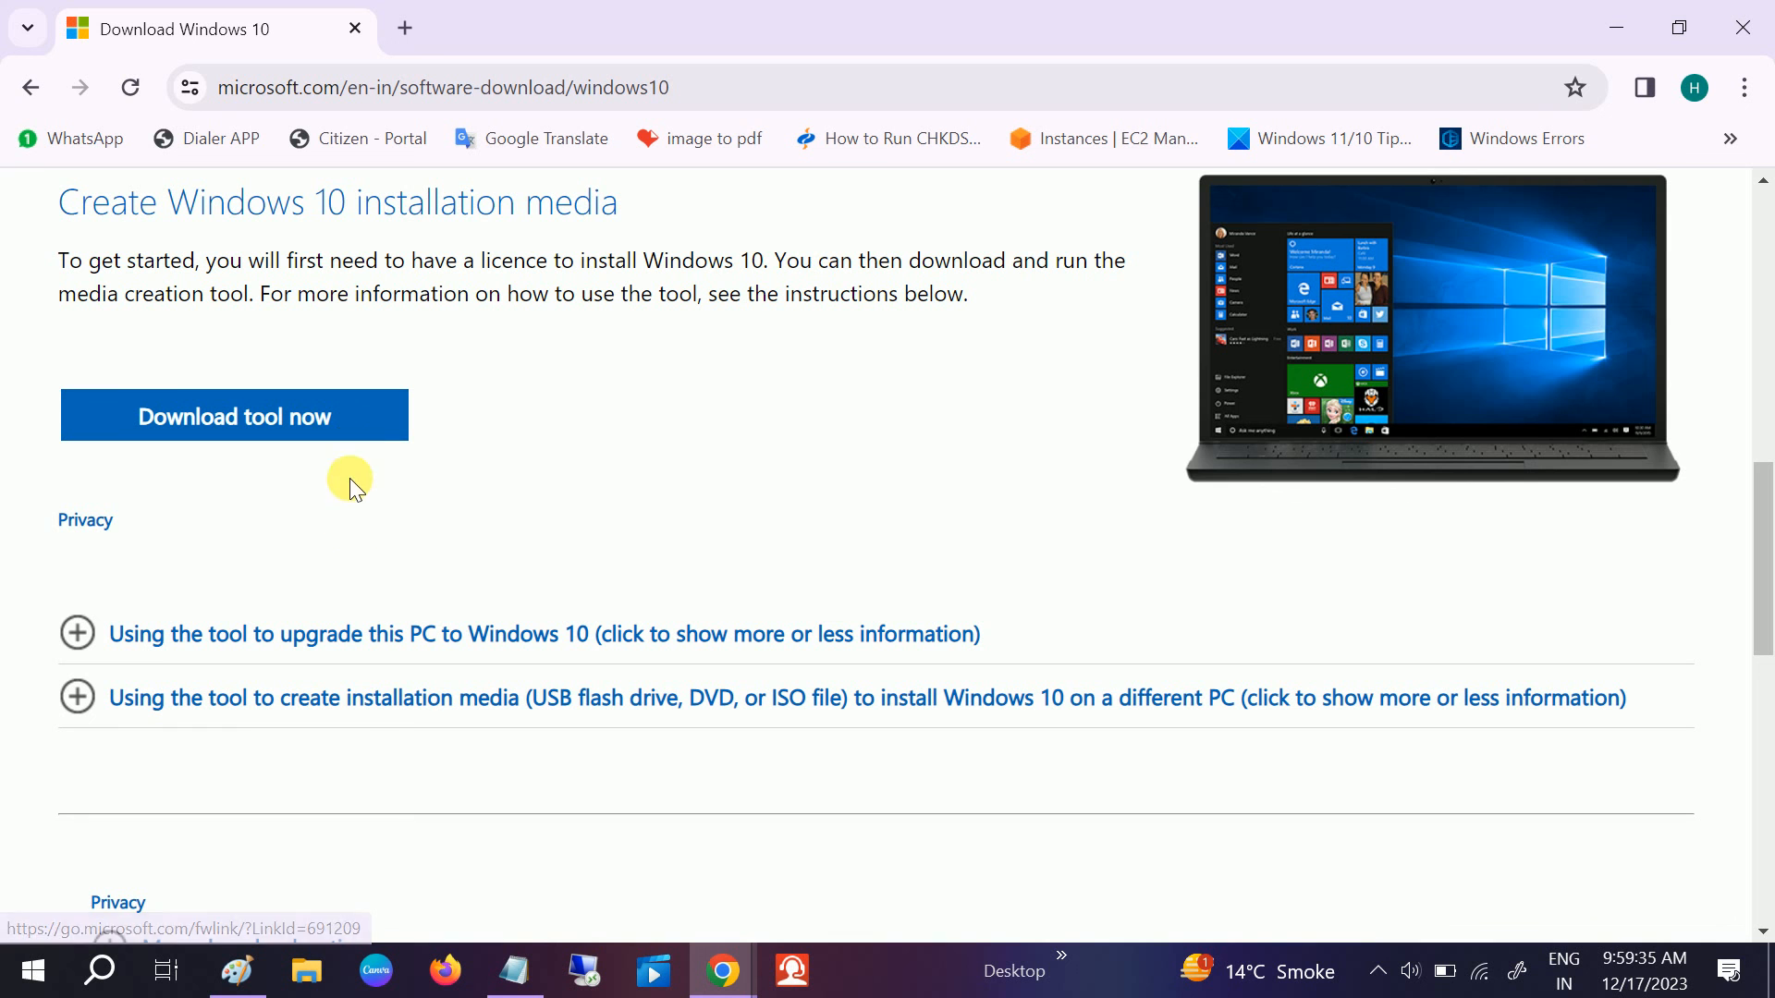
mouse_move(375, 503)
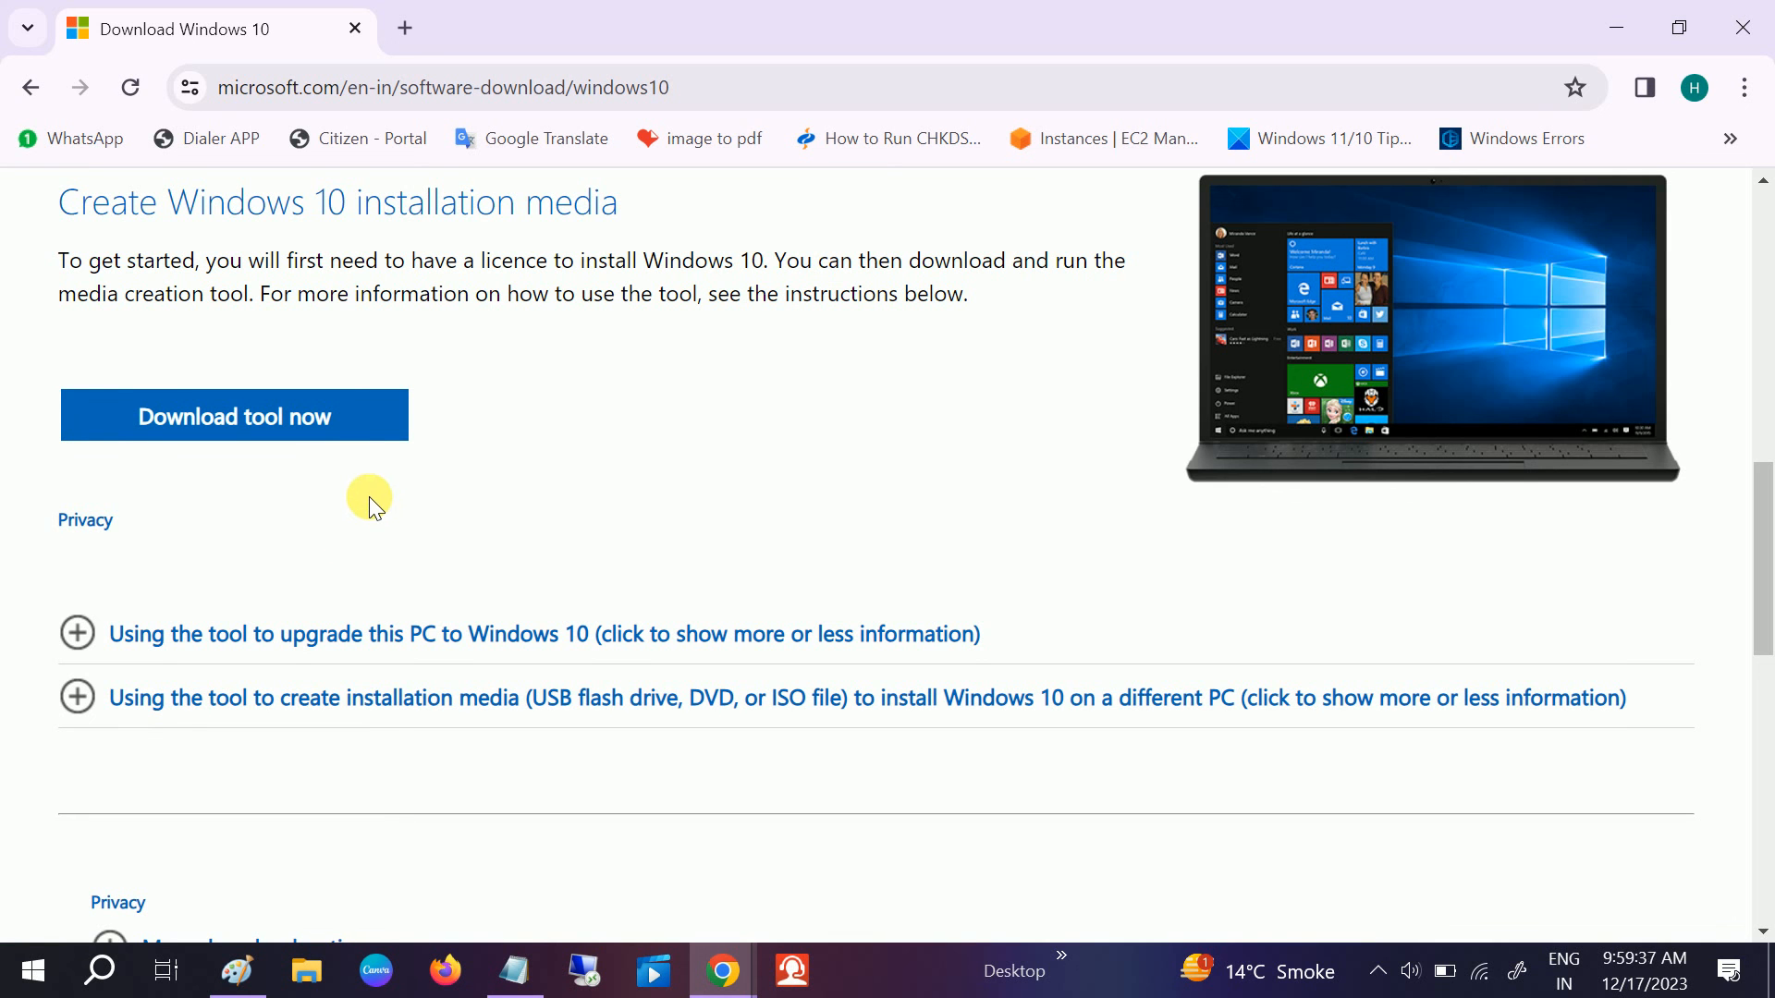
mouse_move(355, 532)
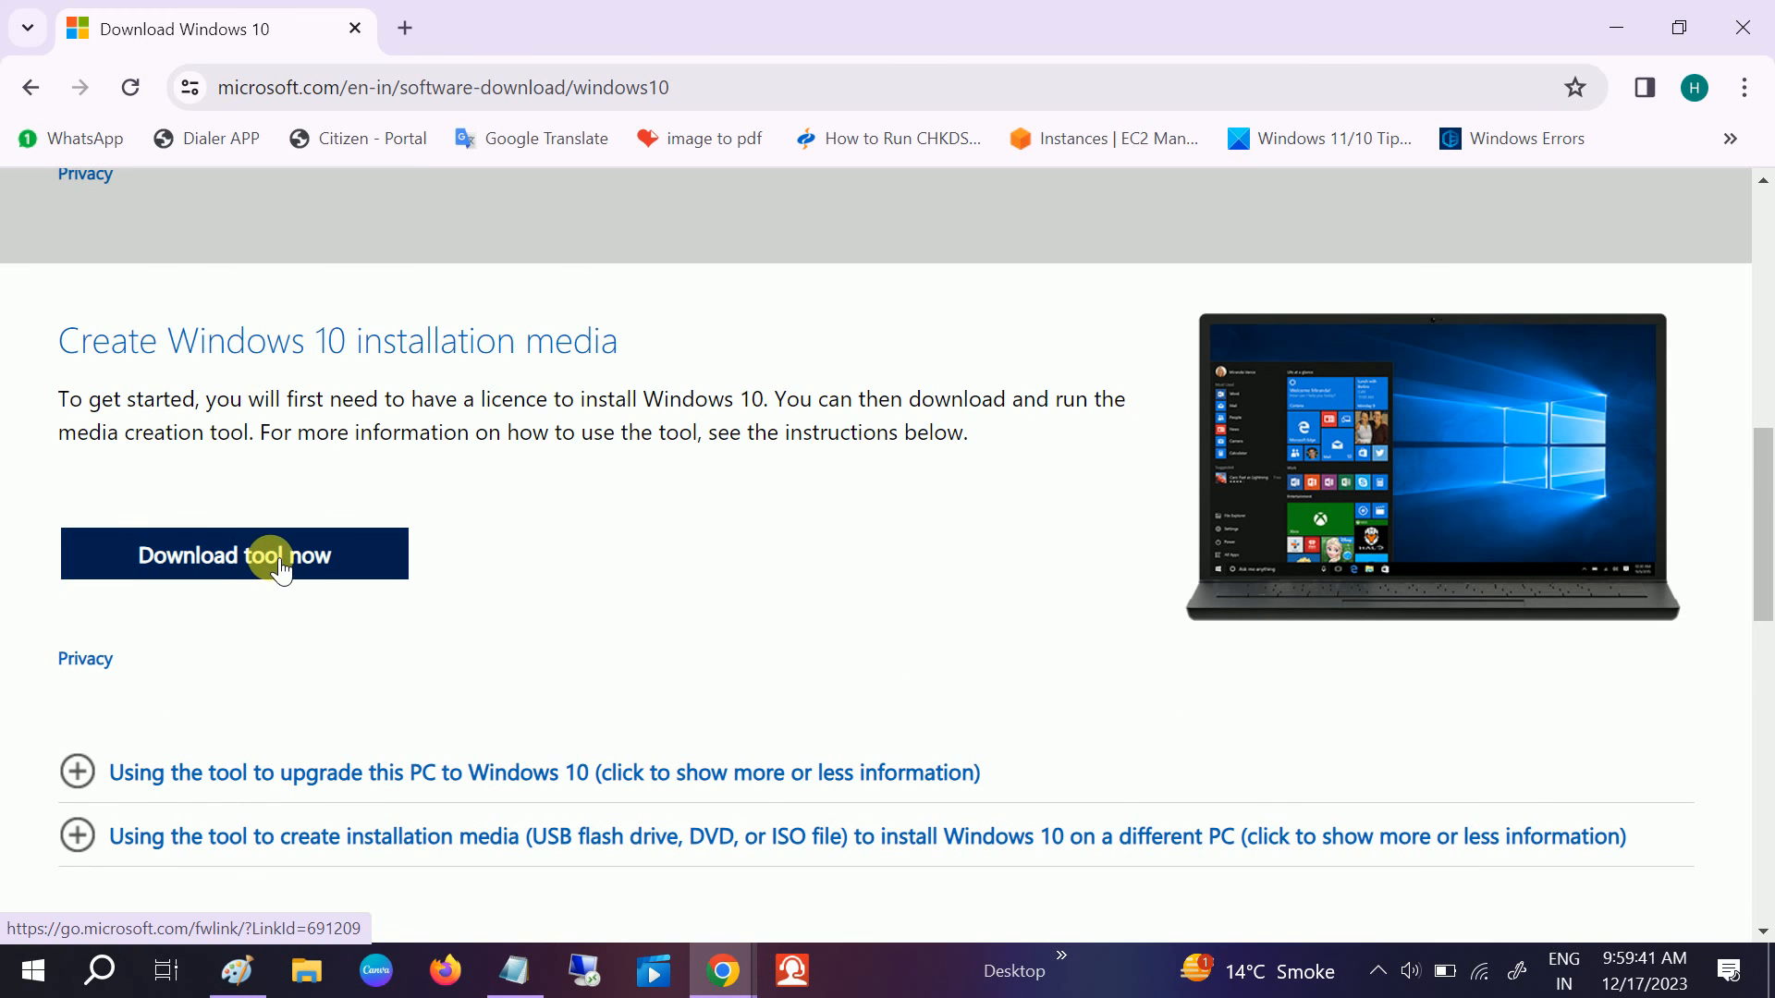
mouse_move(1747, 34)
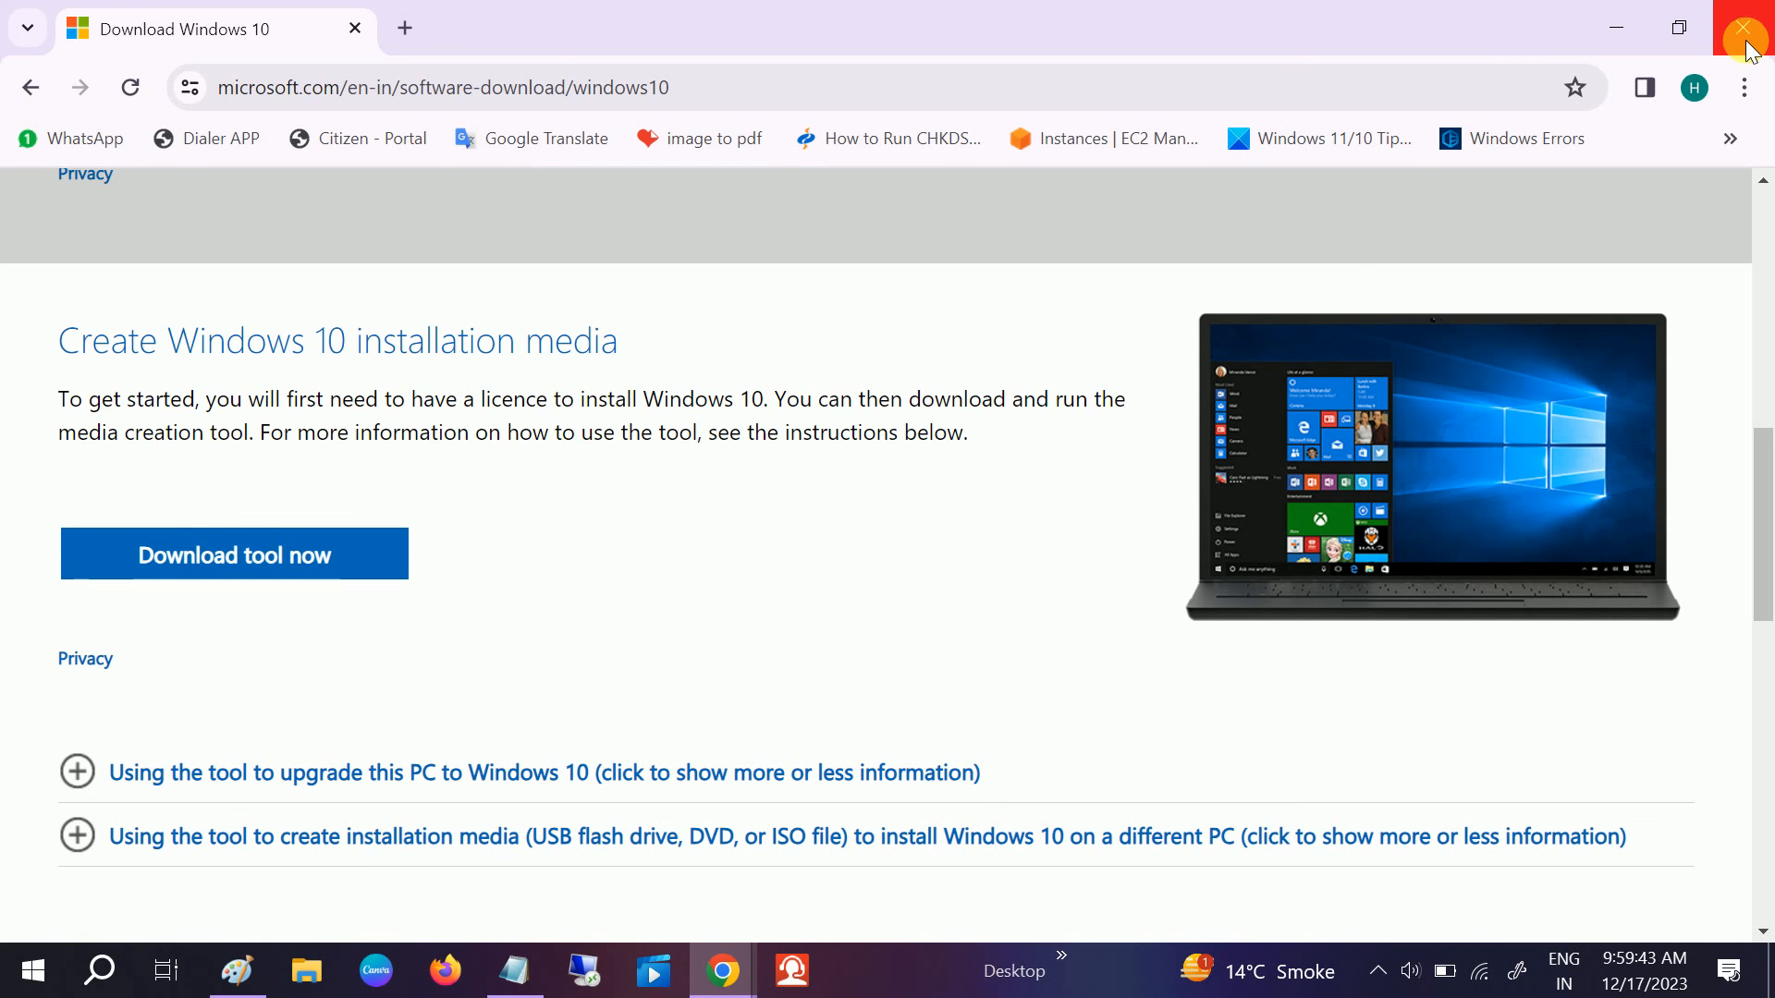
left_click(1747, 26)
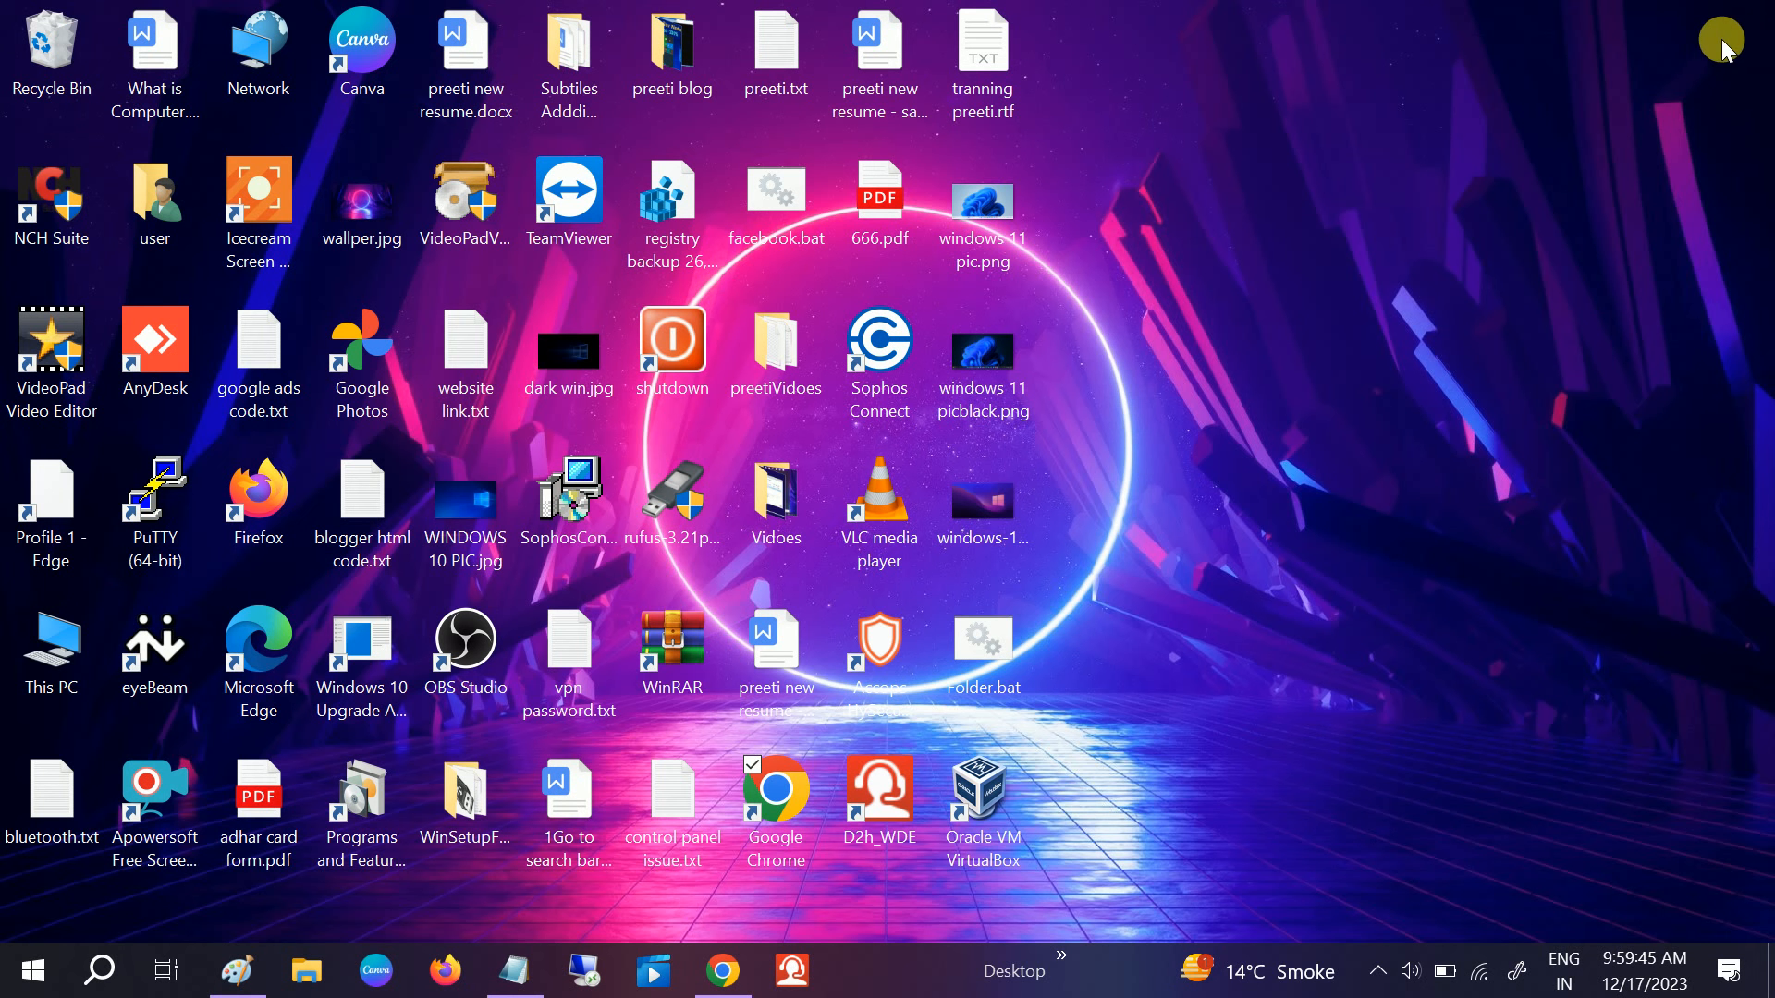
mouse_move(303, 971)
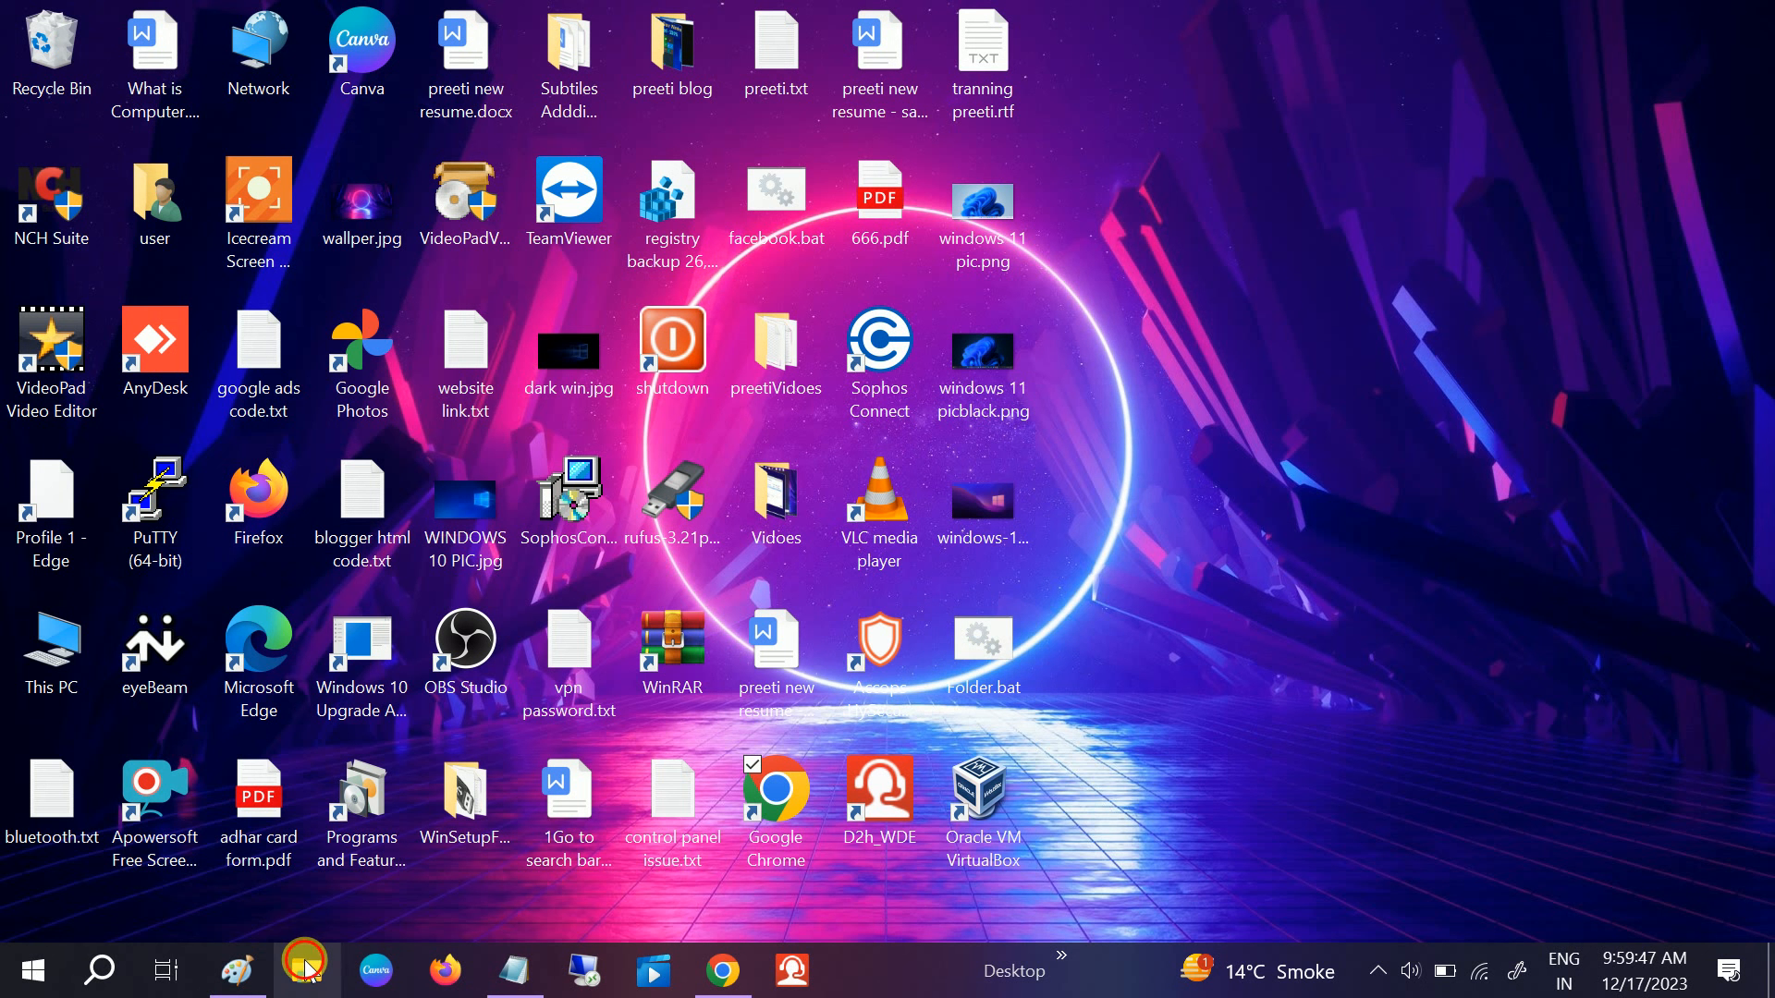
Step: Browse from This PC into SD Card (G:), where the Windows.iso image sits
left_click(303, 971)
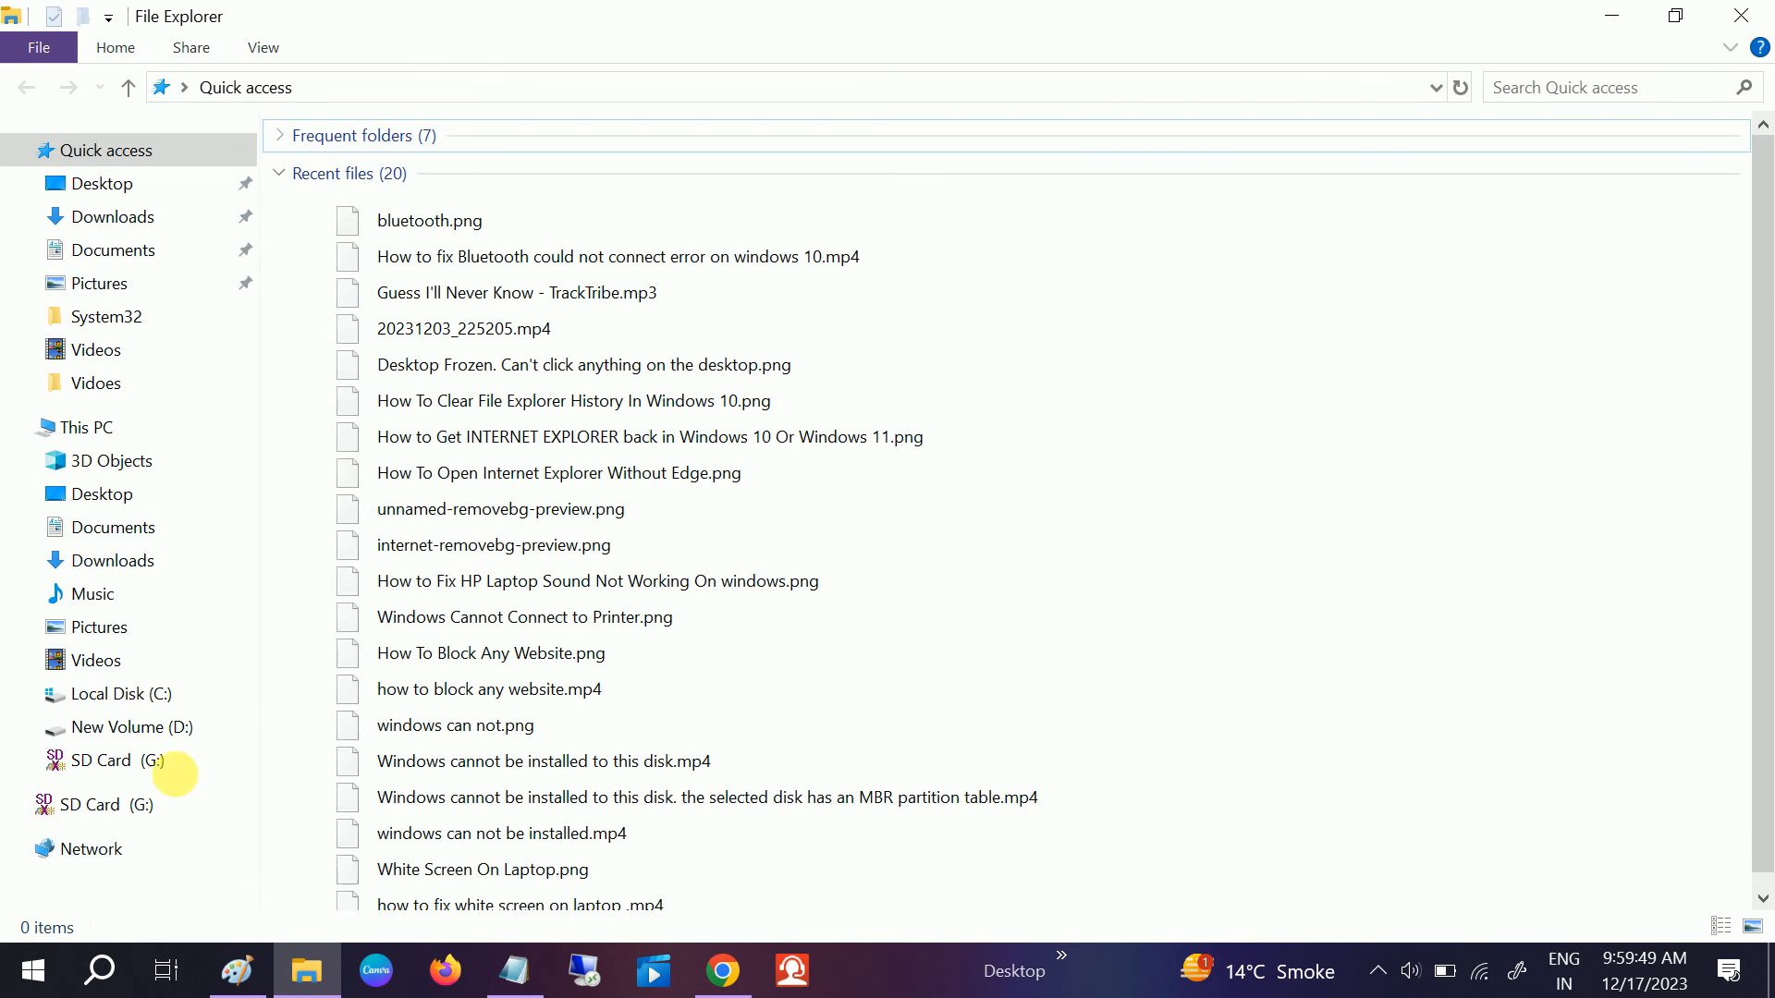
left_click(85, 427)
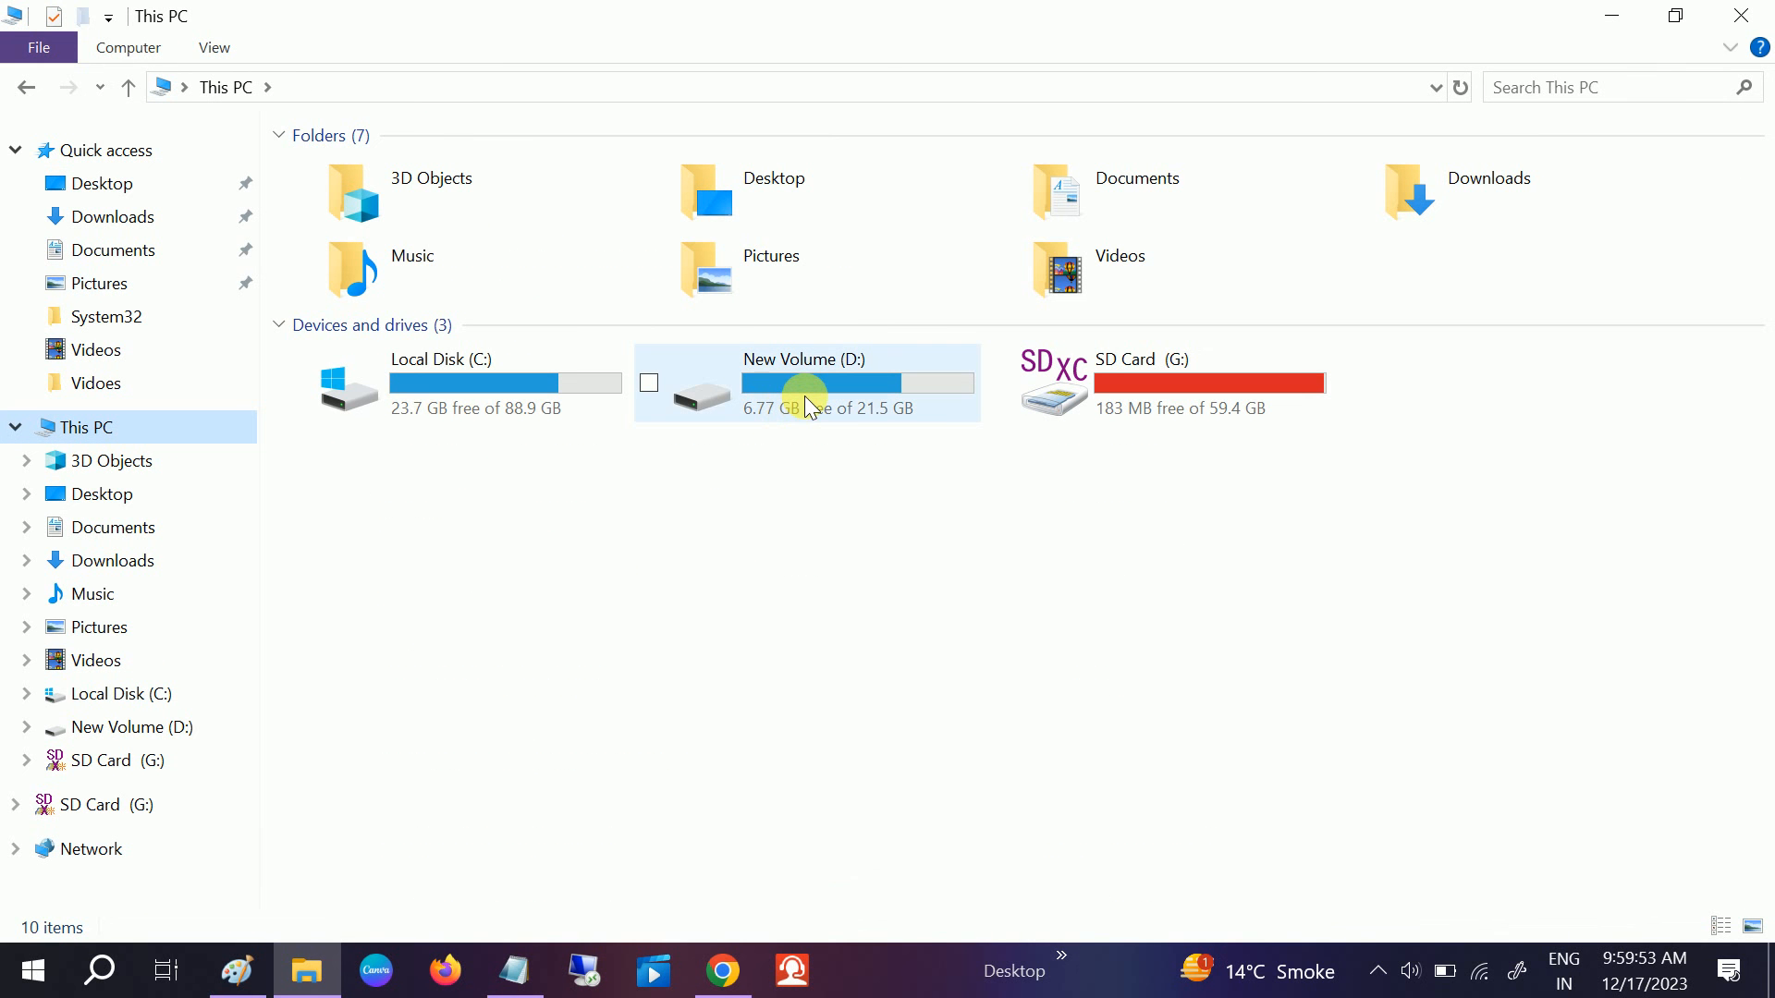
mouse_move(889, 379)
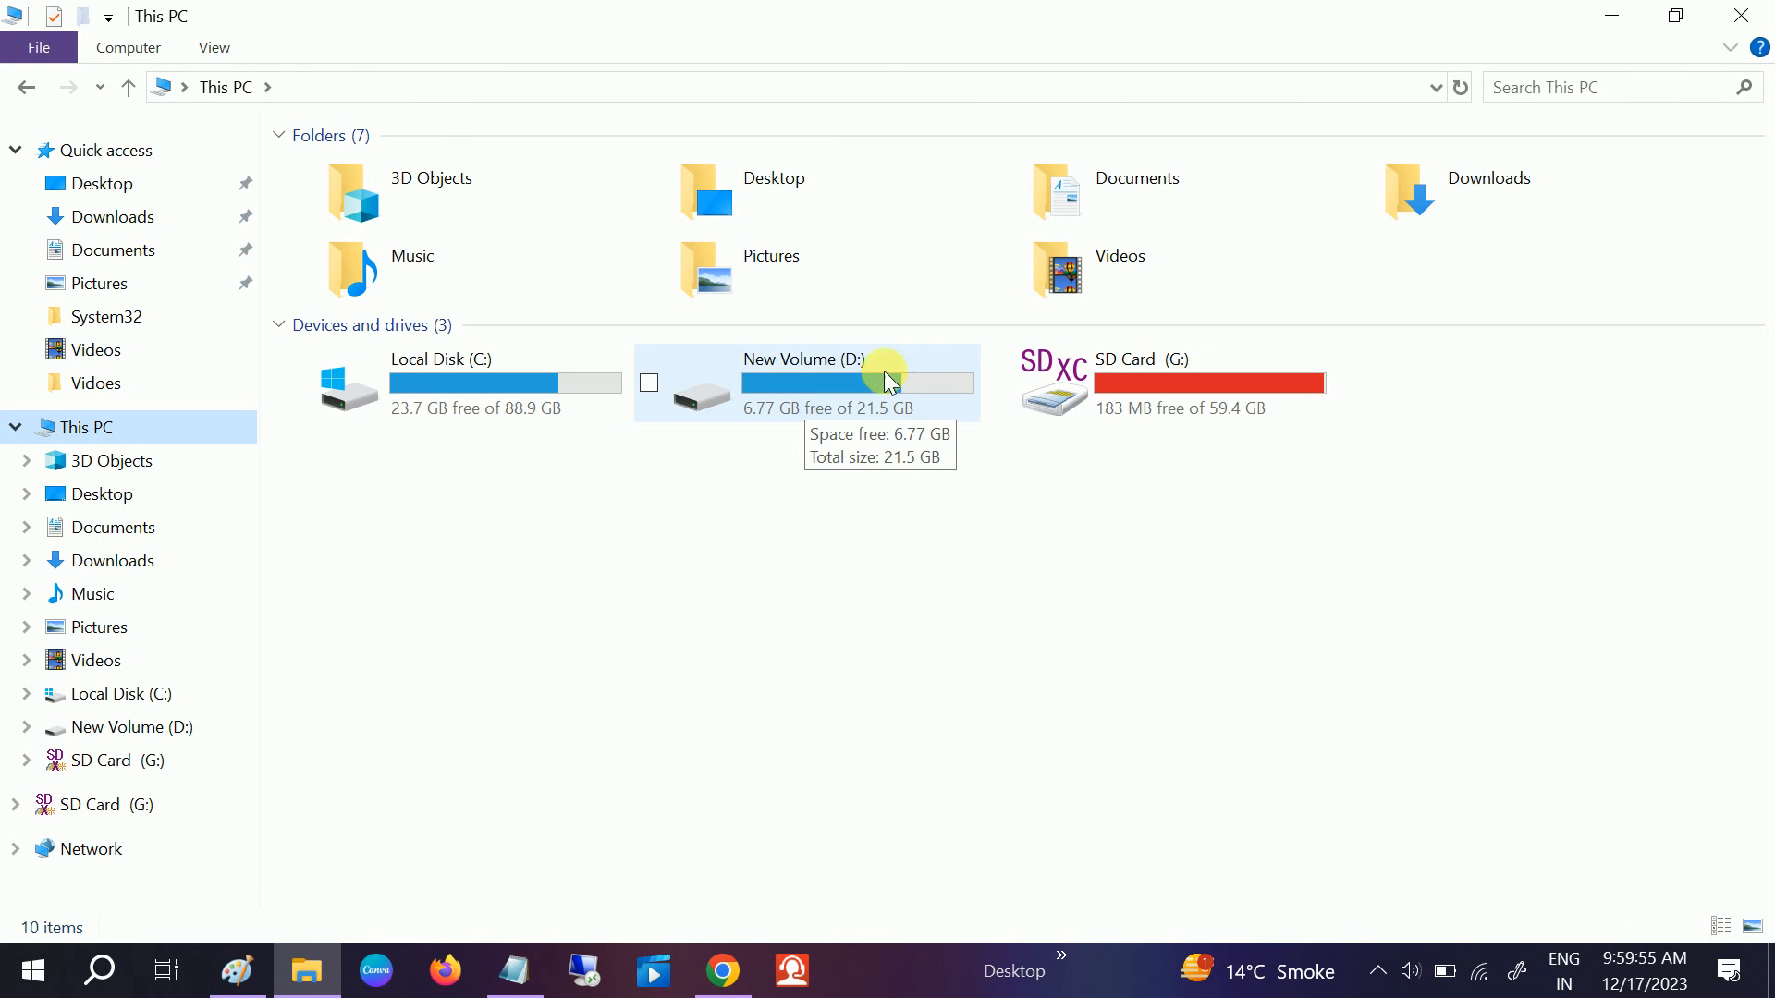
mouse_move(826, 392)
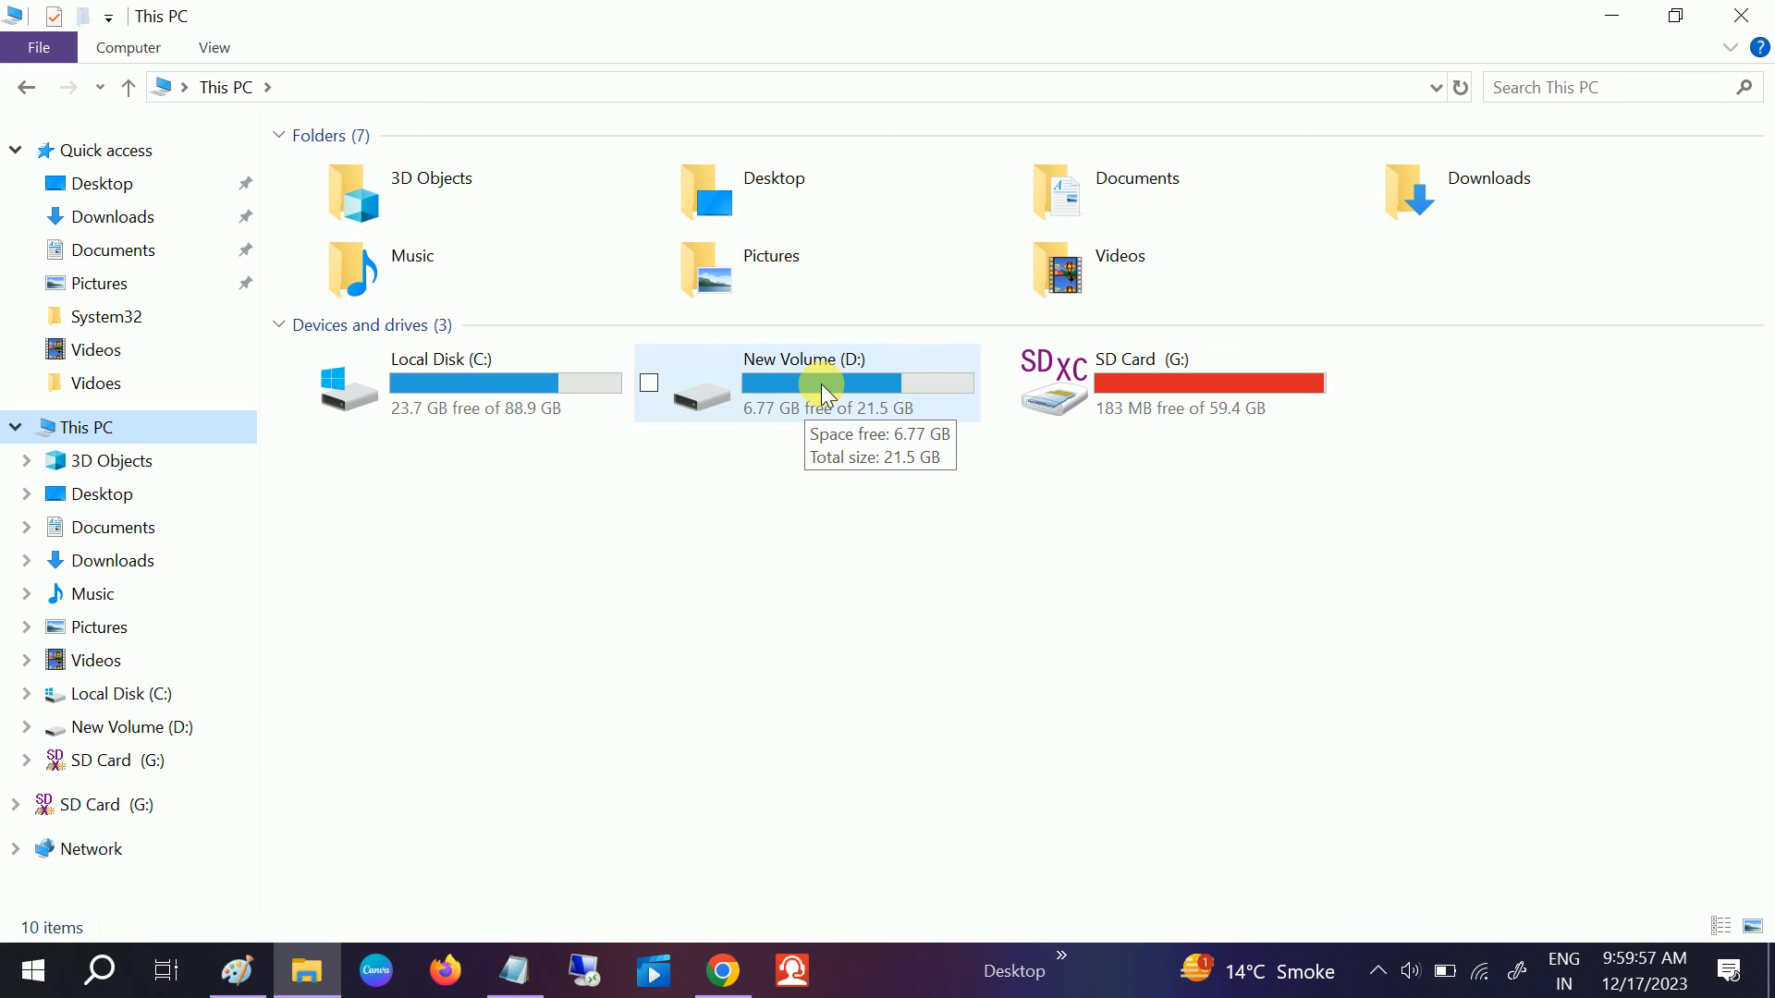
left_click(823, 390)
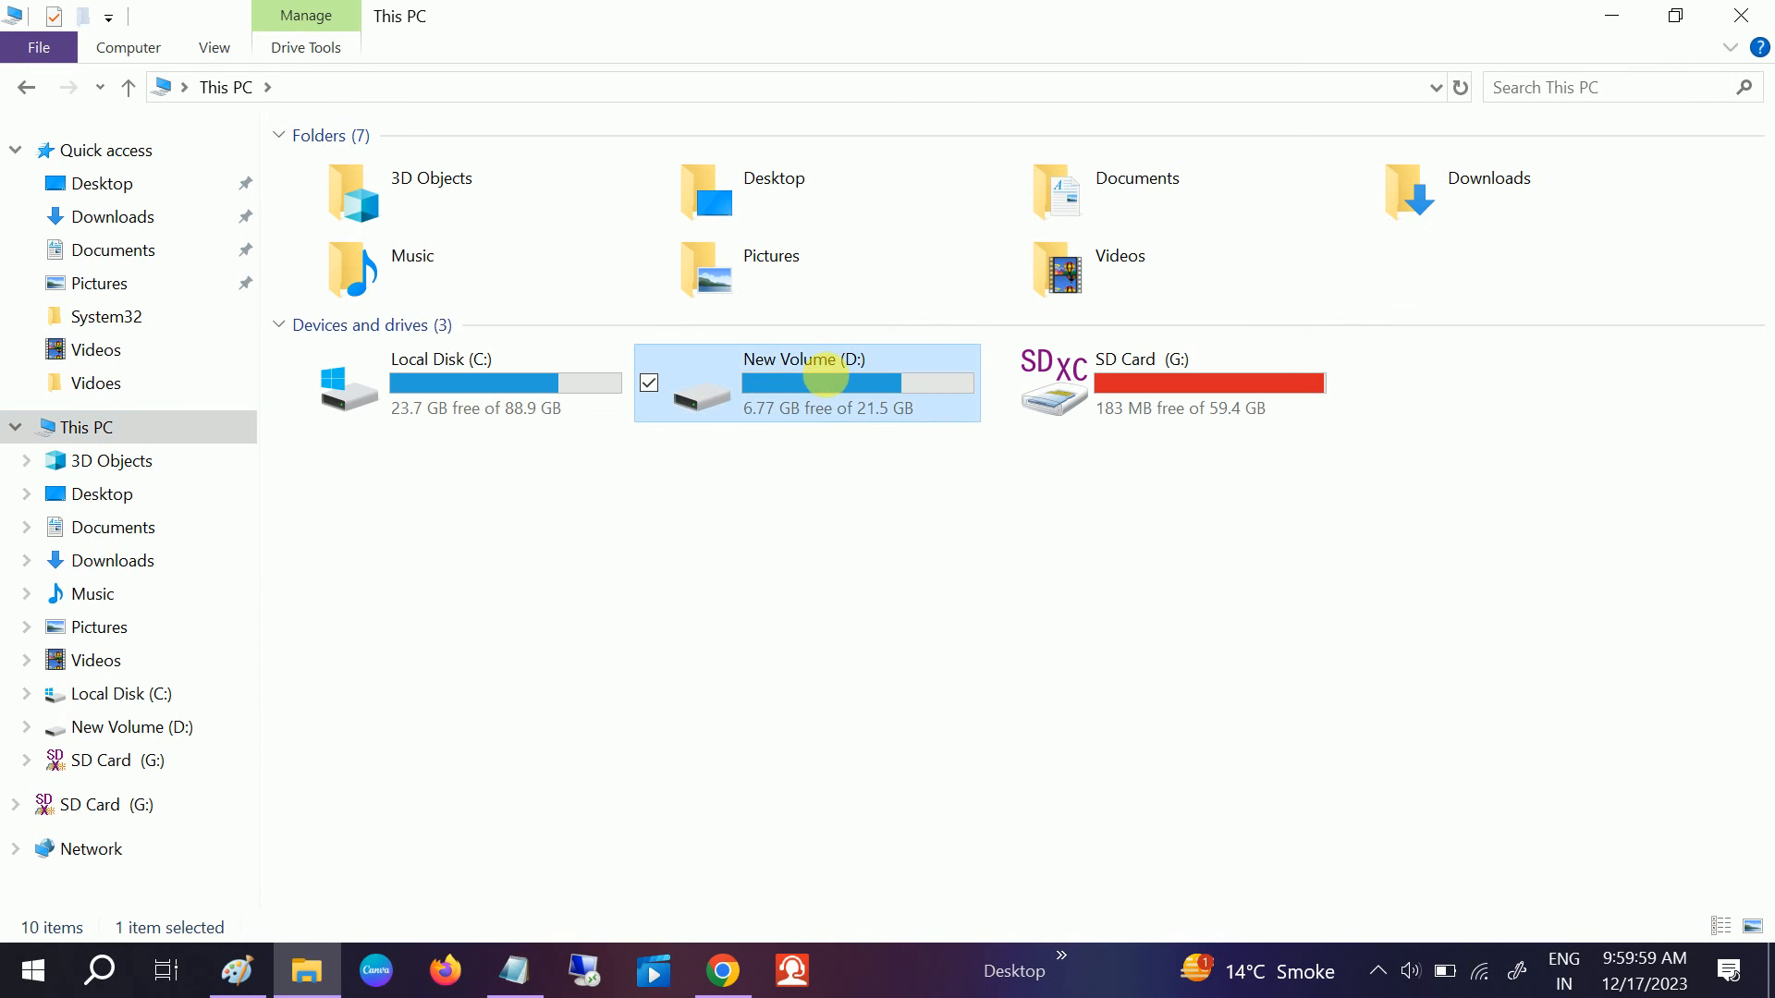
double_click(804, 384)
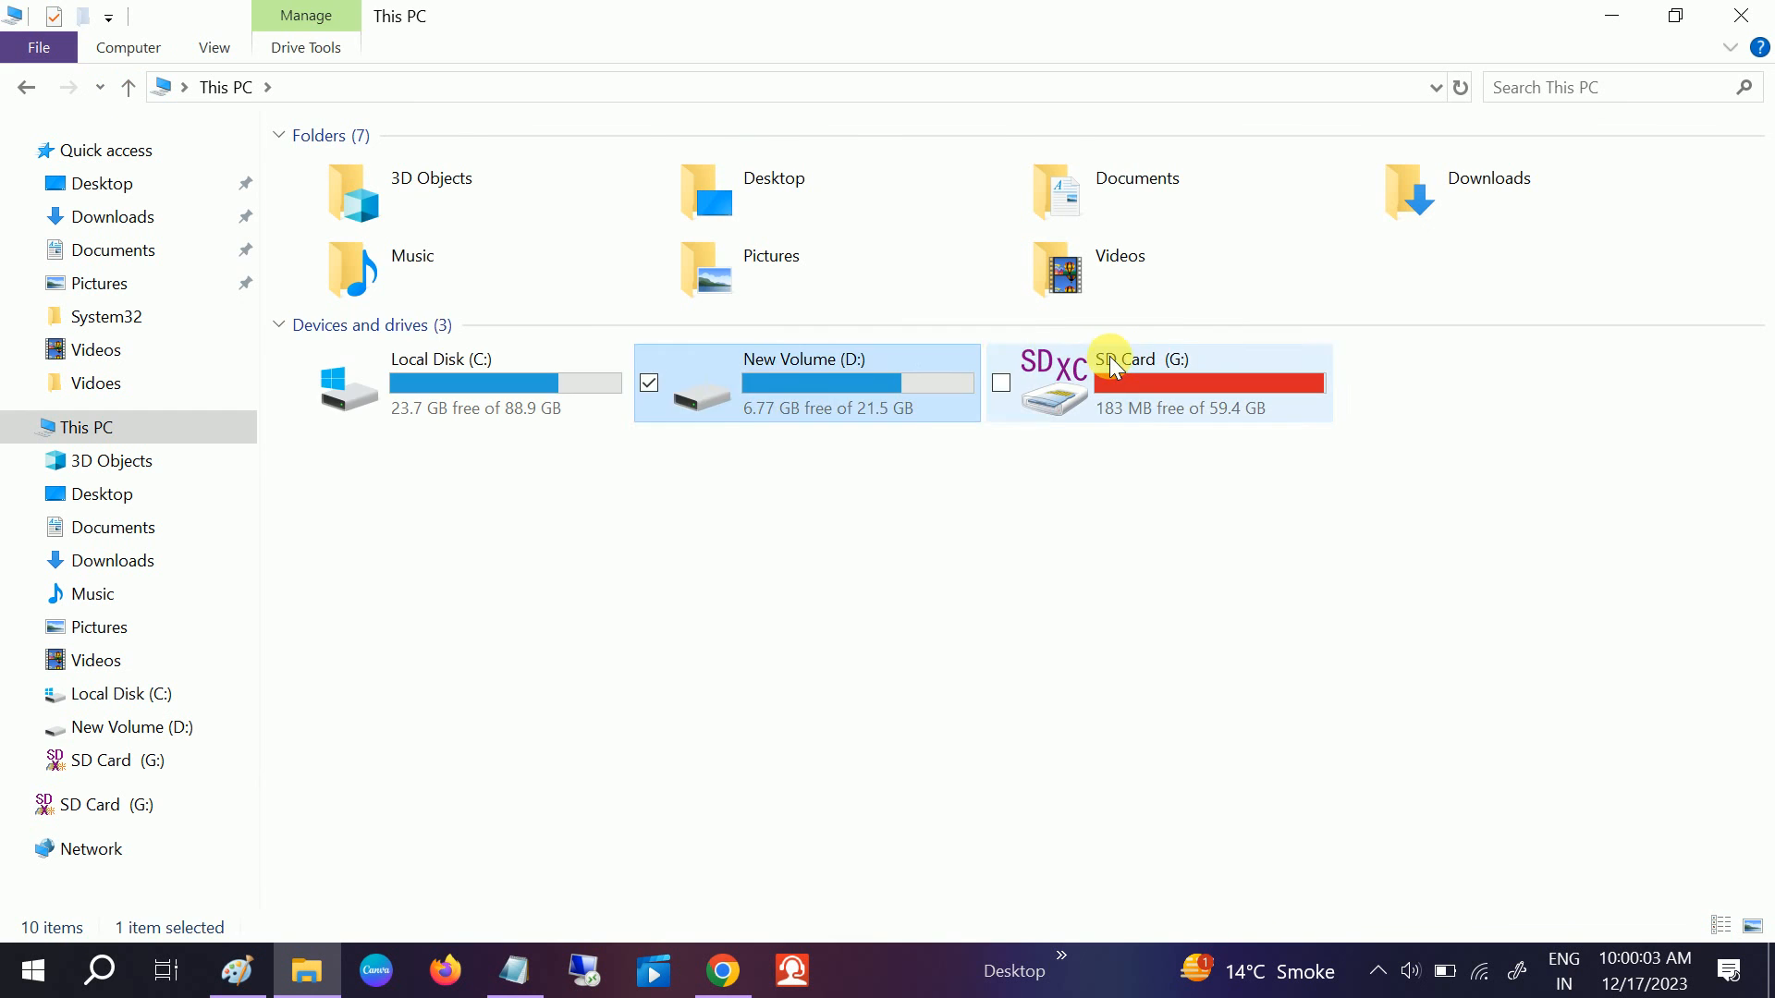
double_click(1120, 381)
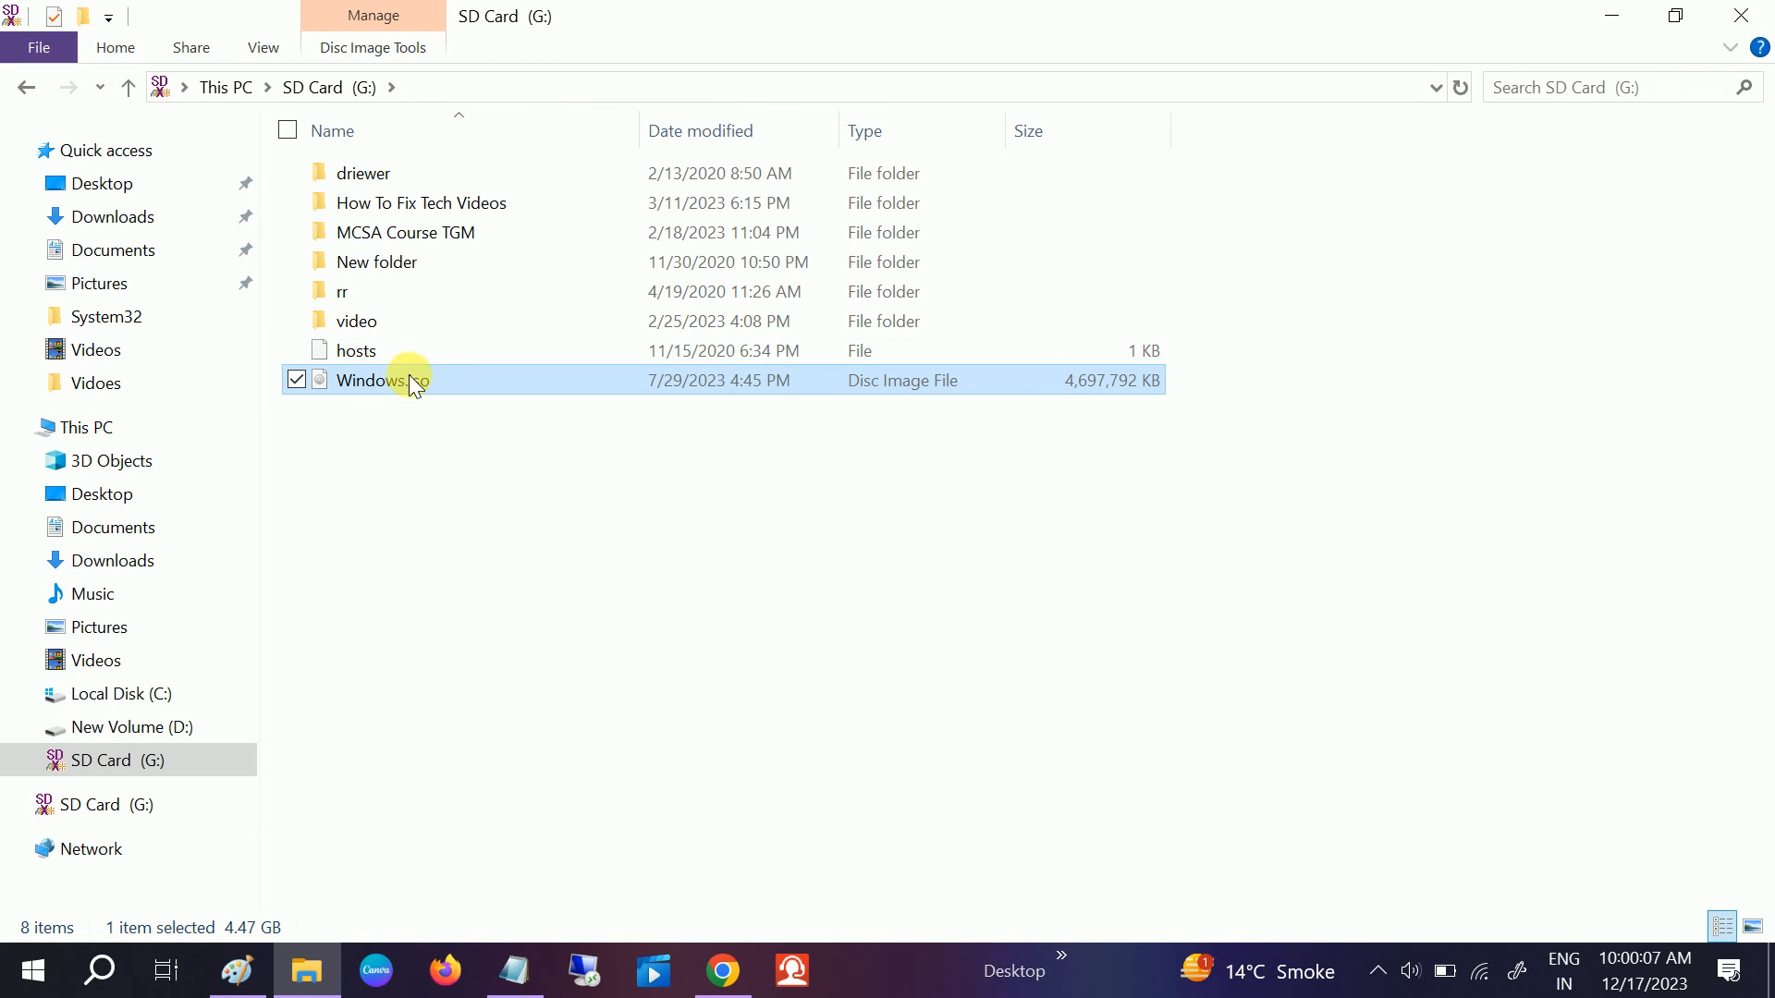
mouse_move(413, 429)
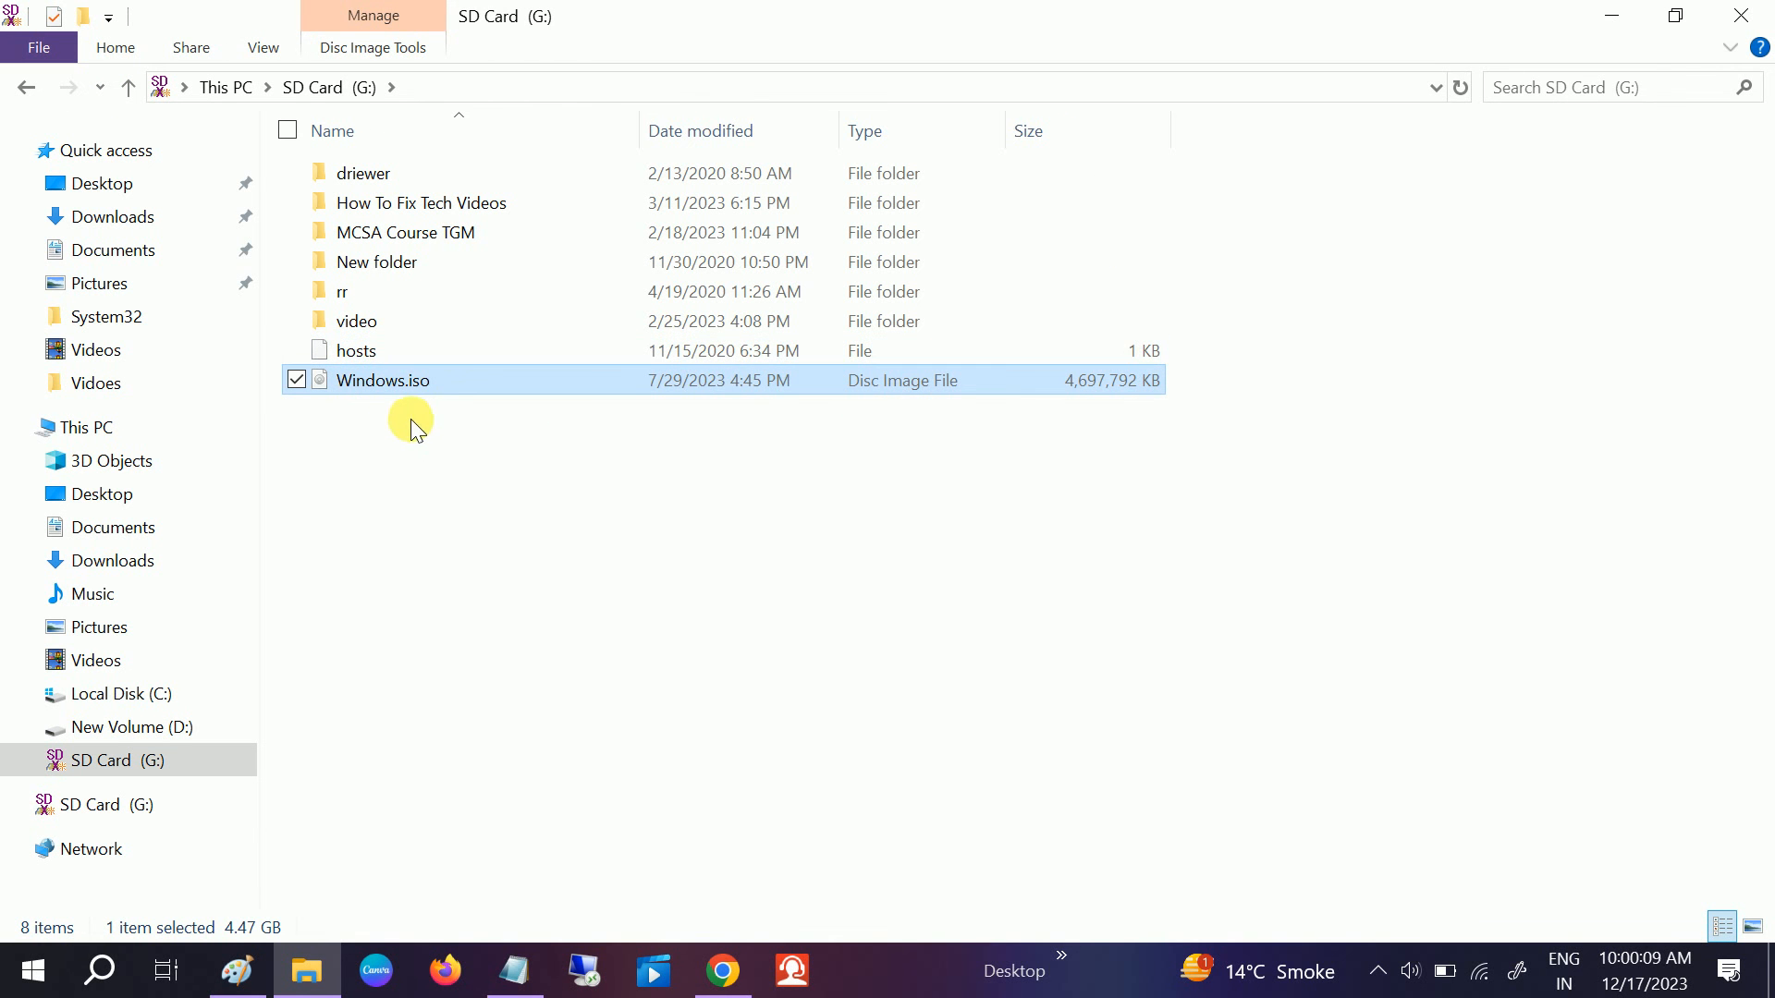
mouse_move(407, 384)
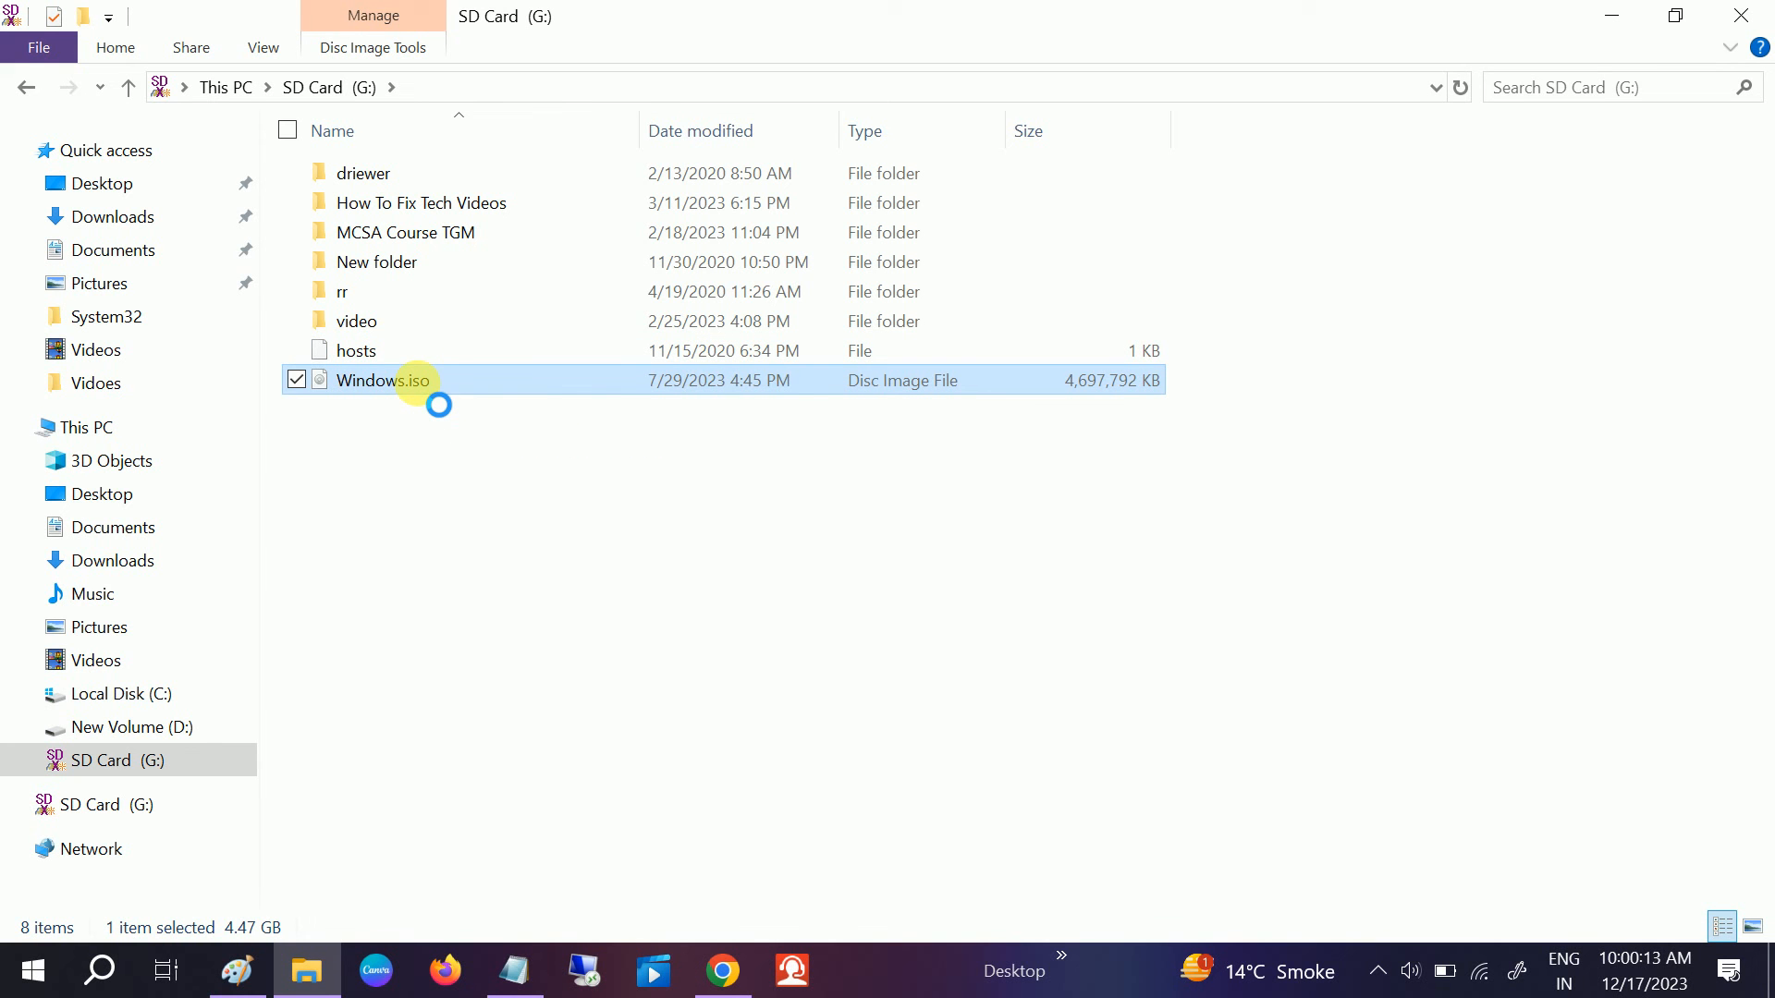
right_click(382, 381)
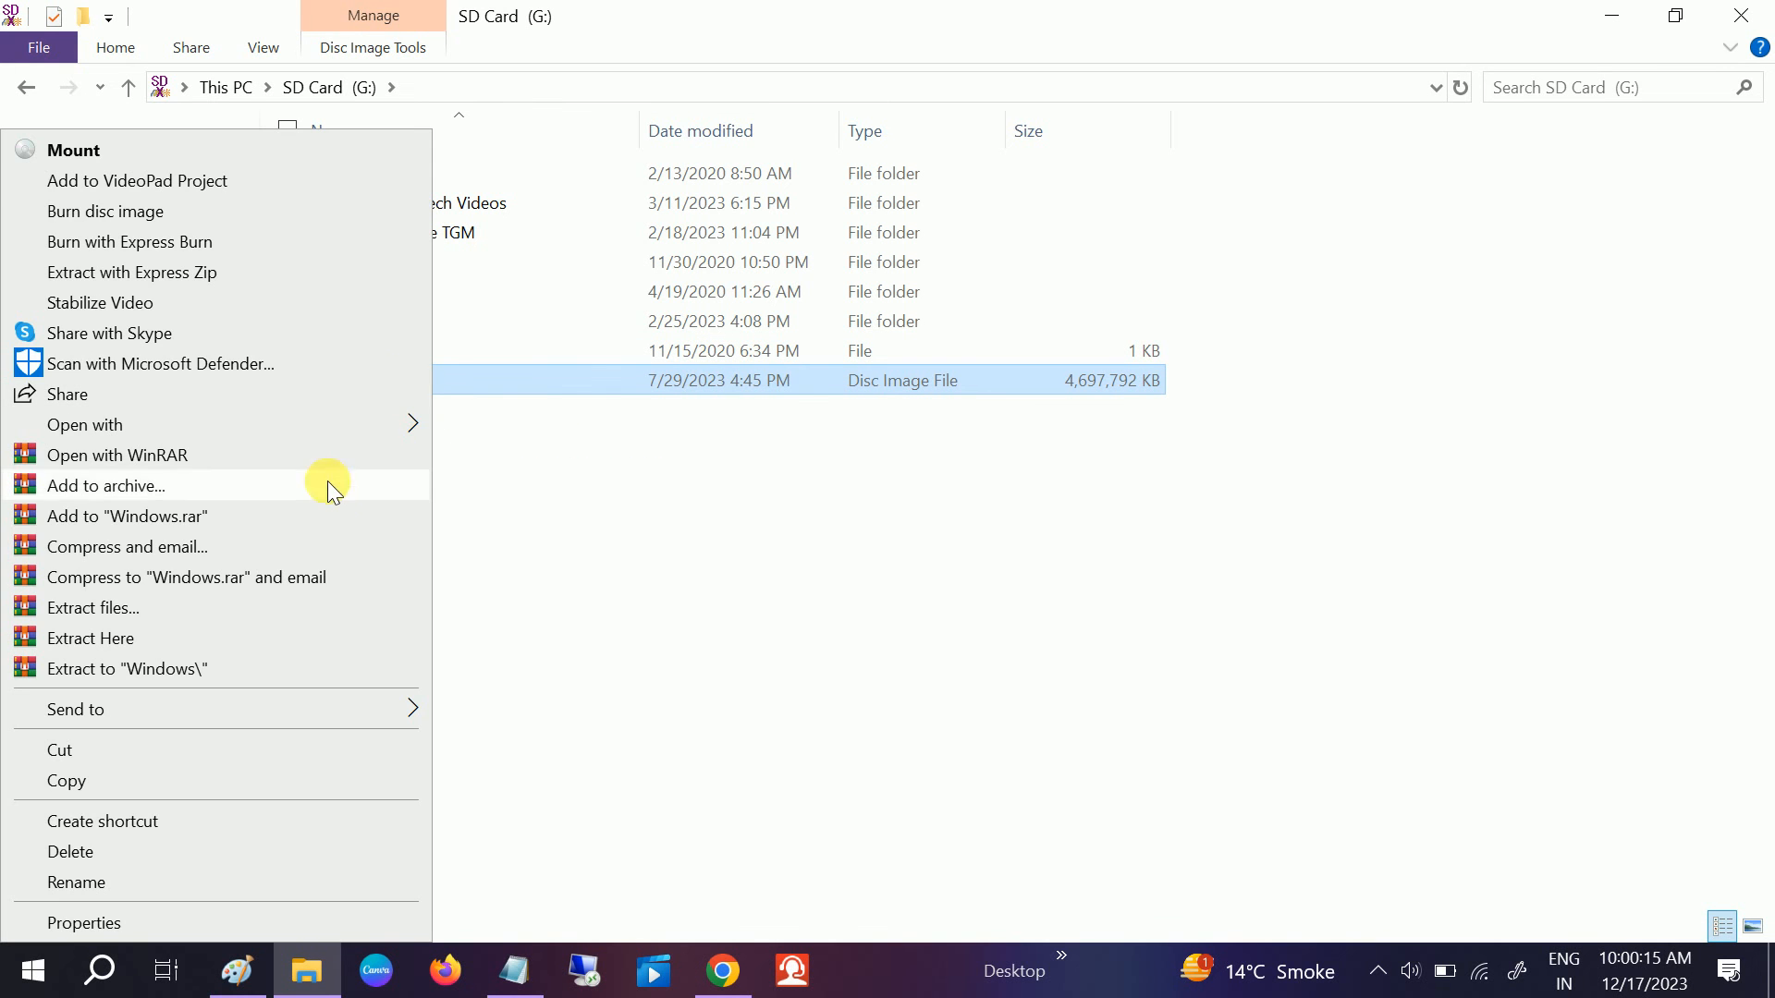
mouse_move(270, 522)
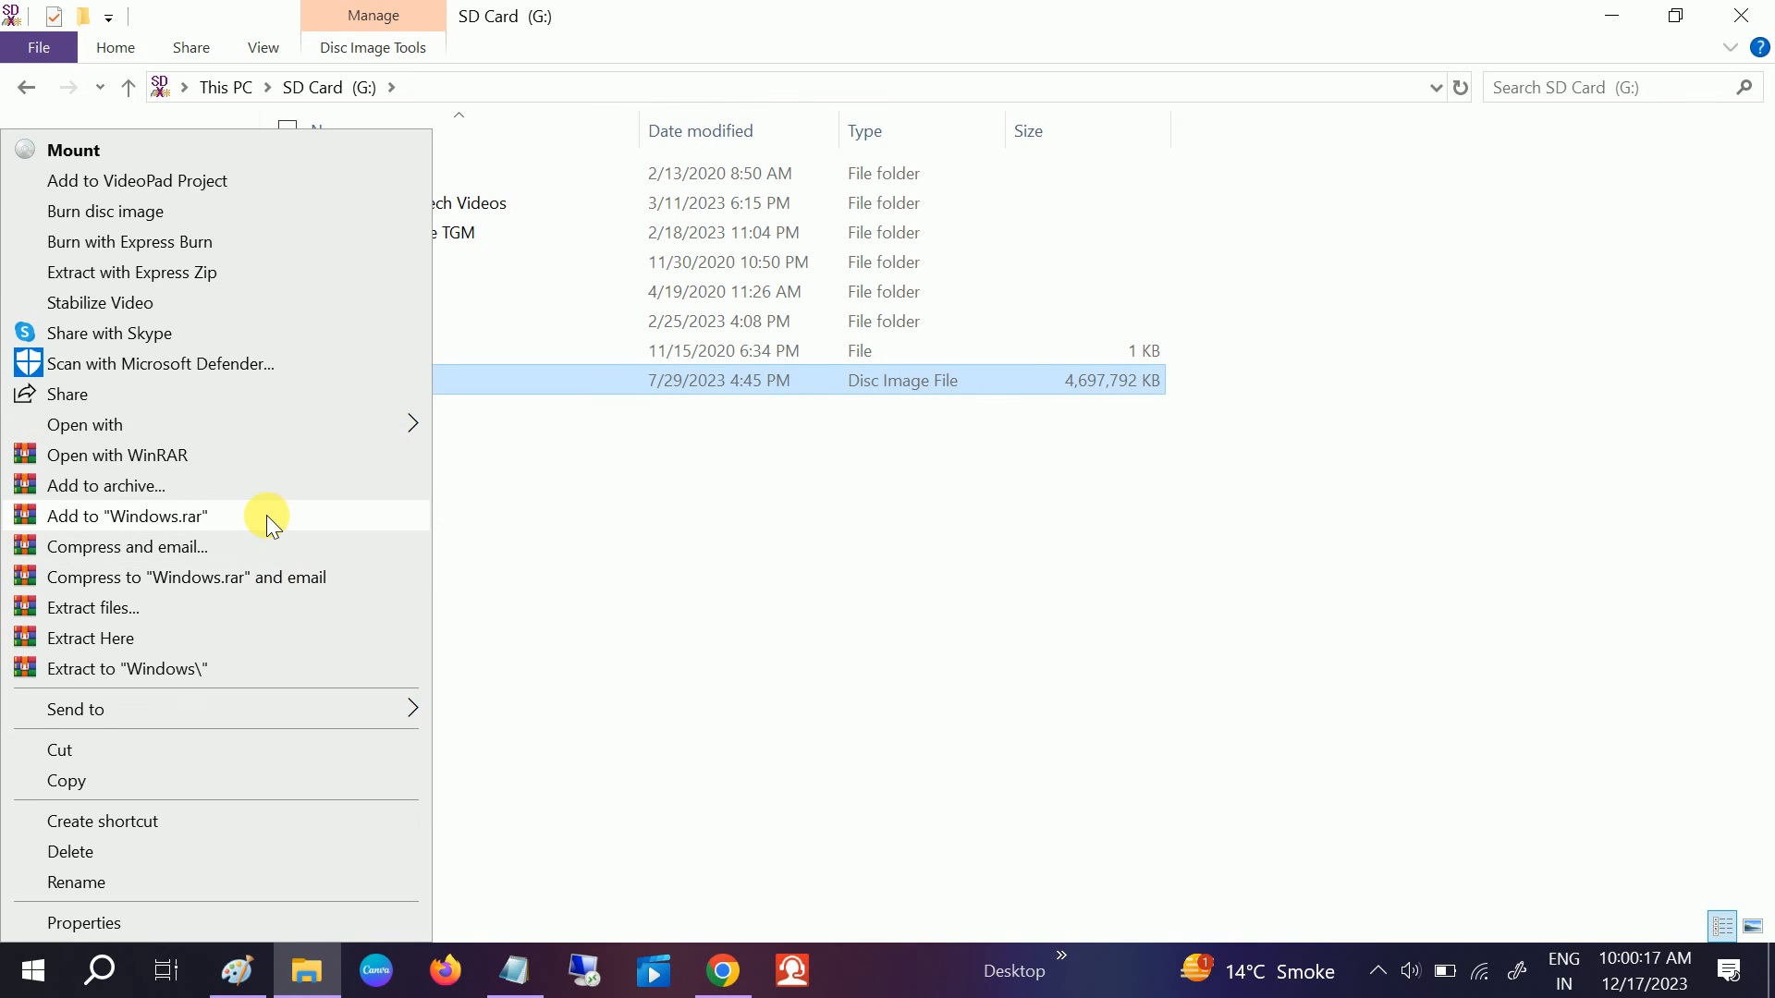
left_click(124, 516)
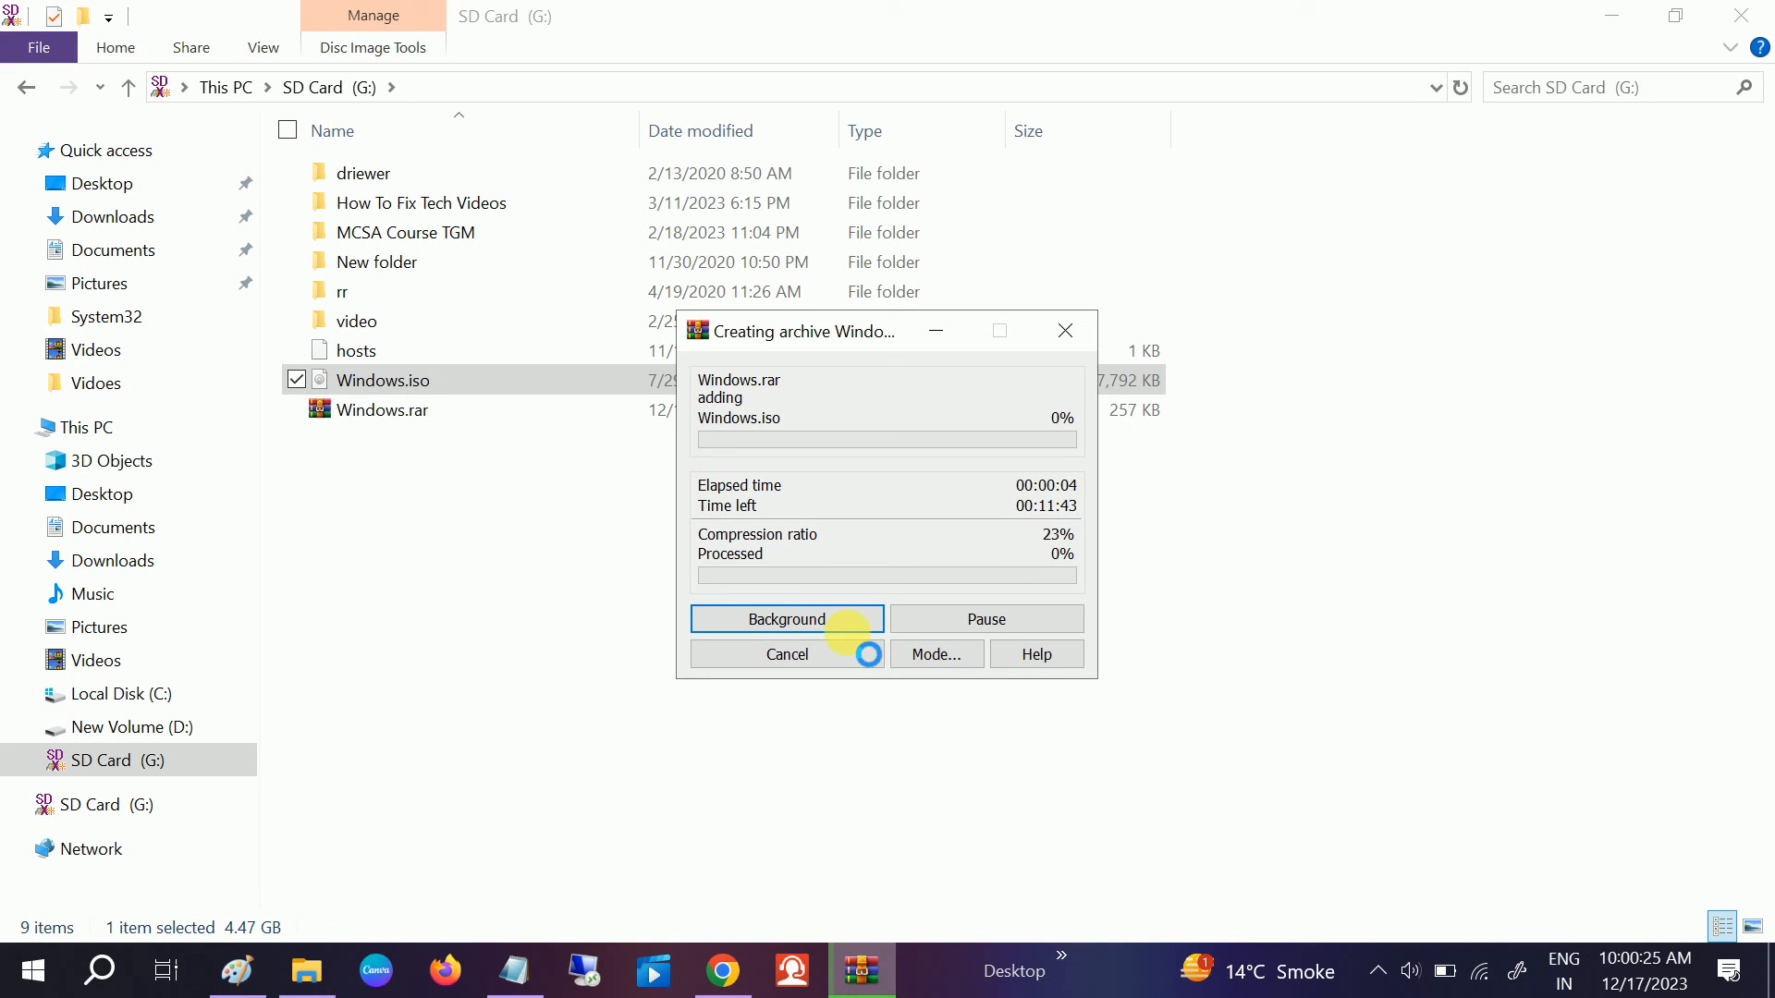
mouse_move(1065, 329)
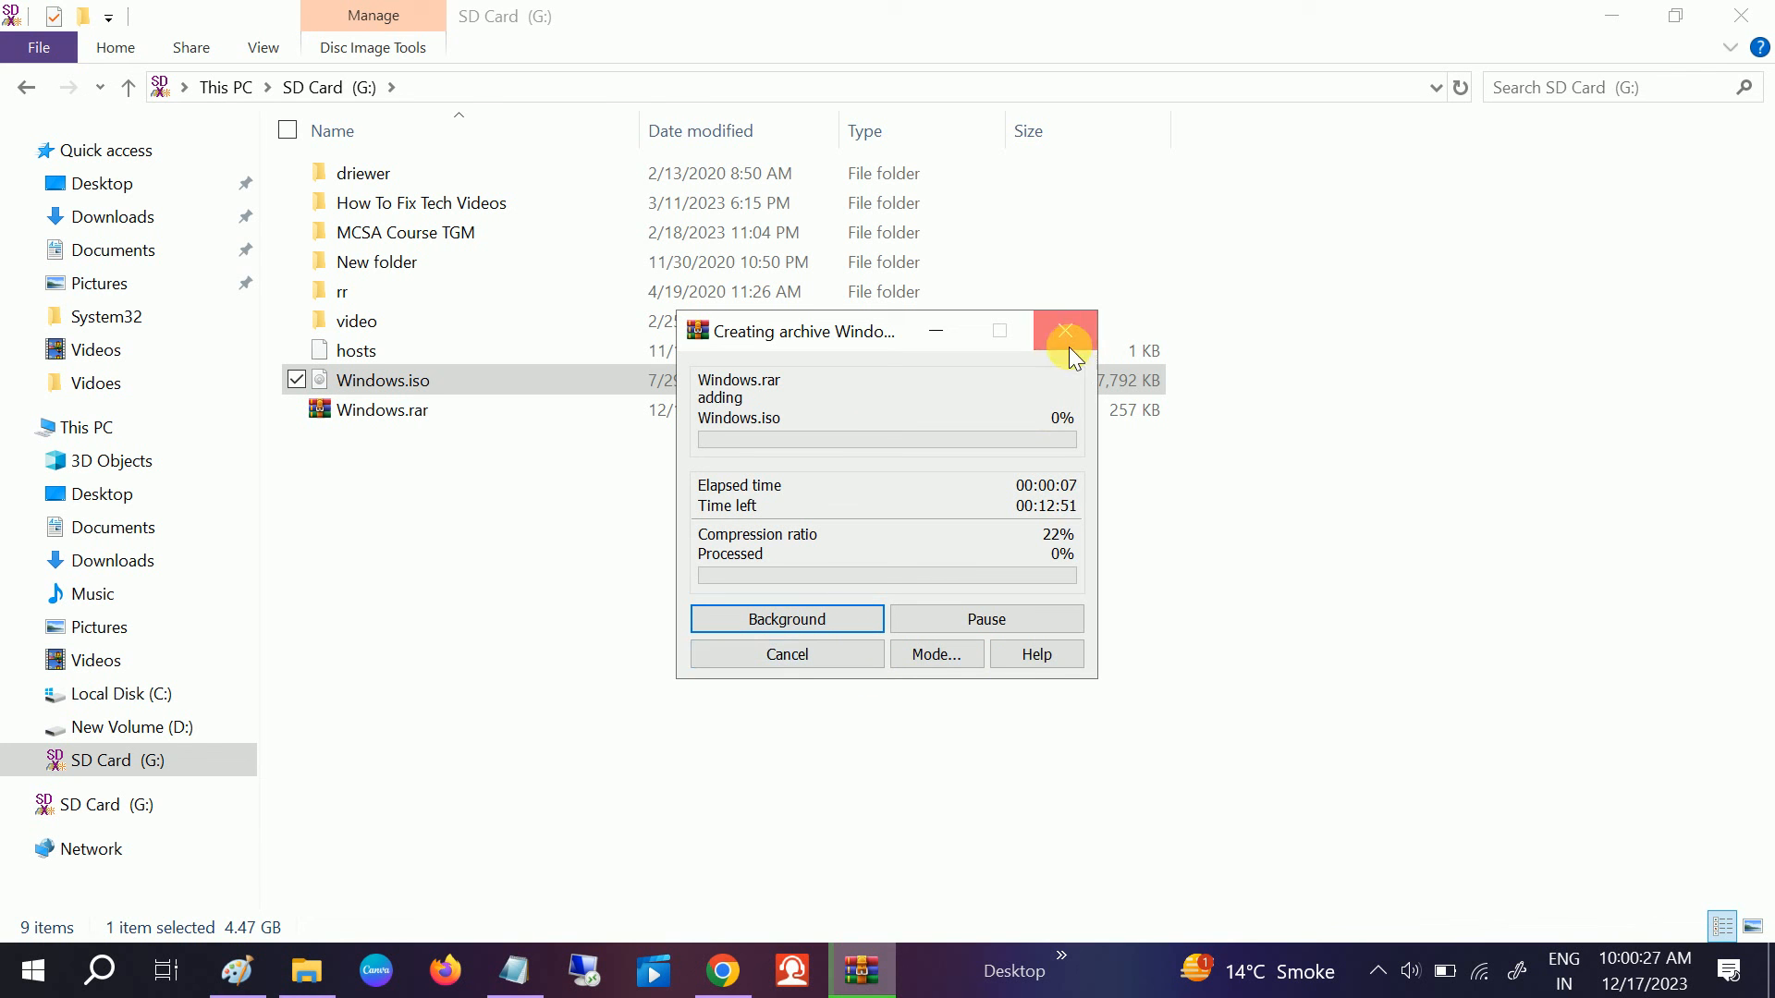
left_click(1065, 331)
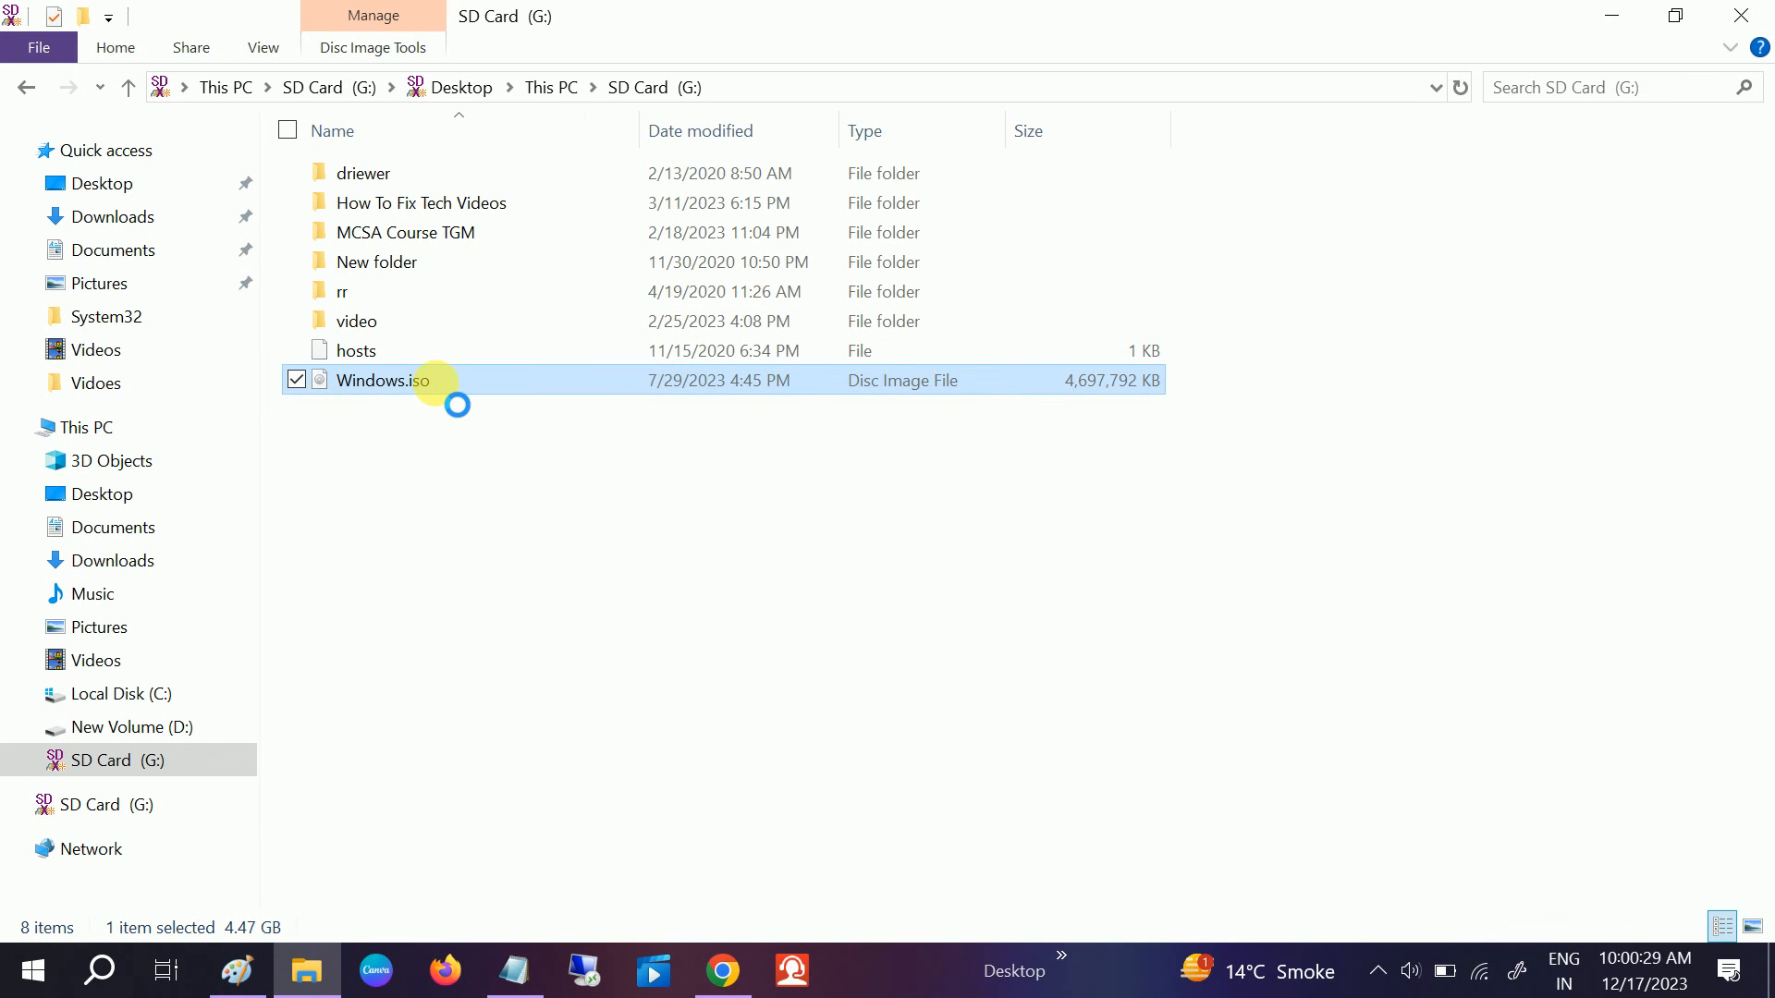
Step: Start extracting Windows.iso to a Windows\ folder via WinRAR, then search for notepad
right_click(383, 381)
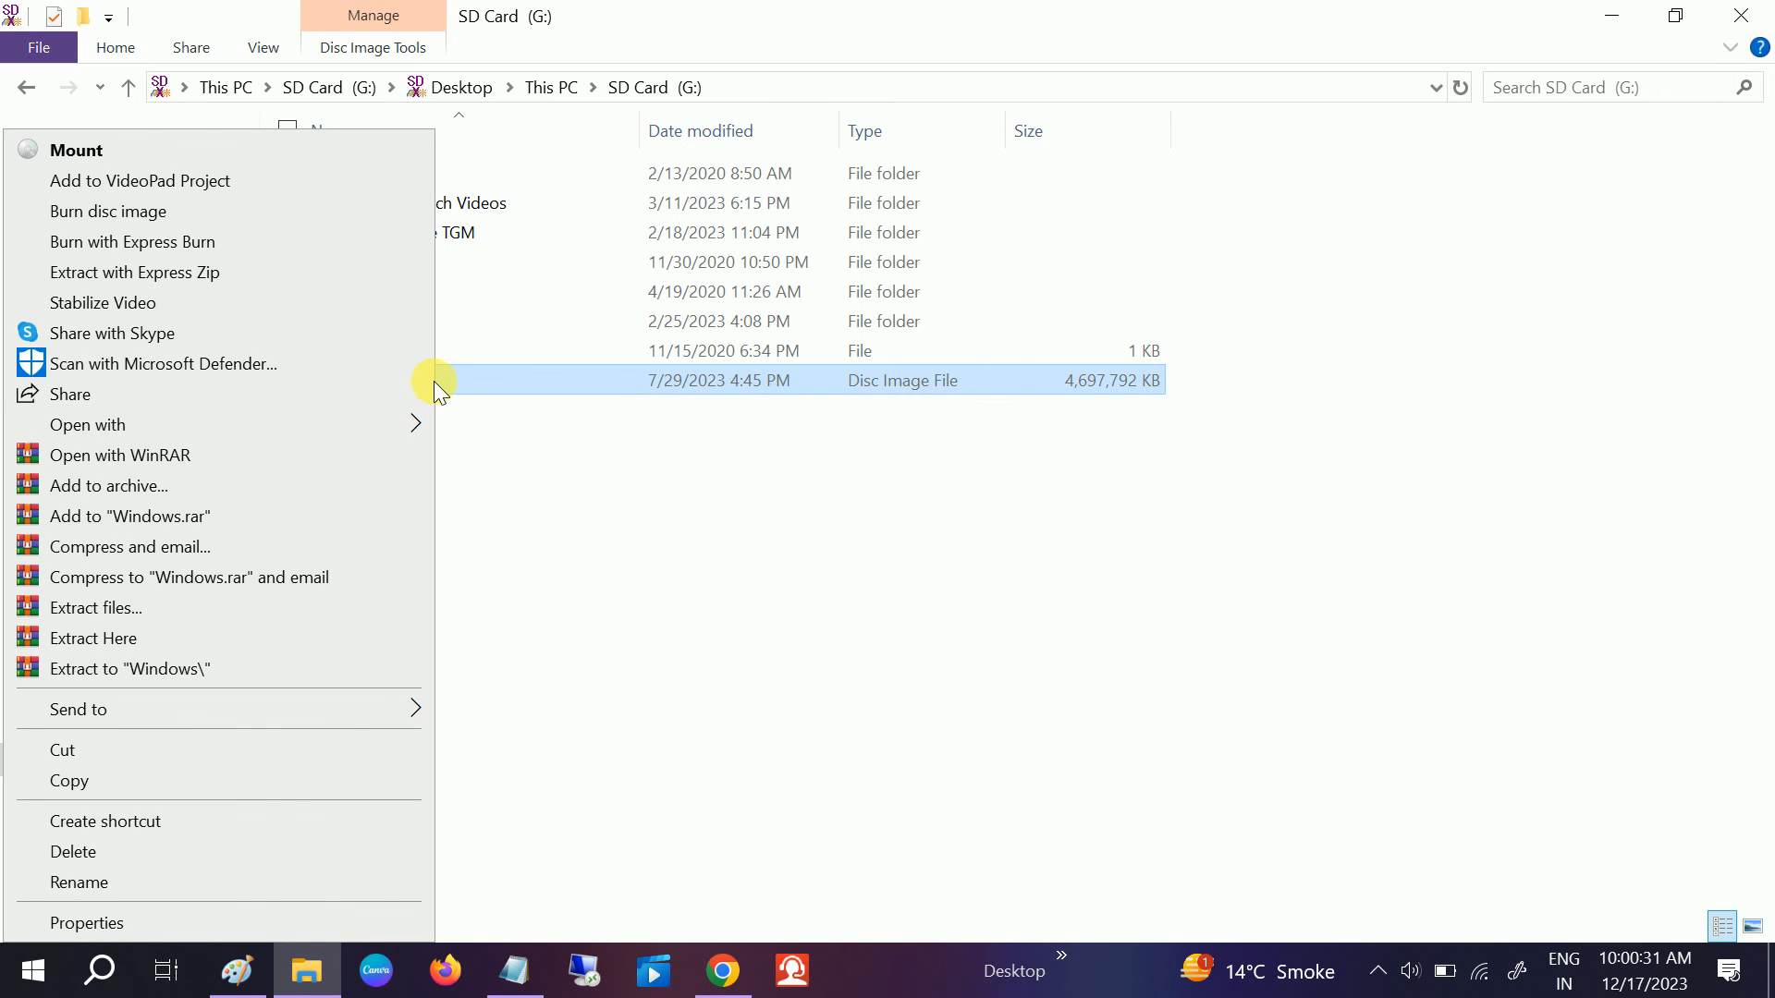
mouse_move(425, 393)
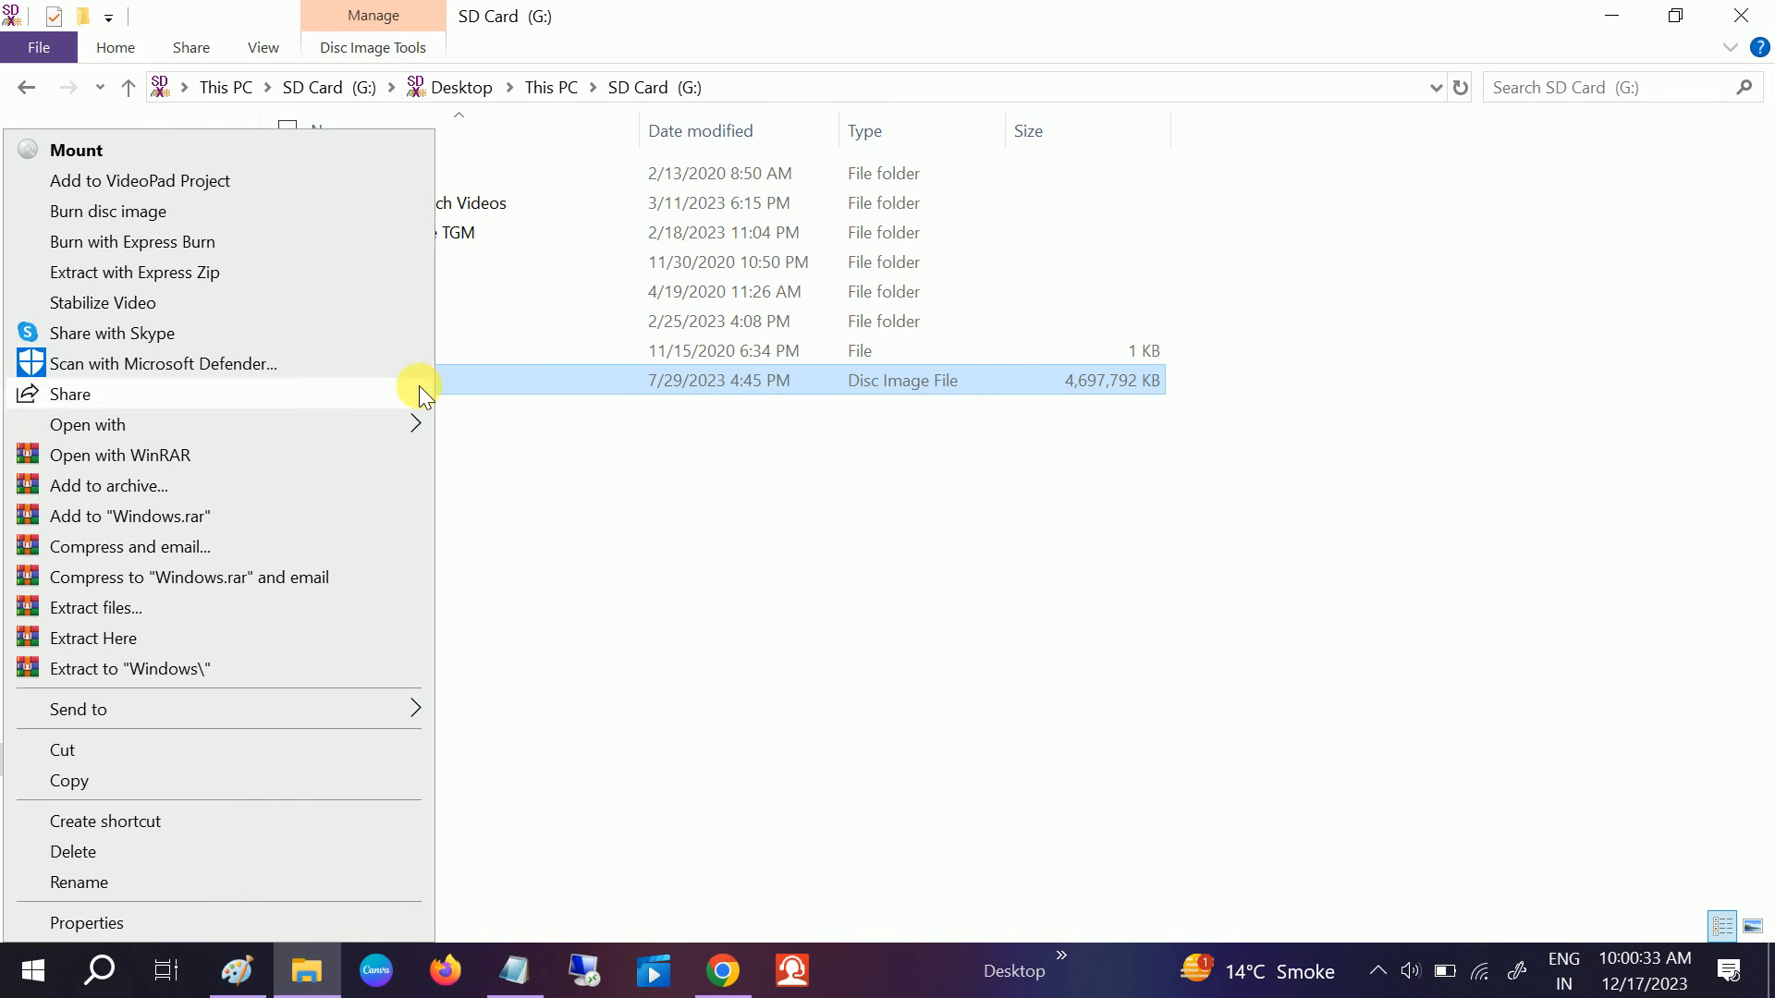
mouse_move(404, 422)
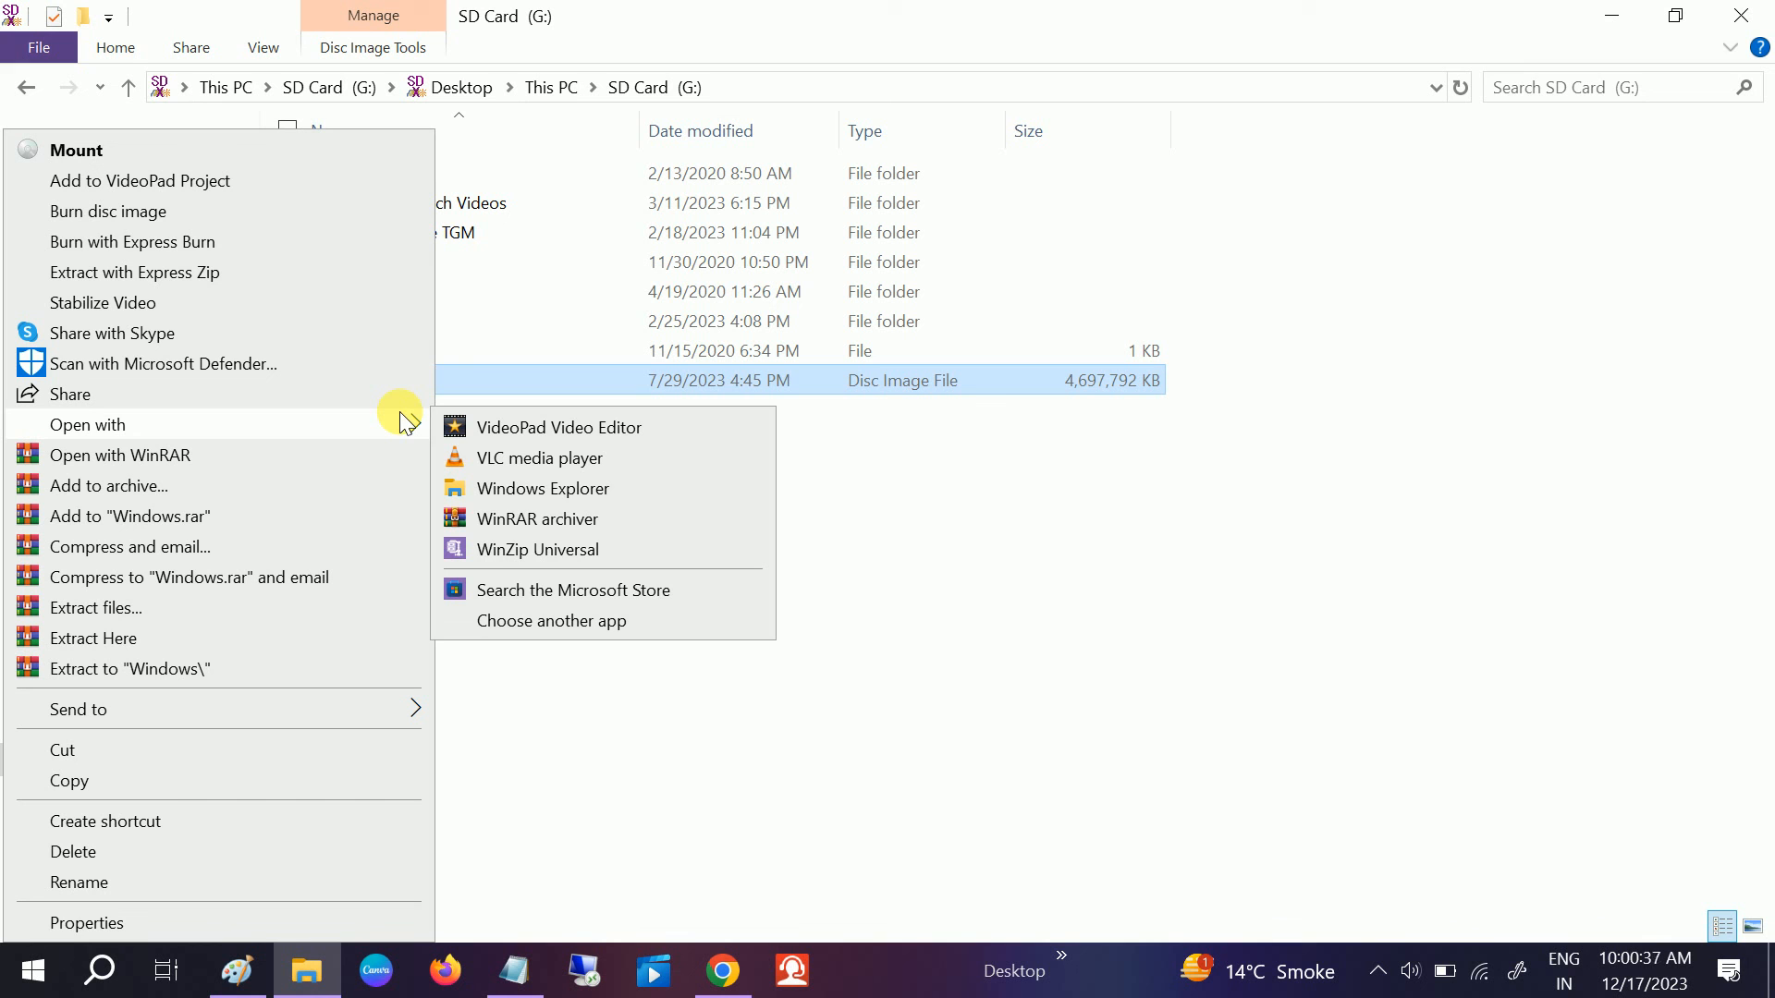
mouse_move(268, 461)
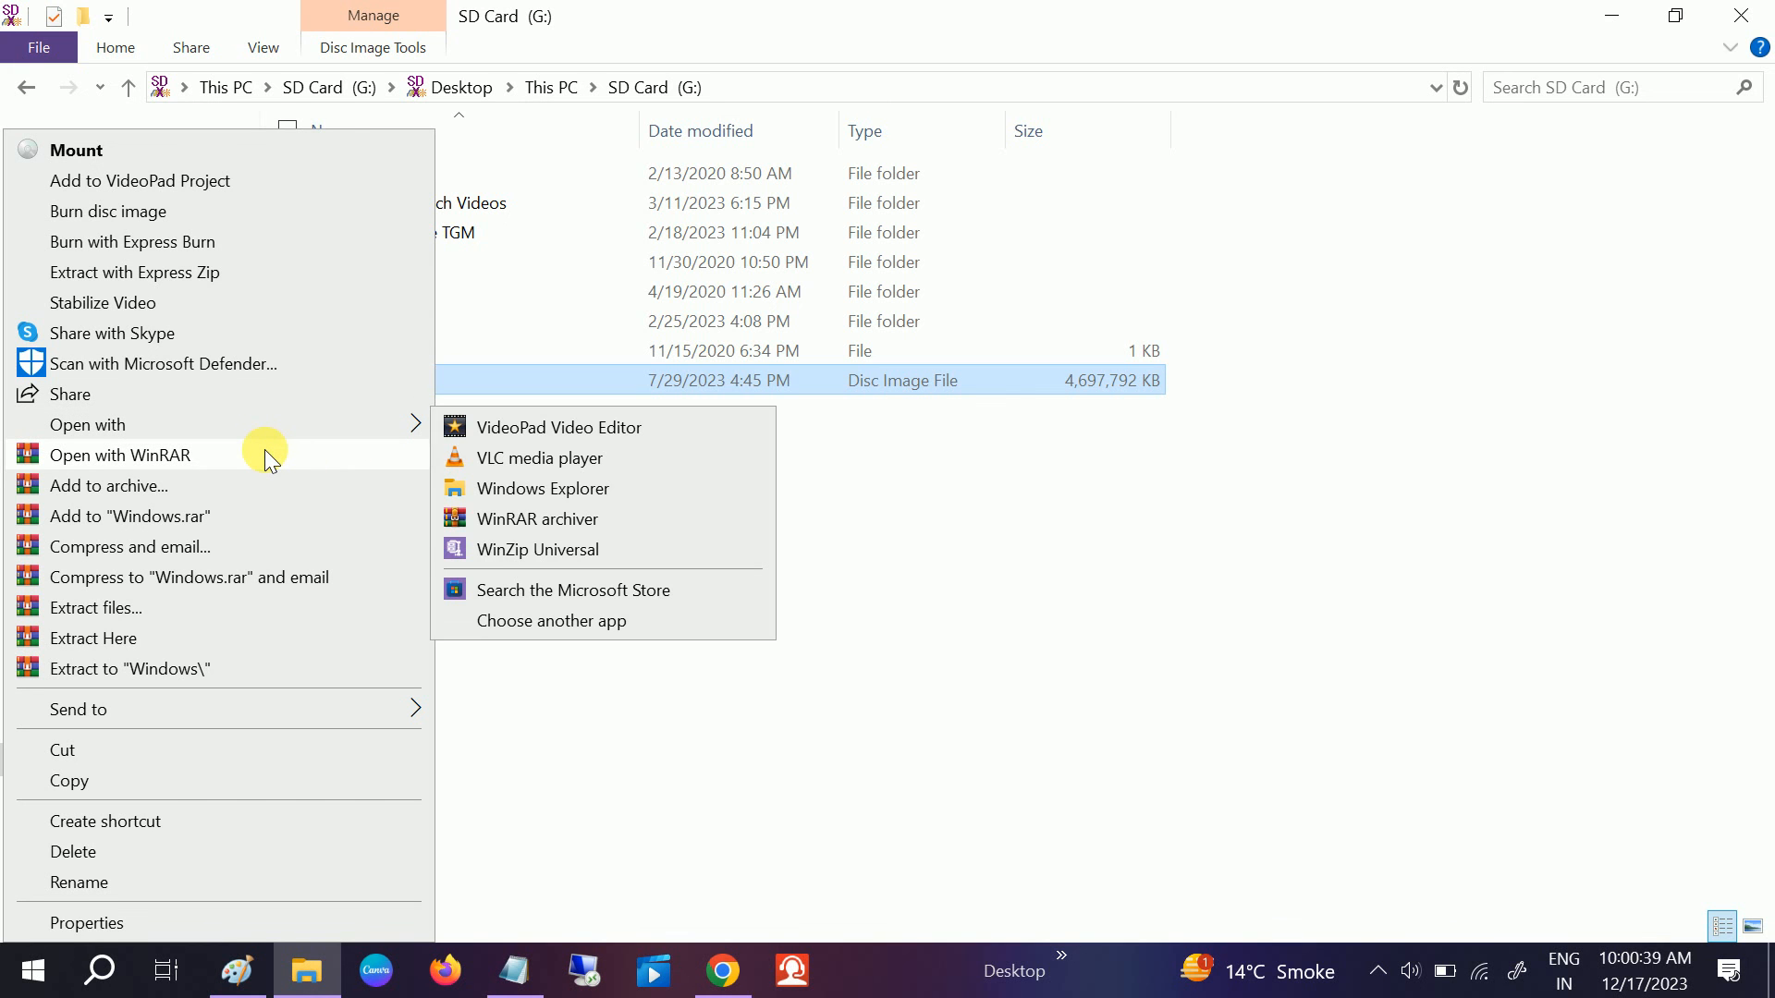
mouse_move(246, 496)
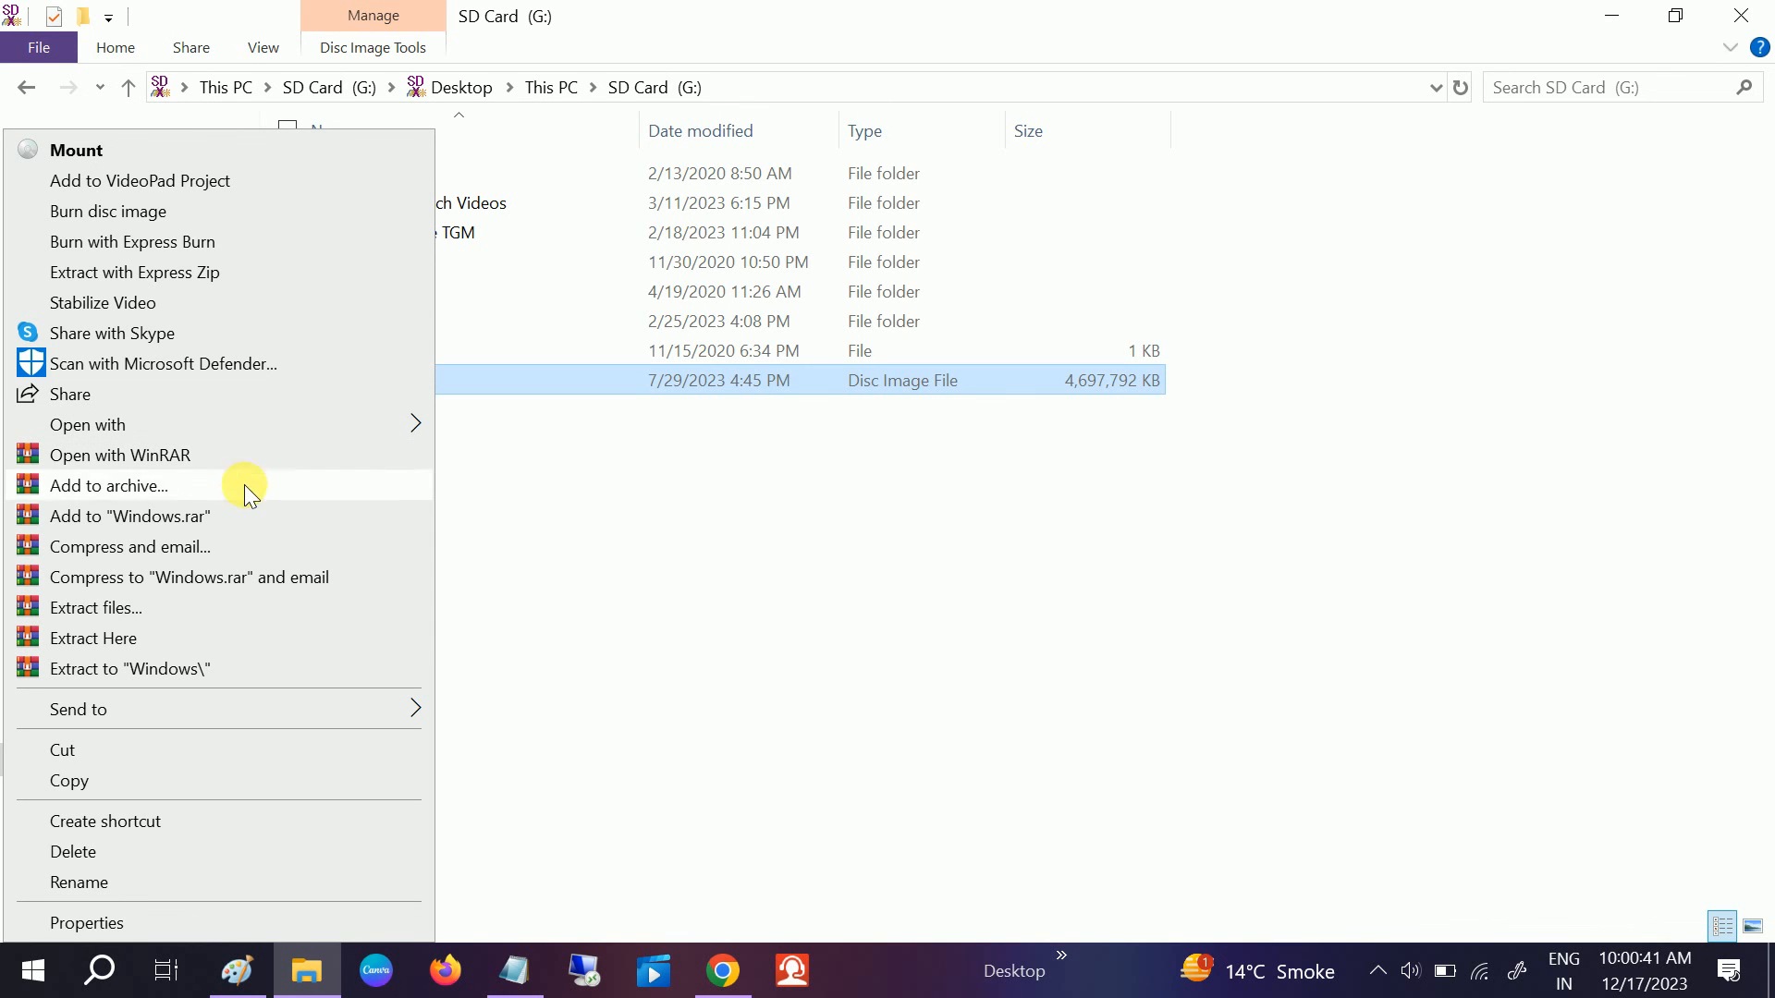
mouse_move(135, 668)
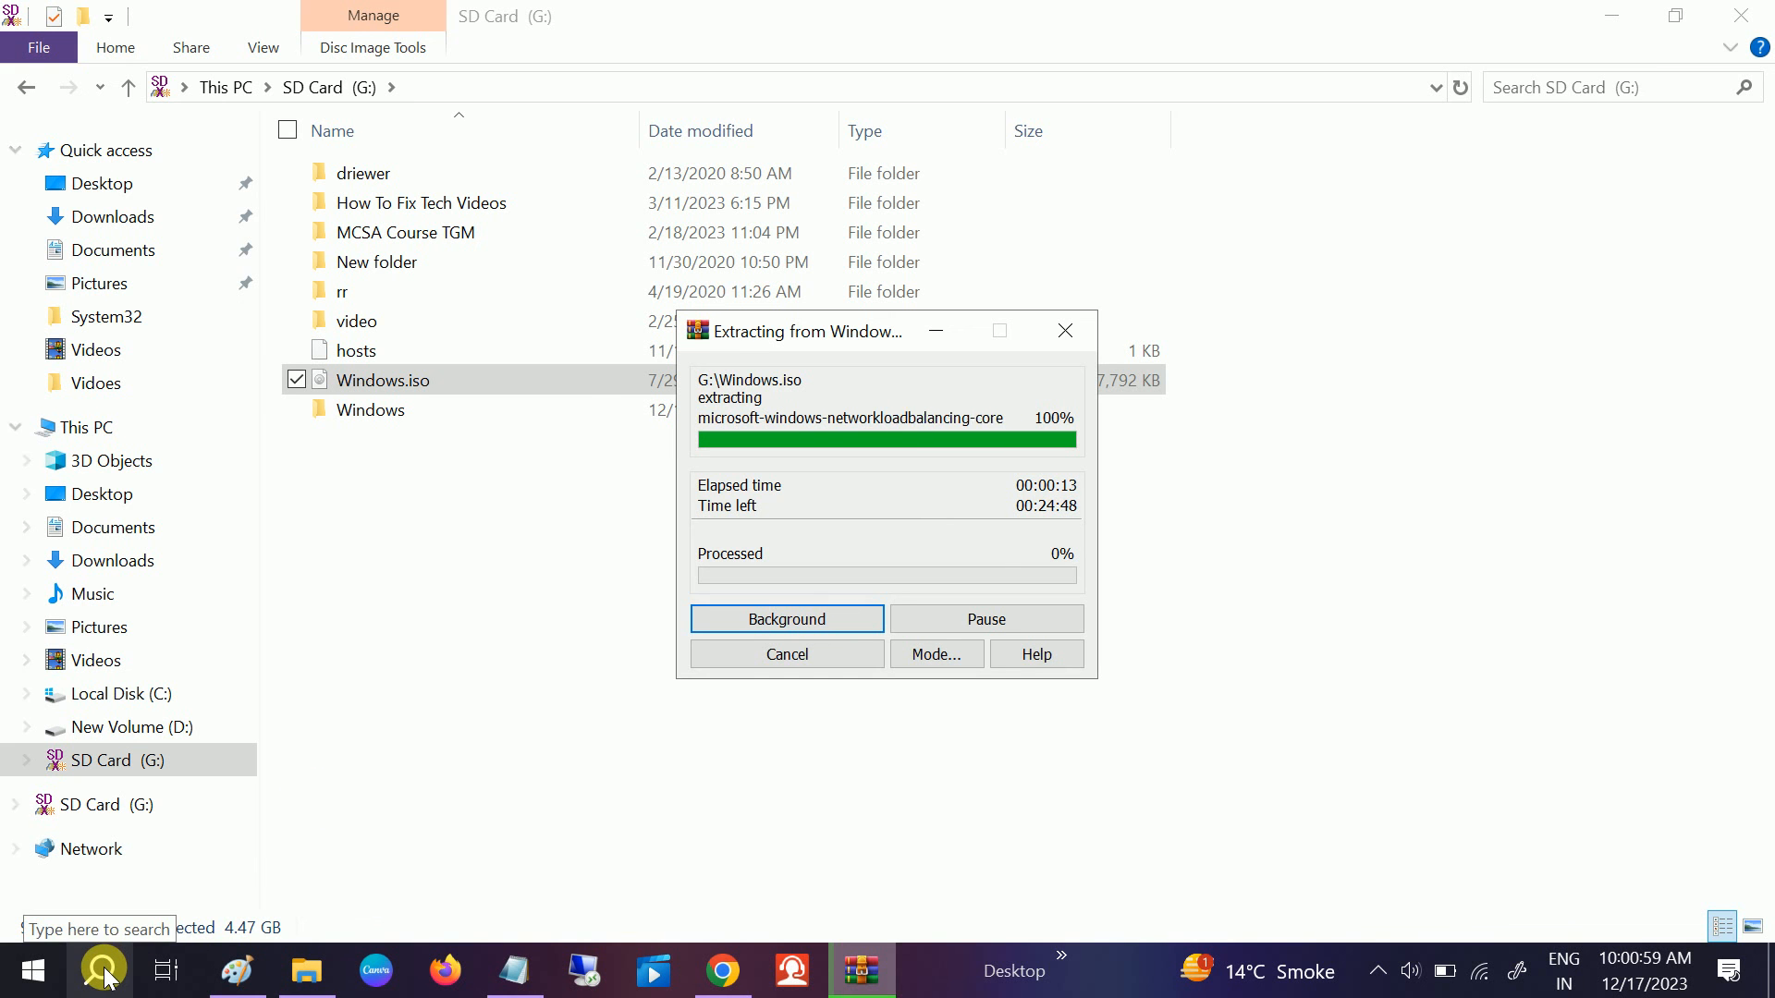
type("notepad")
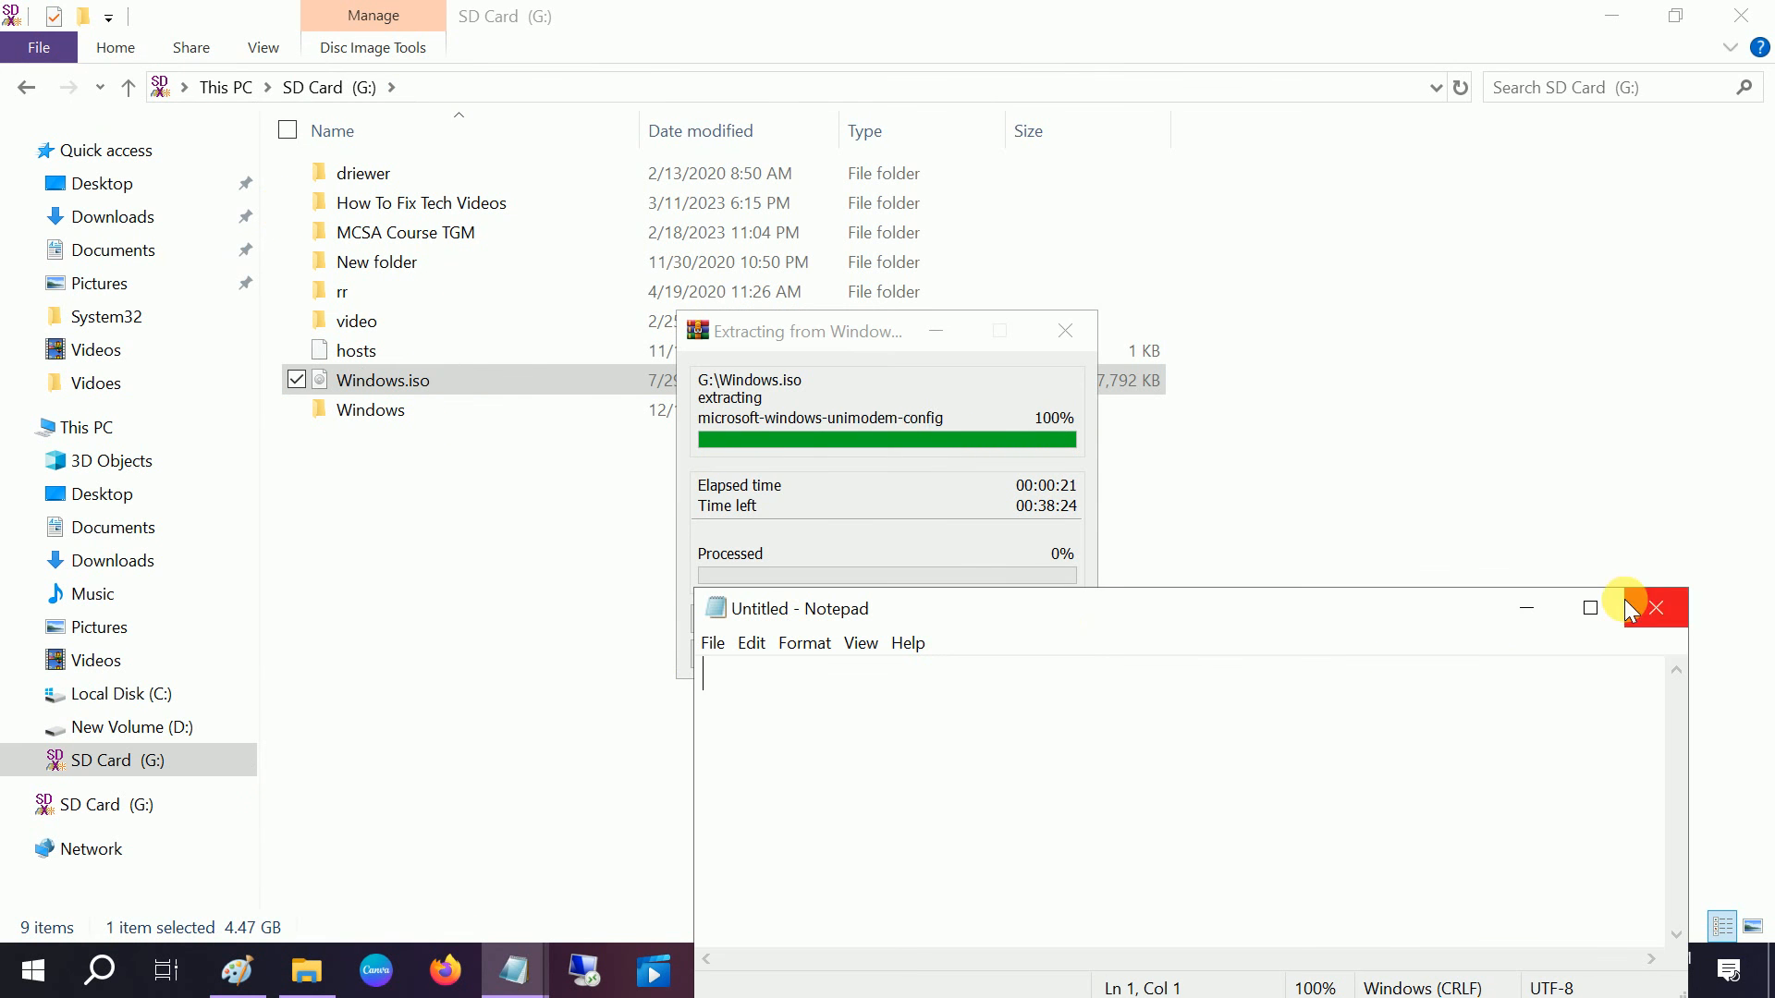
Step: Maximize Notepad and enter the [EditionID] Professional / [Channel] Retail lines
left_click(1590, 608)
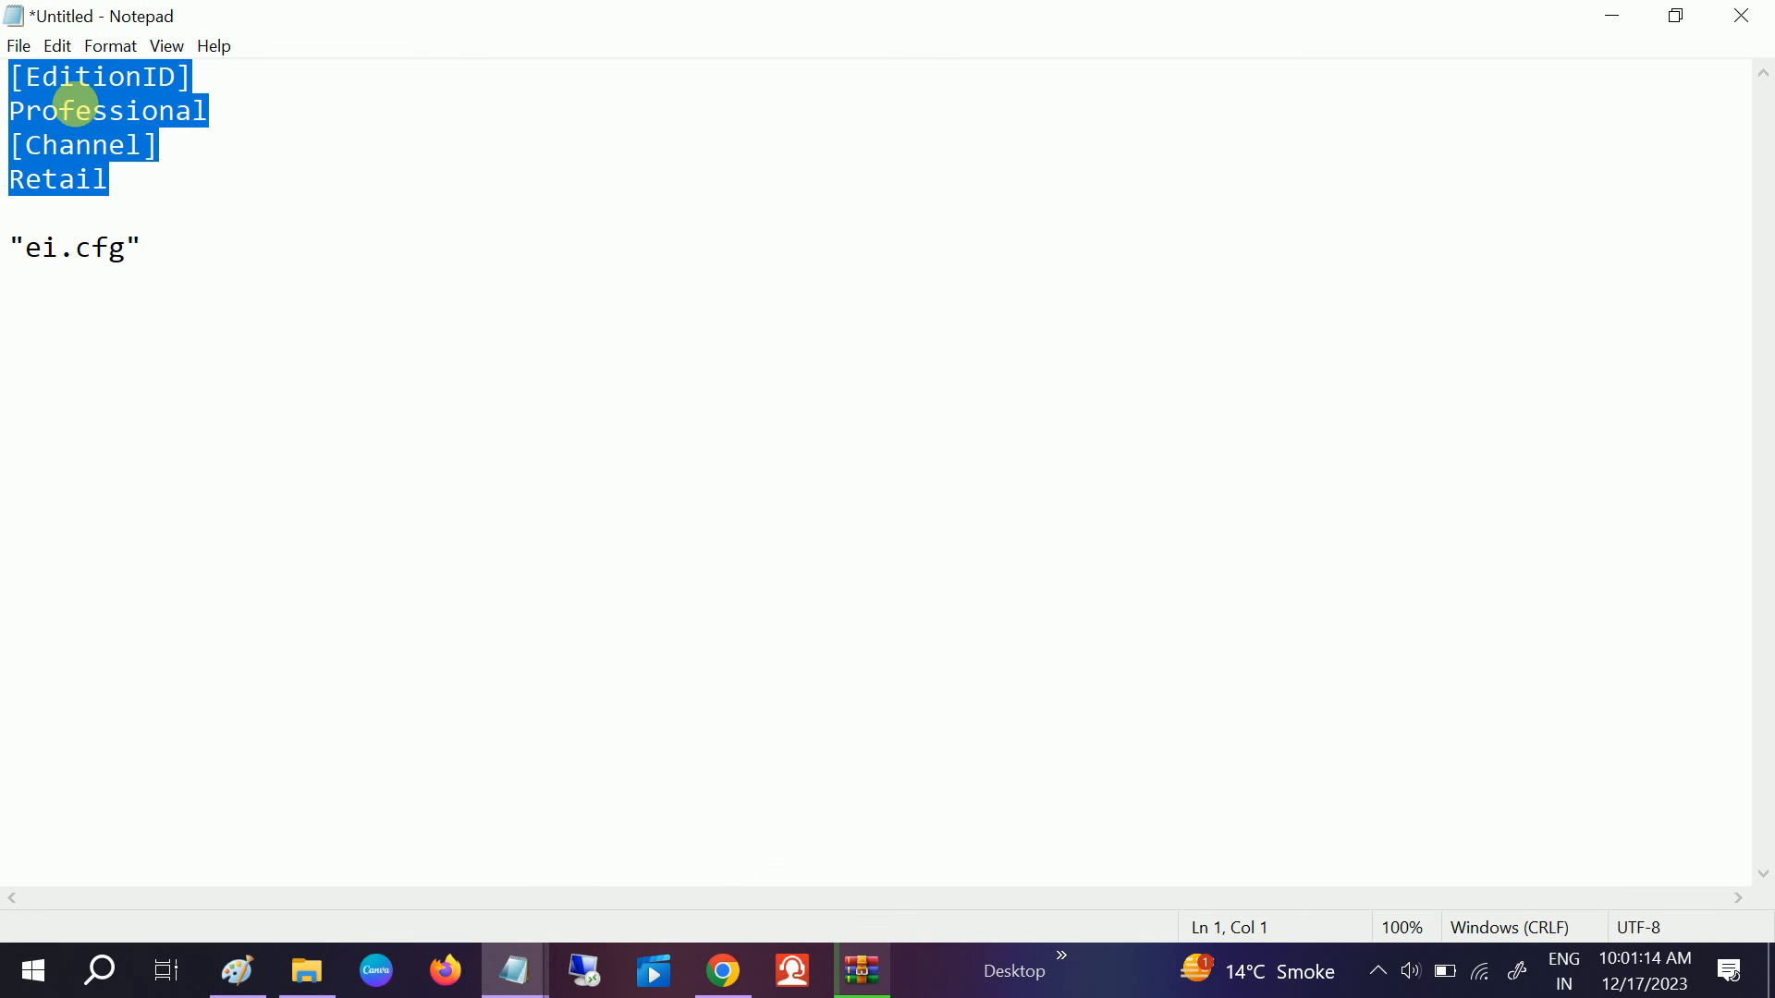
mouse_move(1657, 39)
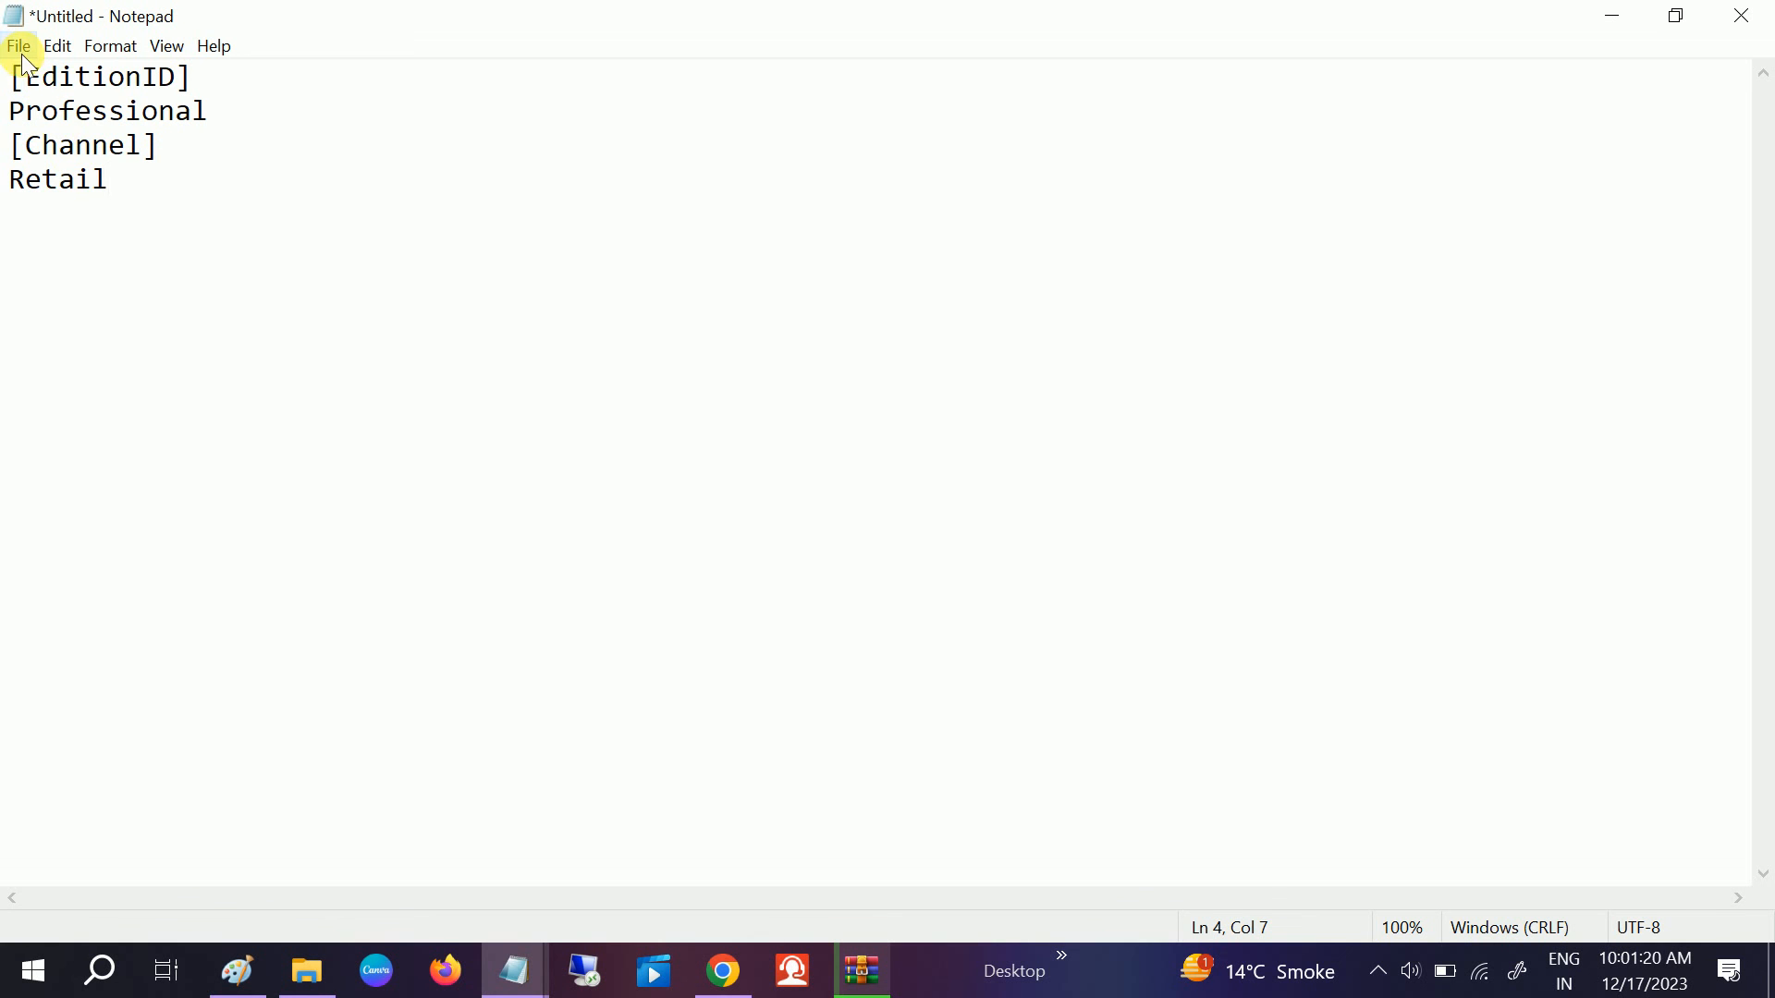
left_click(109, 44)
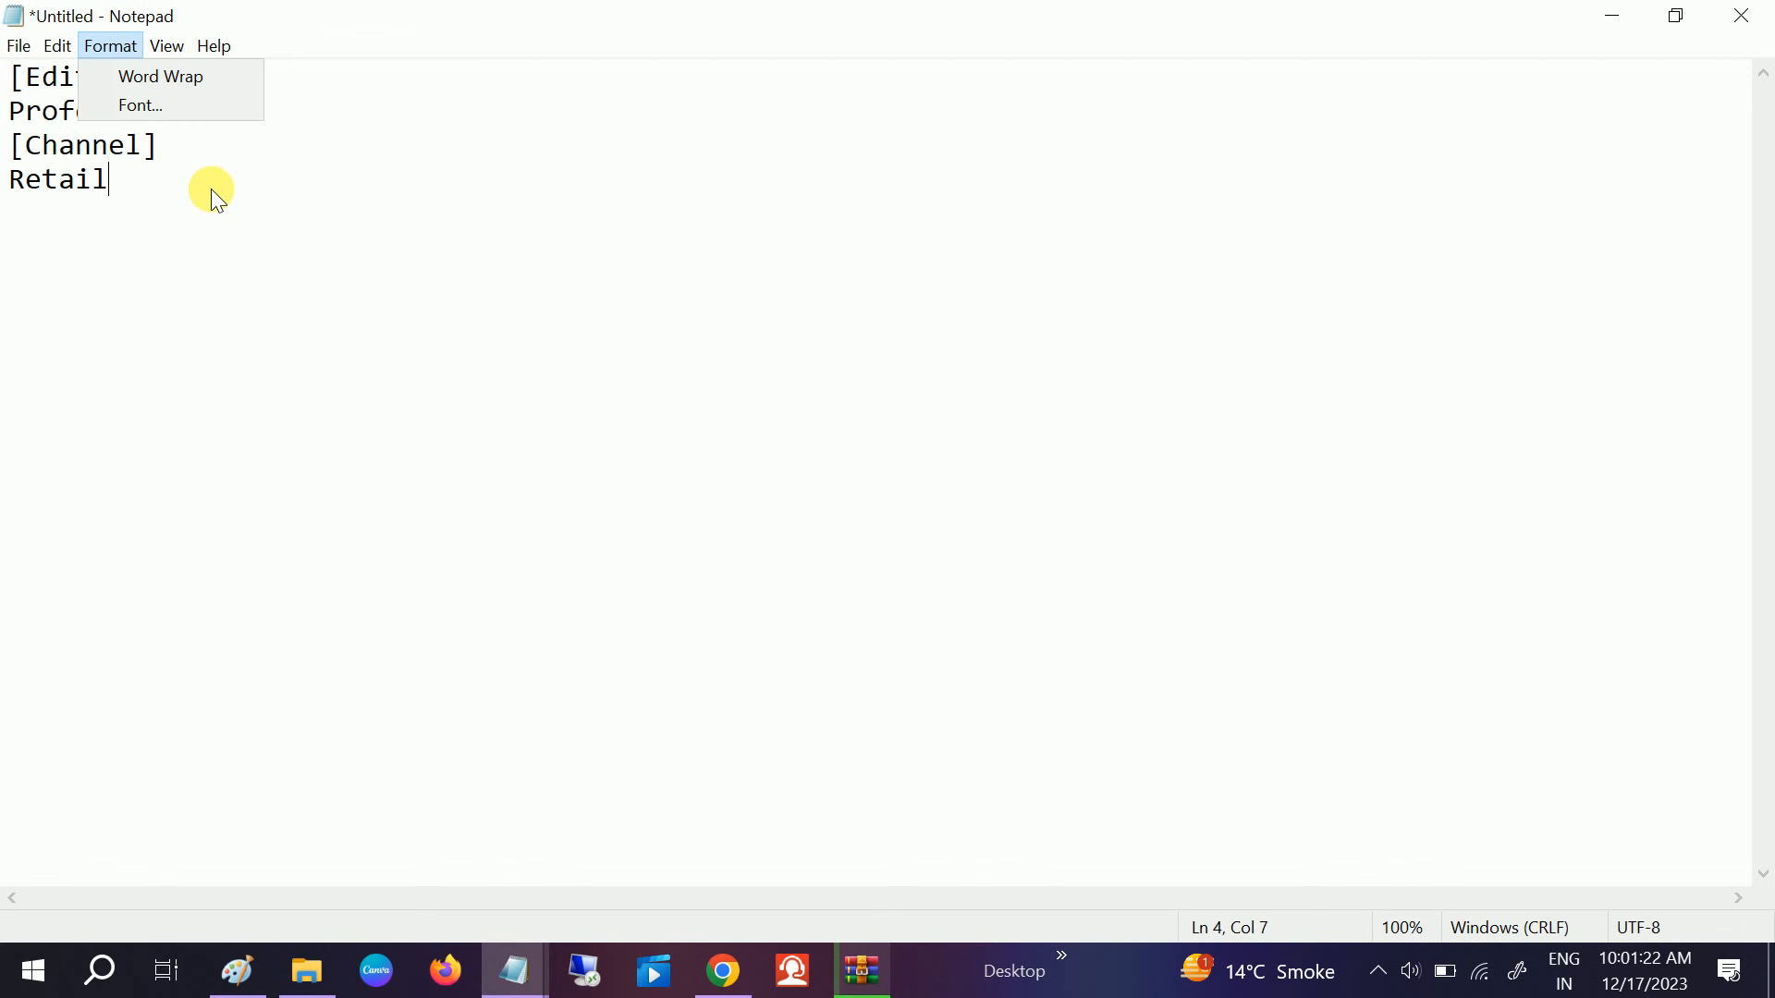
left_click(214, 187)
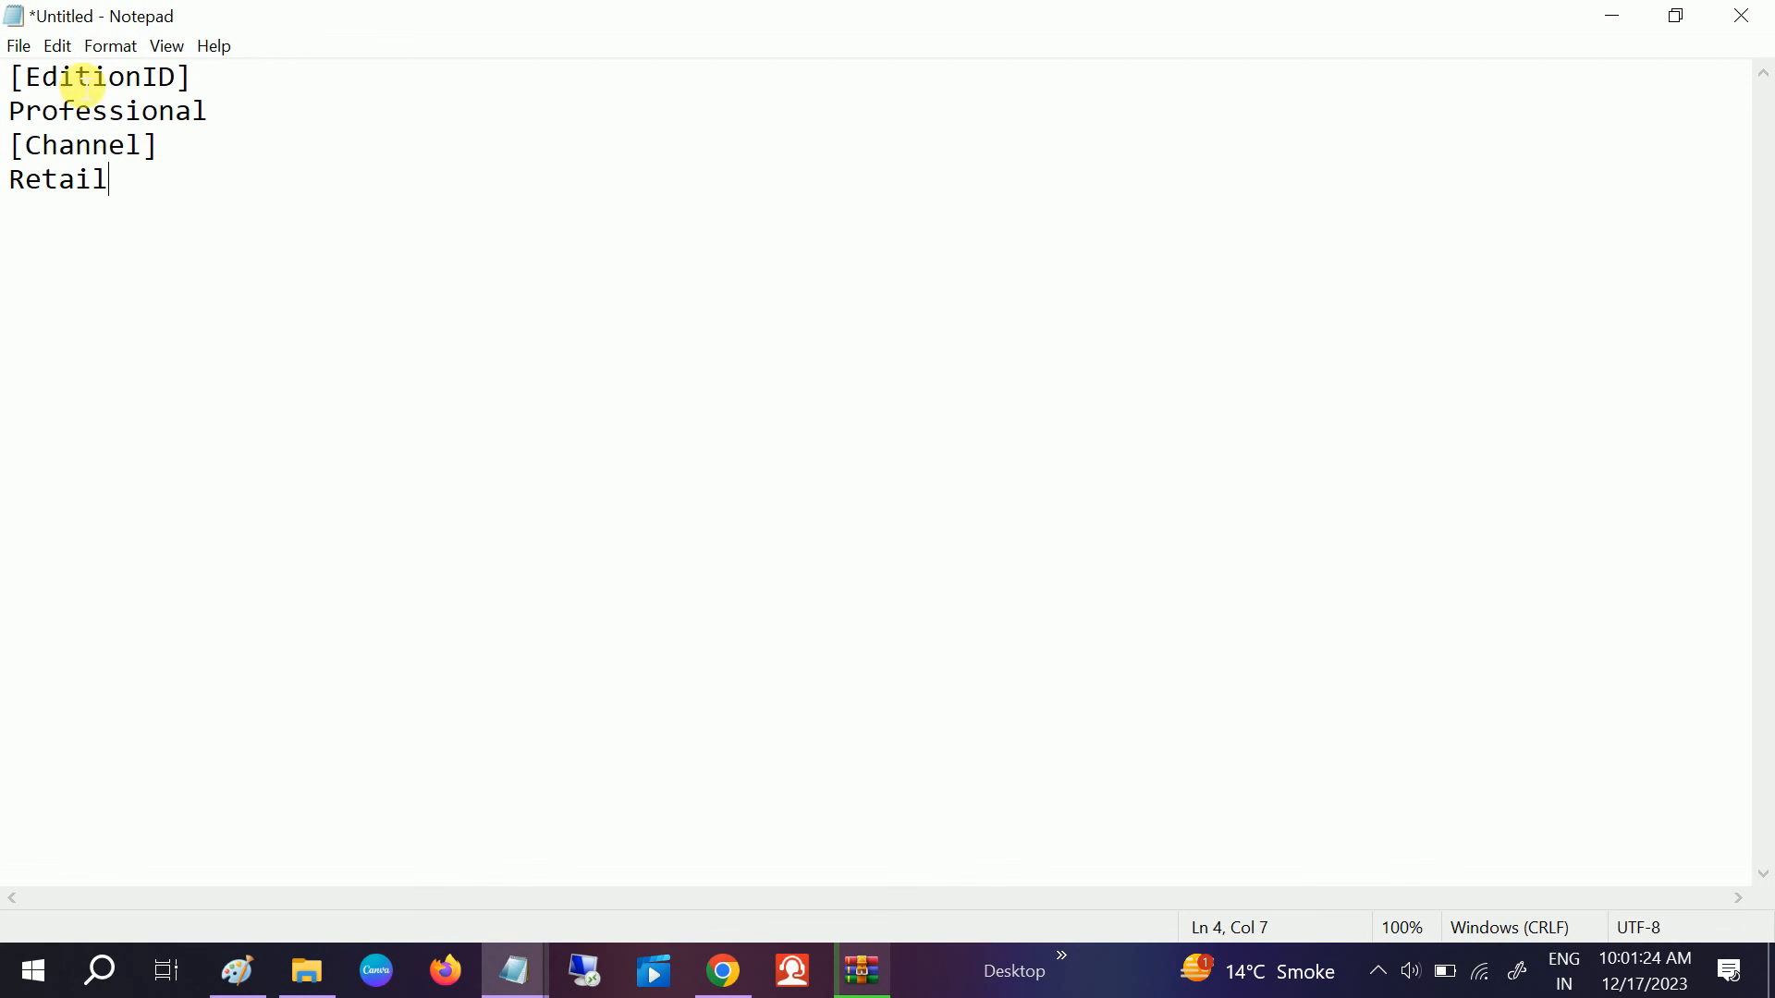
mouse_move(164, 169)
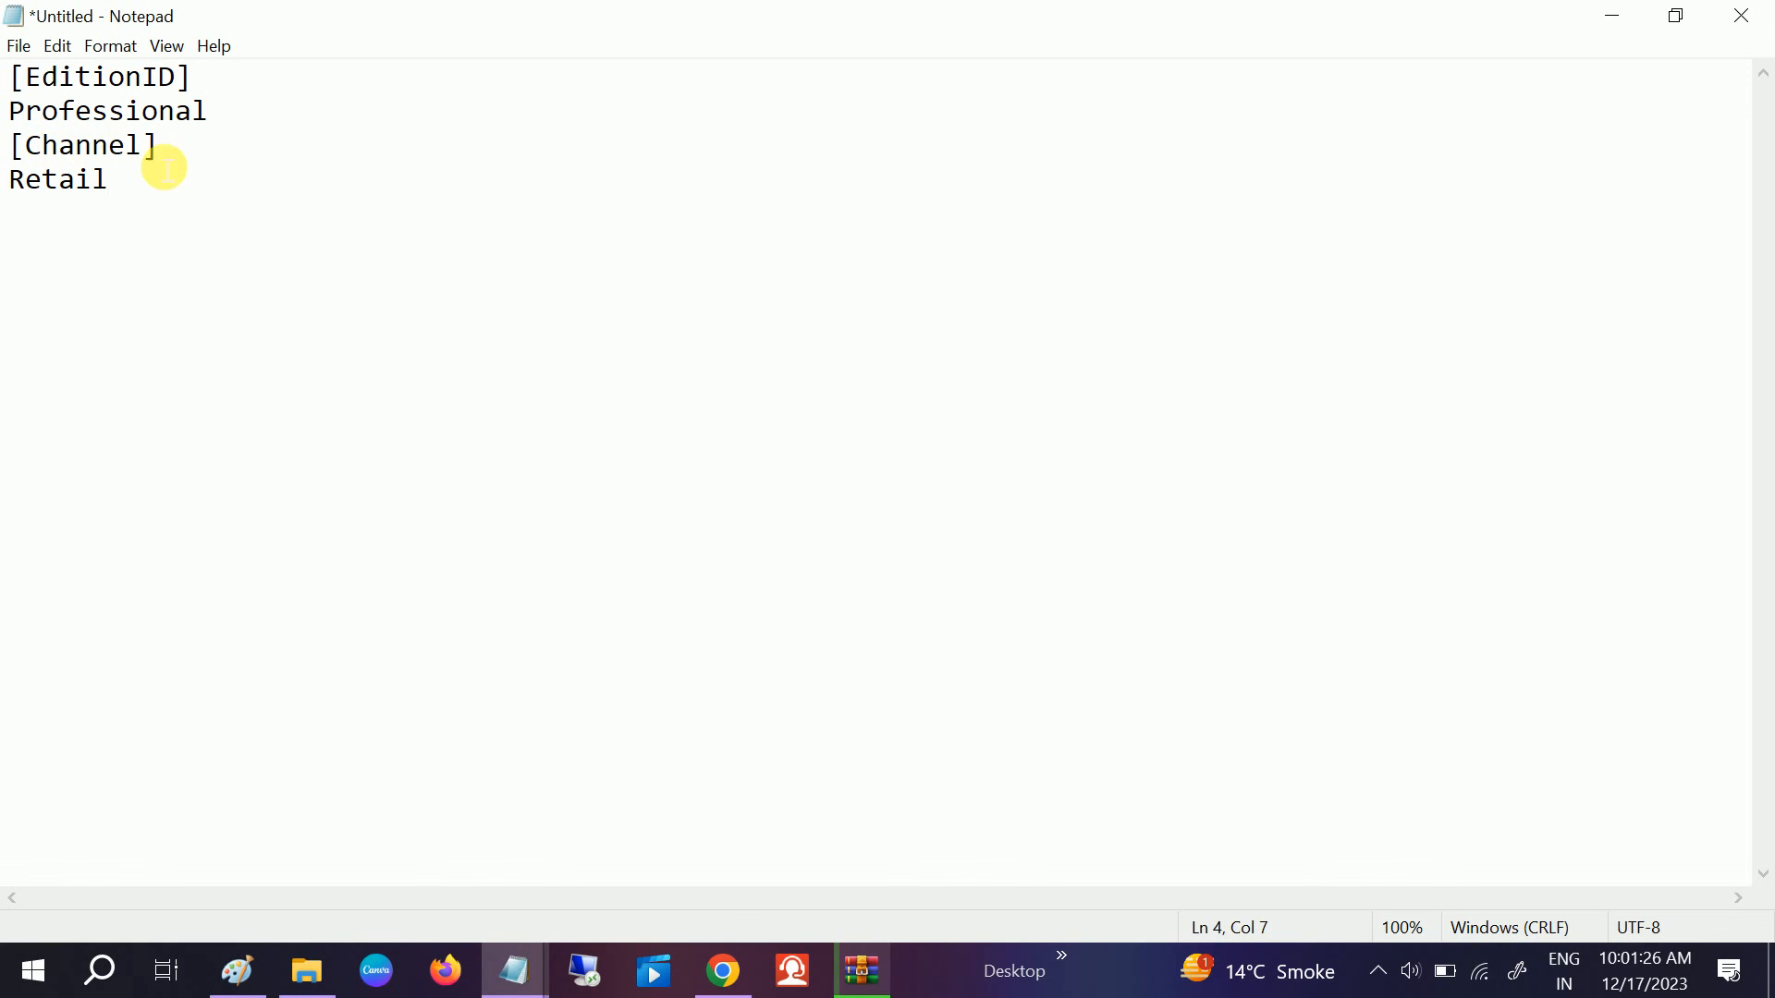
mouse_move(183, 203)
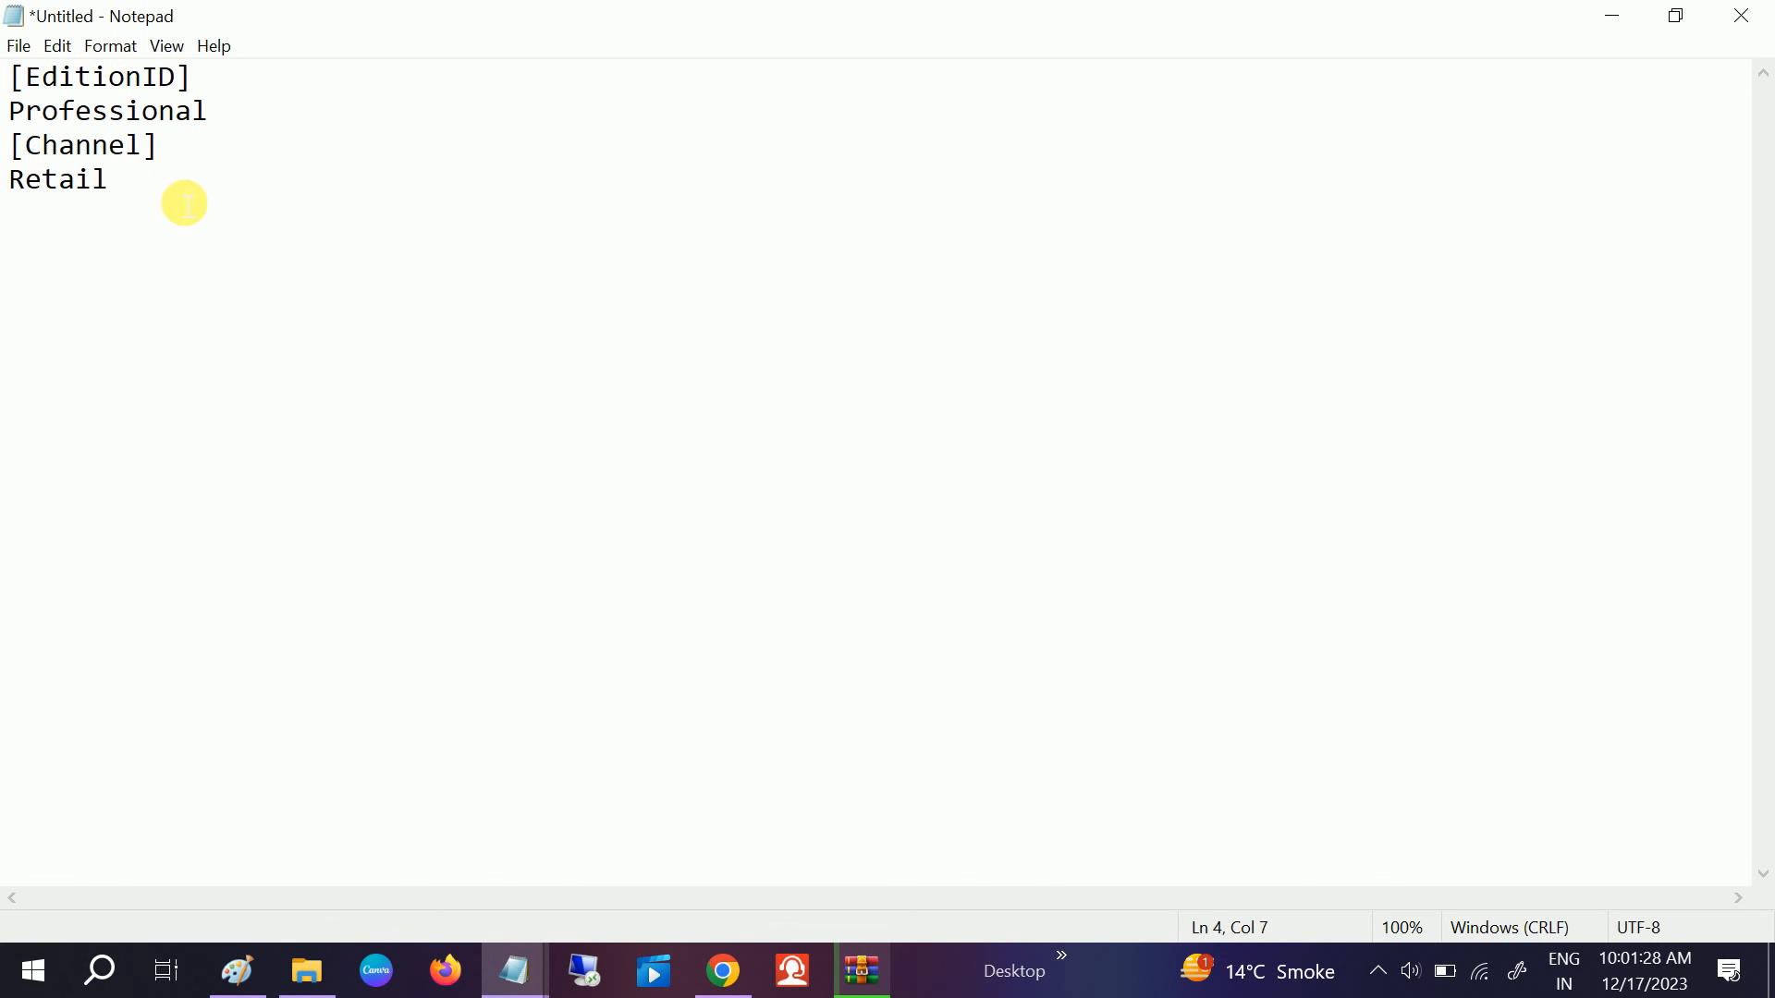
key("ctrl+a")
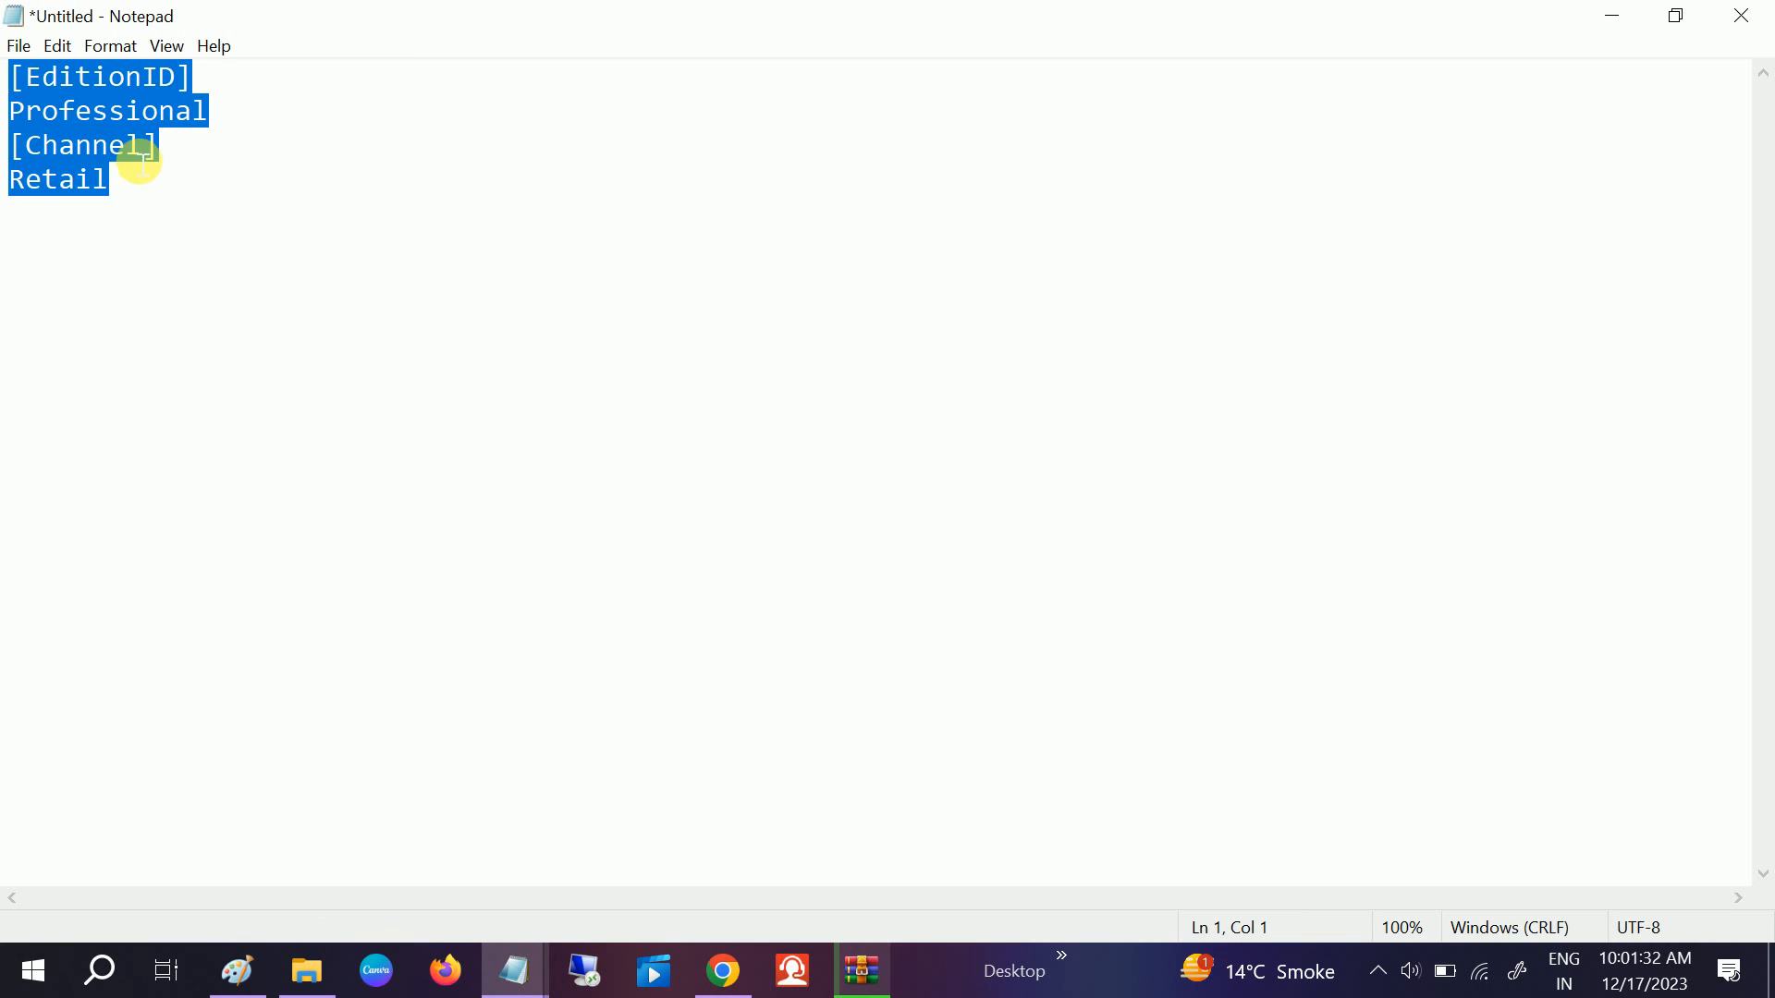
mouse_move(97, 128)
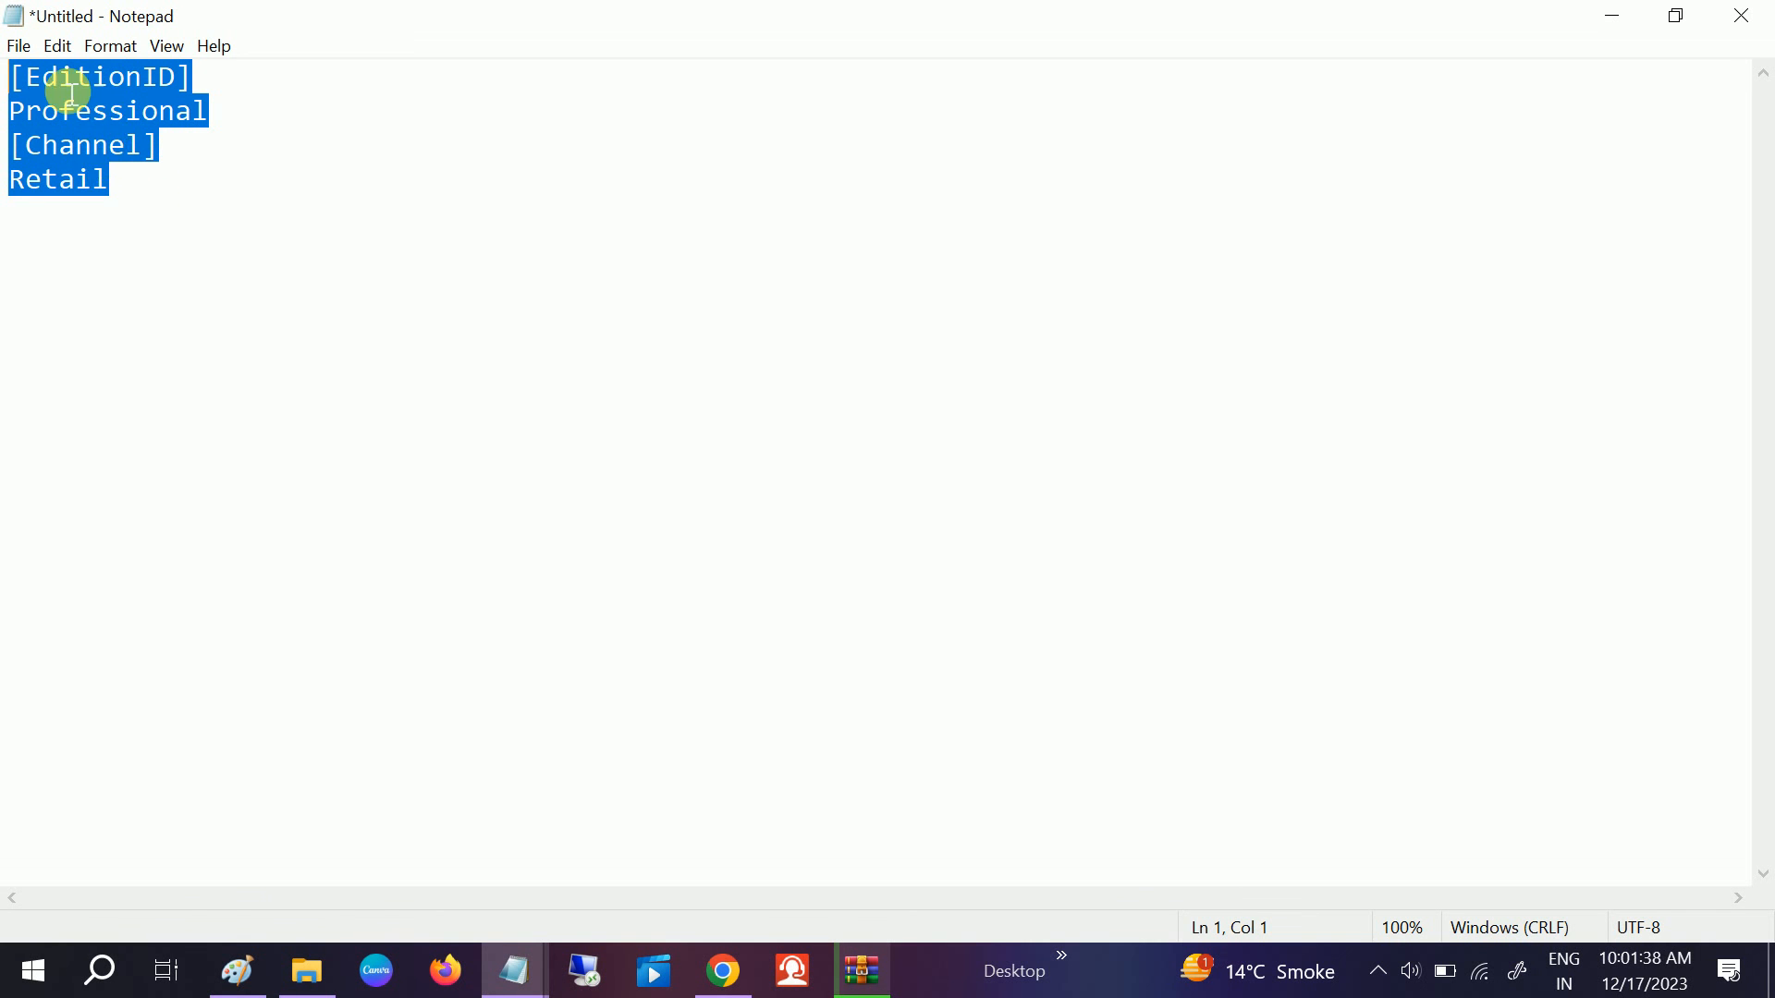
left_click(174, 219)
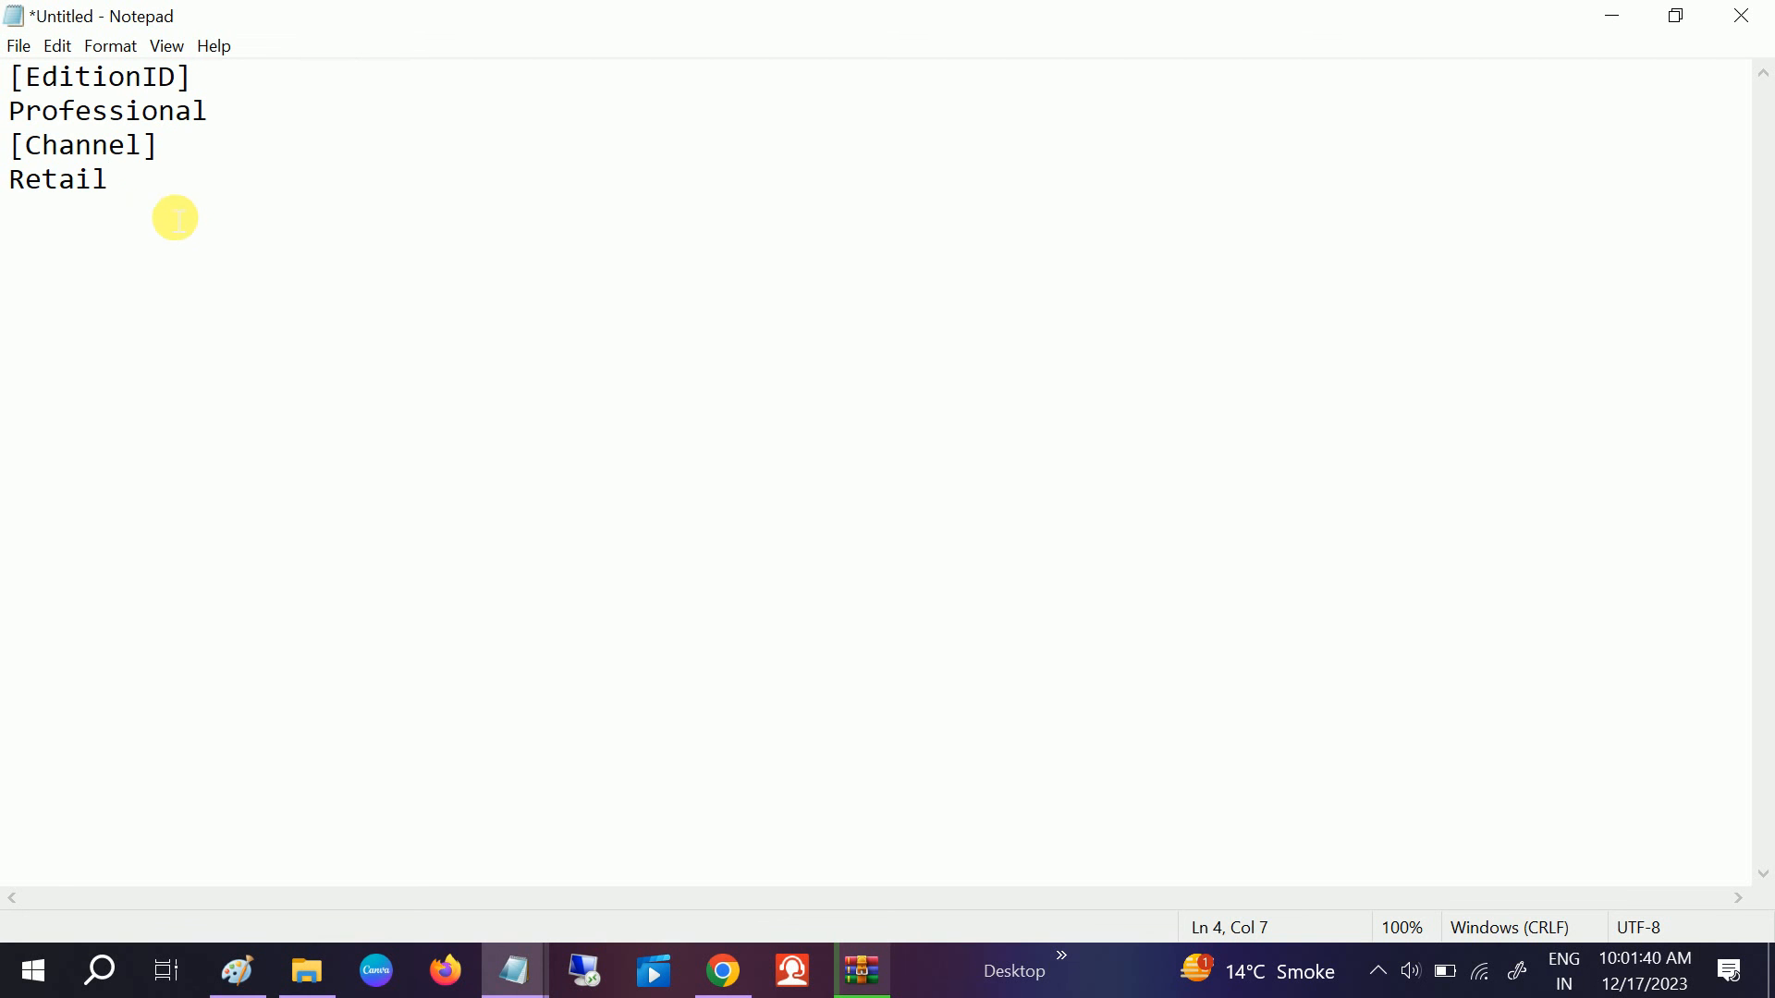
Step: Begin Save As and name the file ei.cfg
left_click(19, 45)
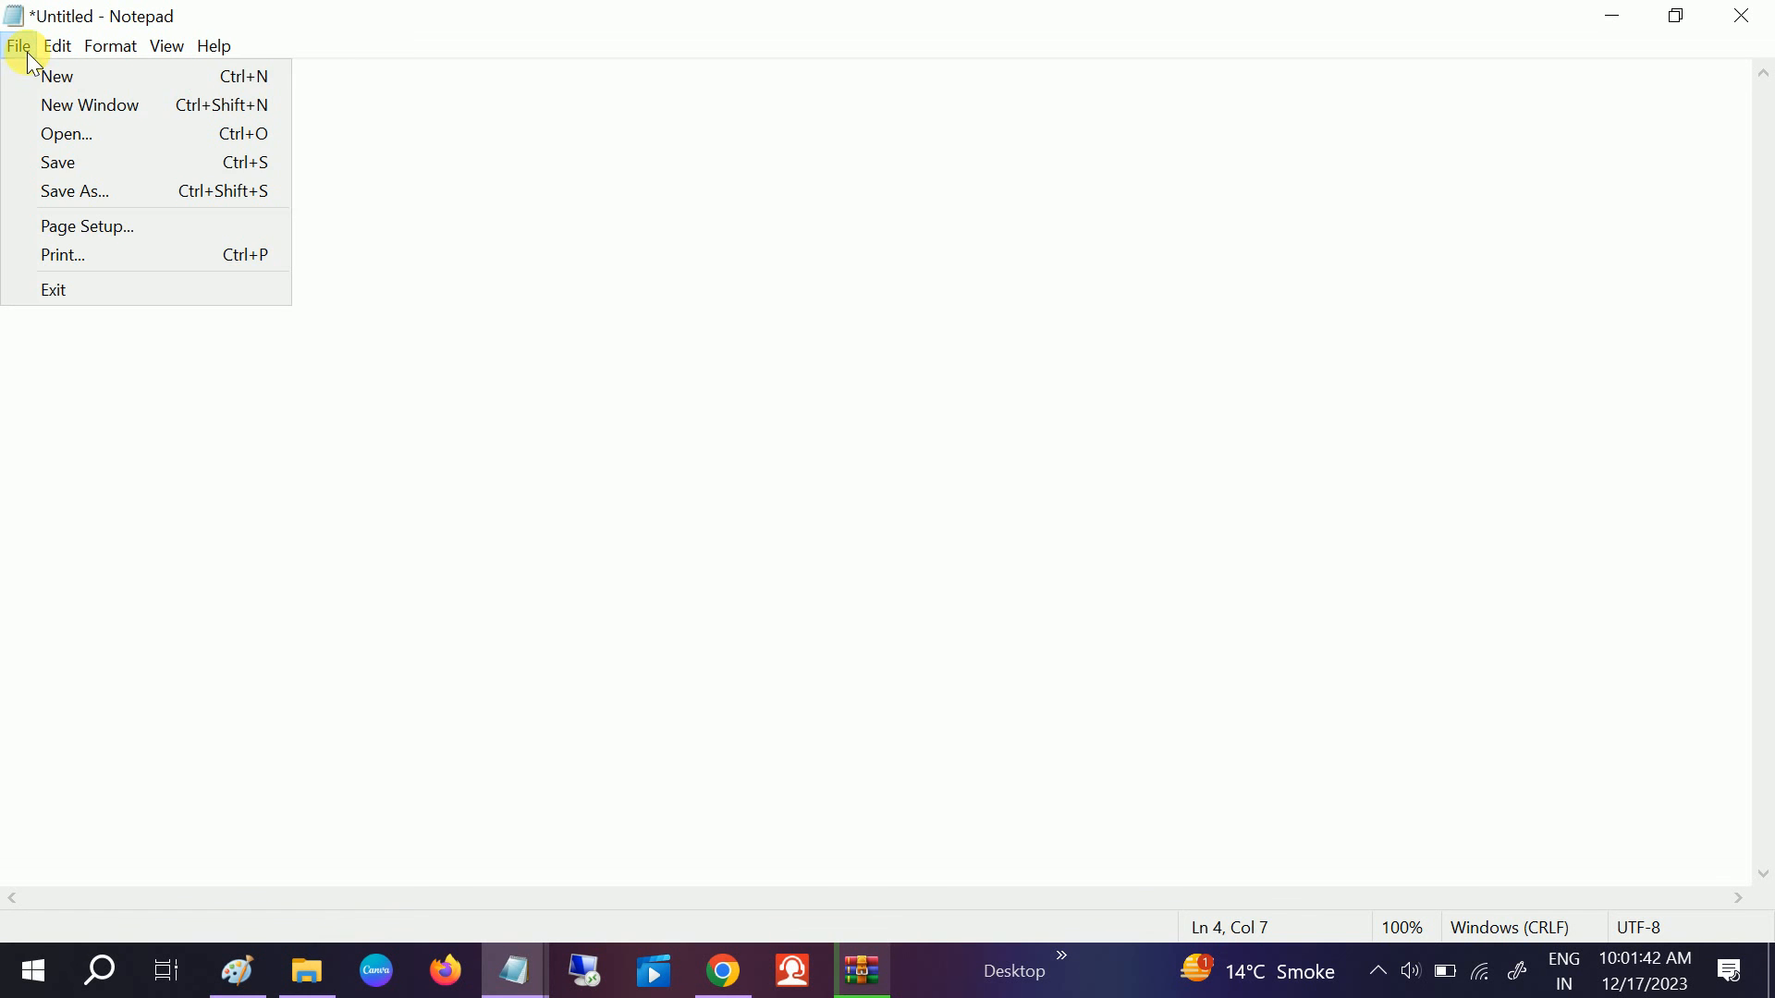
mouse_move(74, 191)
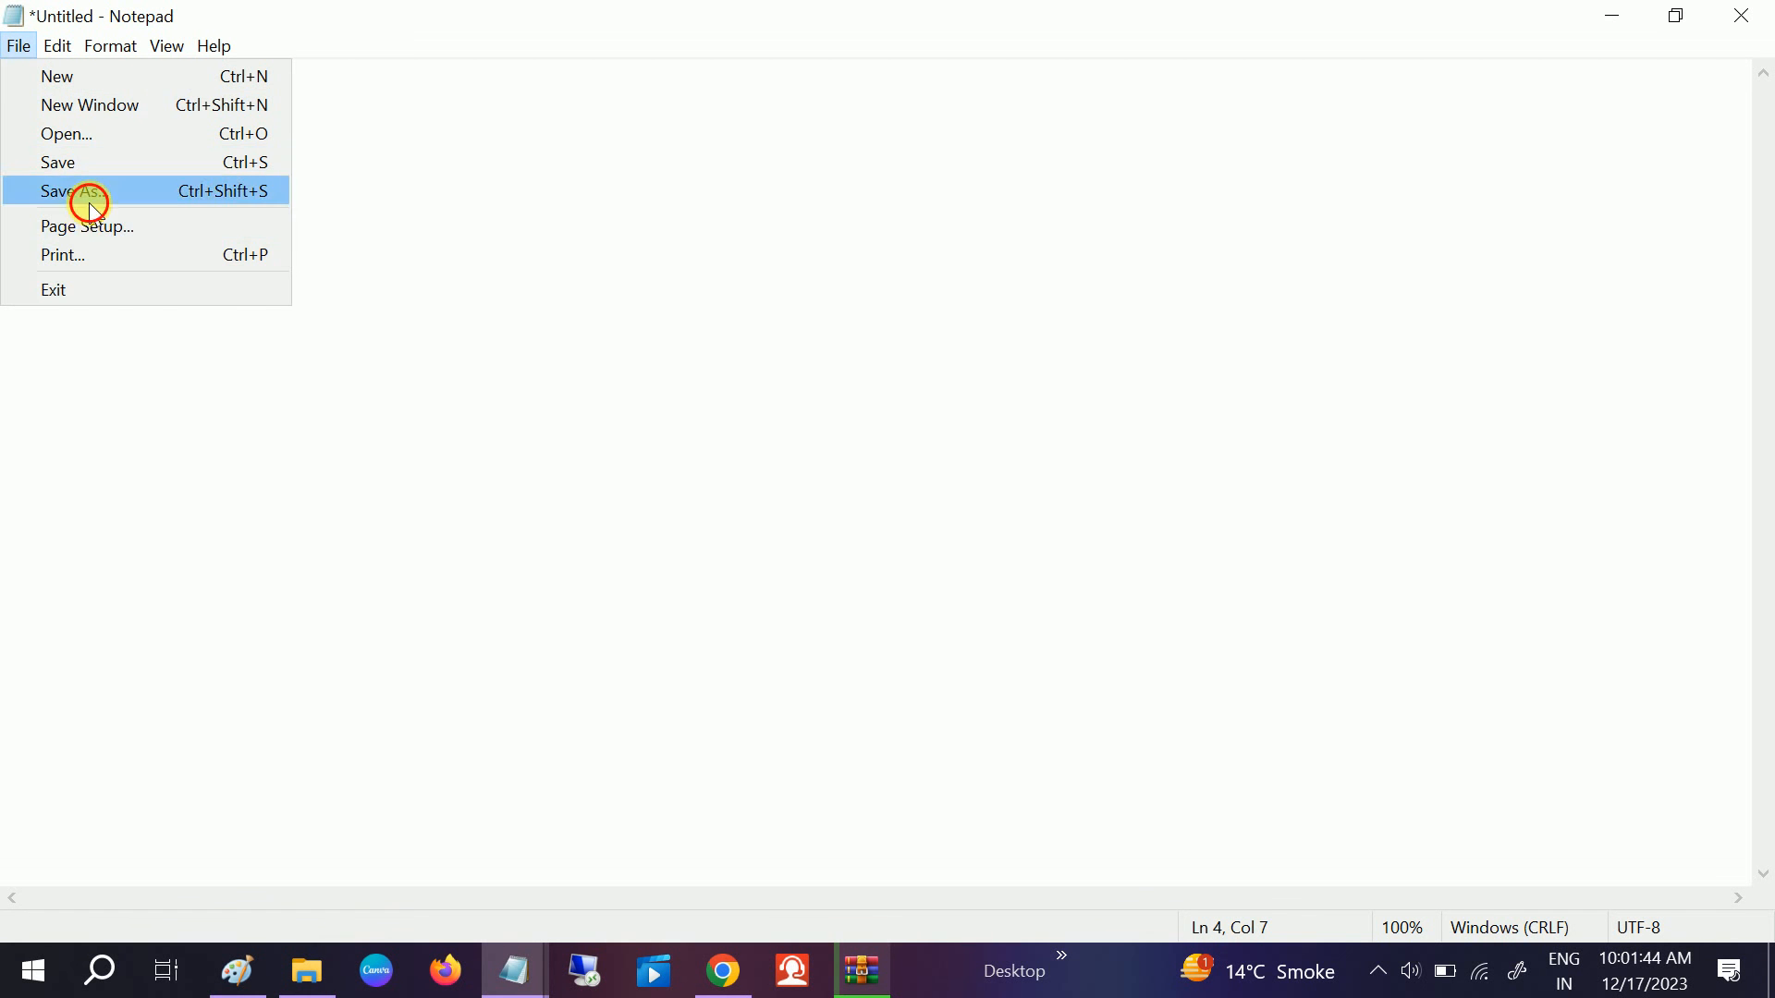
left_click(58, 191)
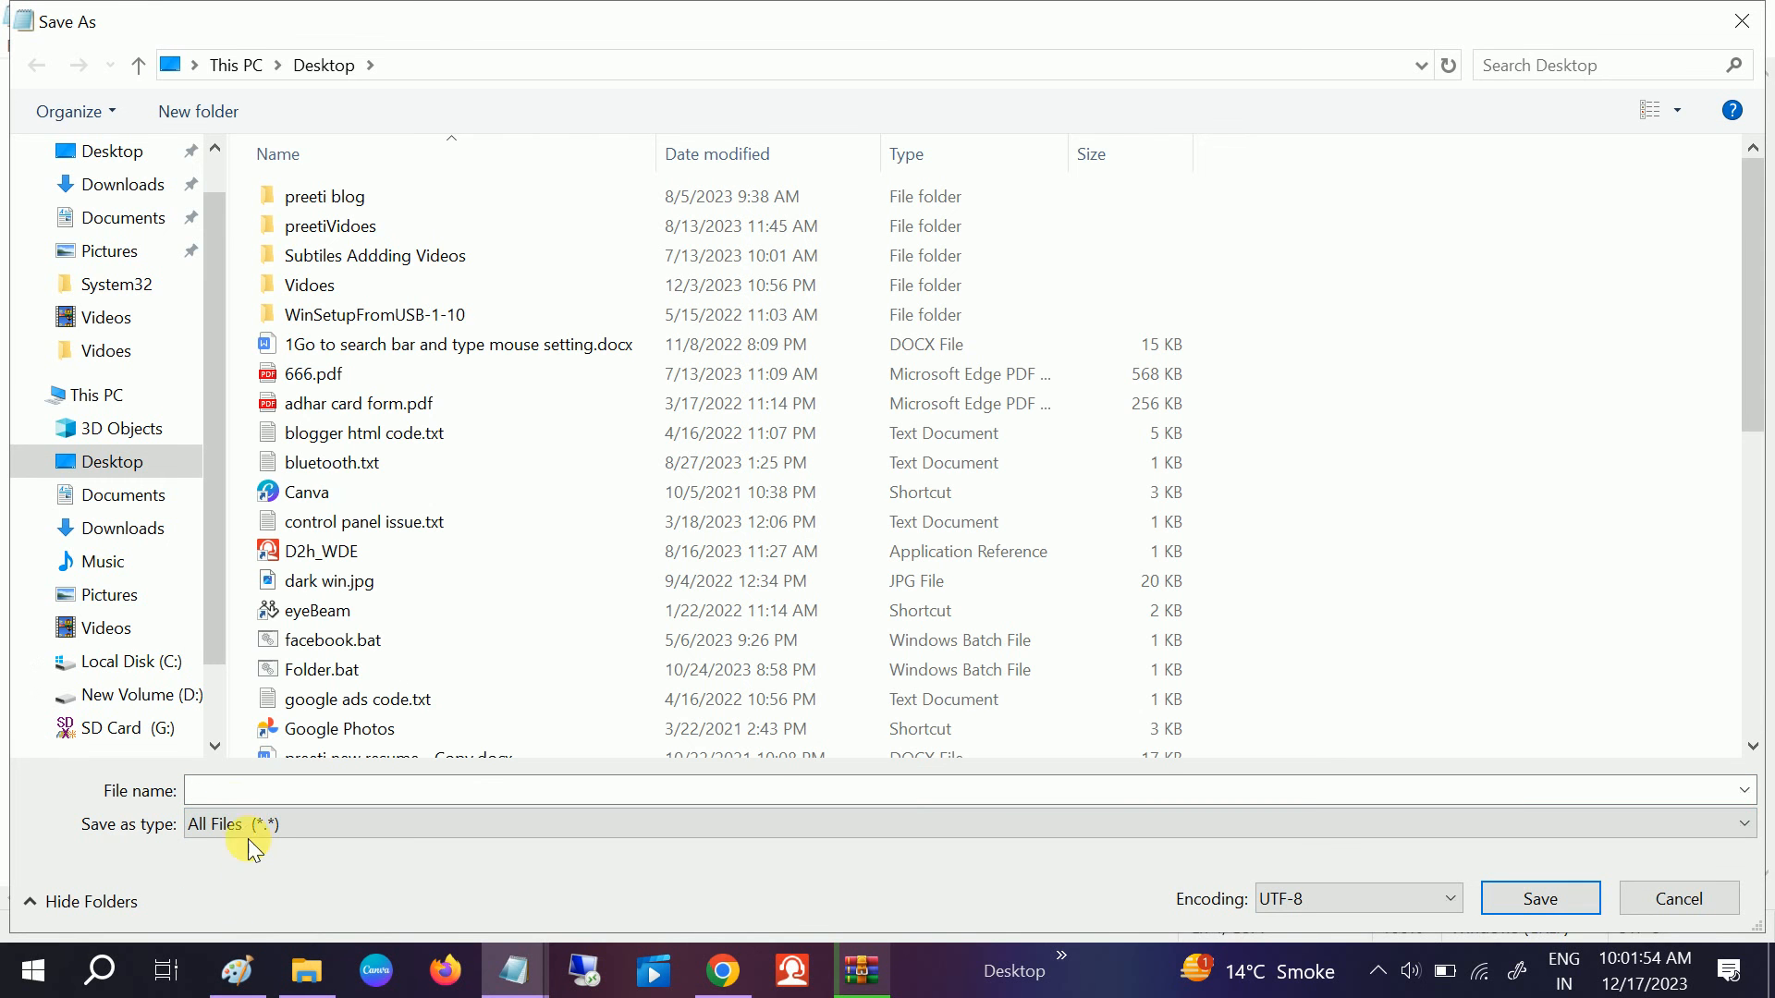
mouse_move(497, 971)
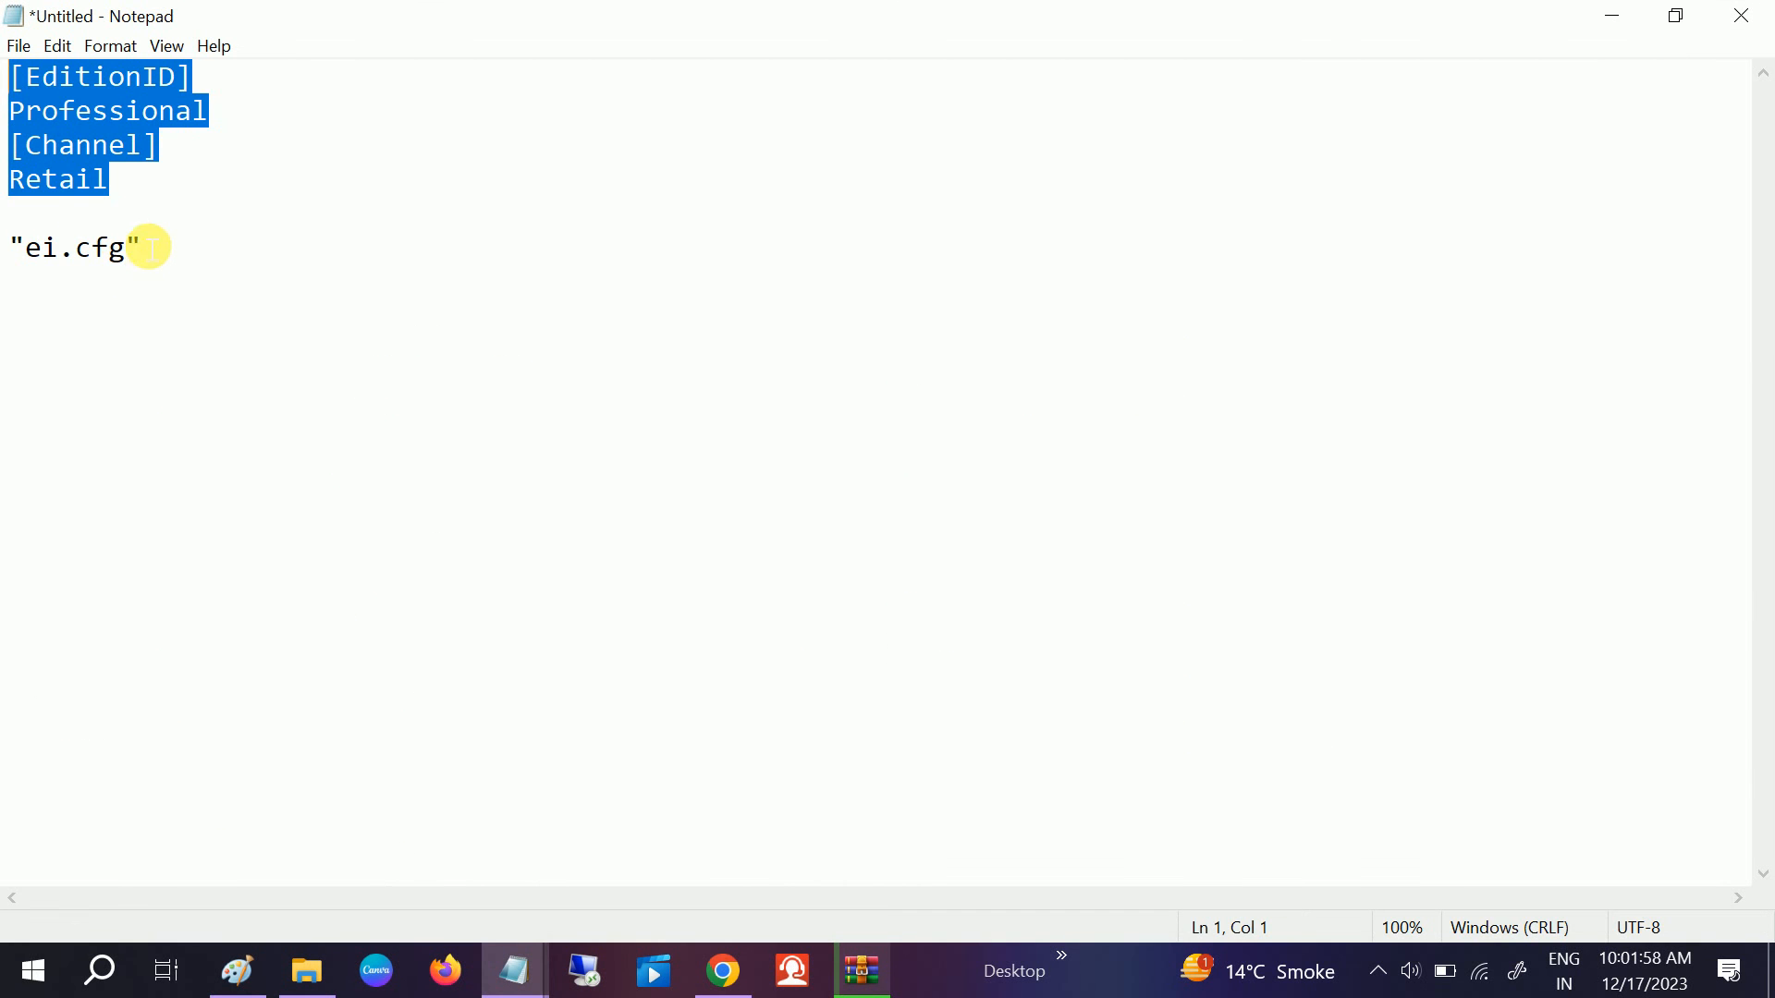
double_click(73, 246)
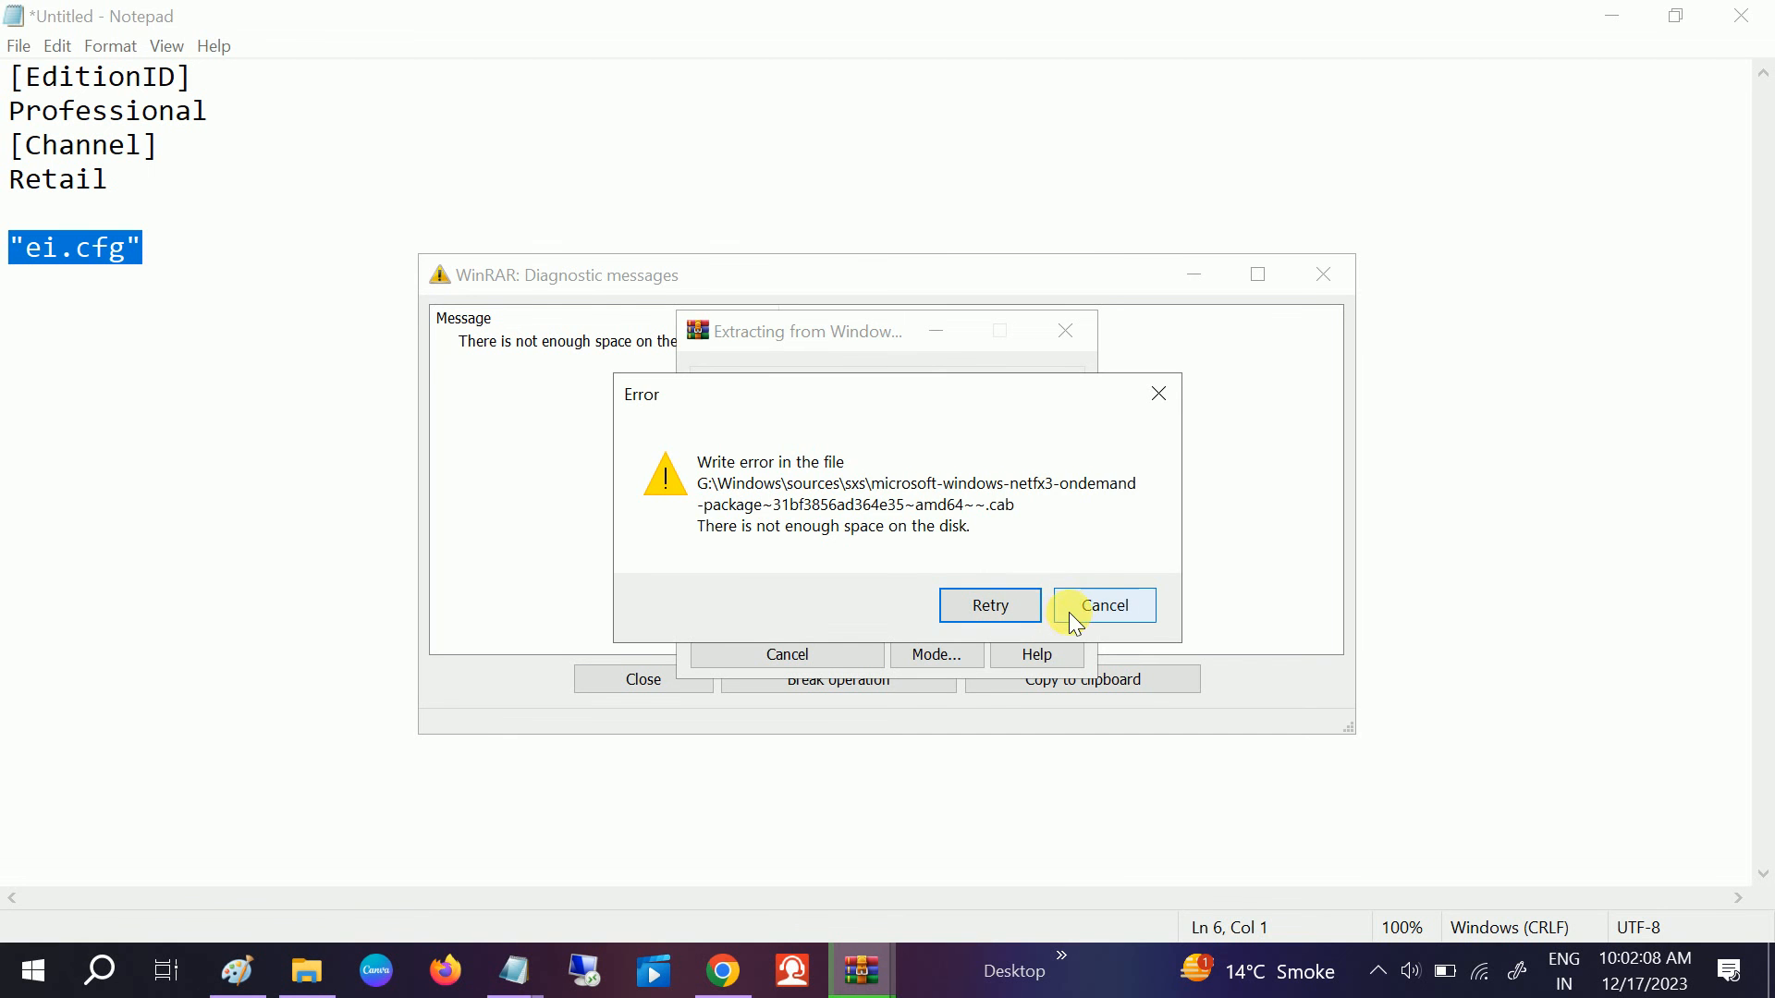
Step: Dismiss WinRAR's not-enough-space error, then save ei.cfg to the Desktop as All Files
left_click(1102, 607)
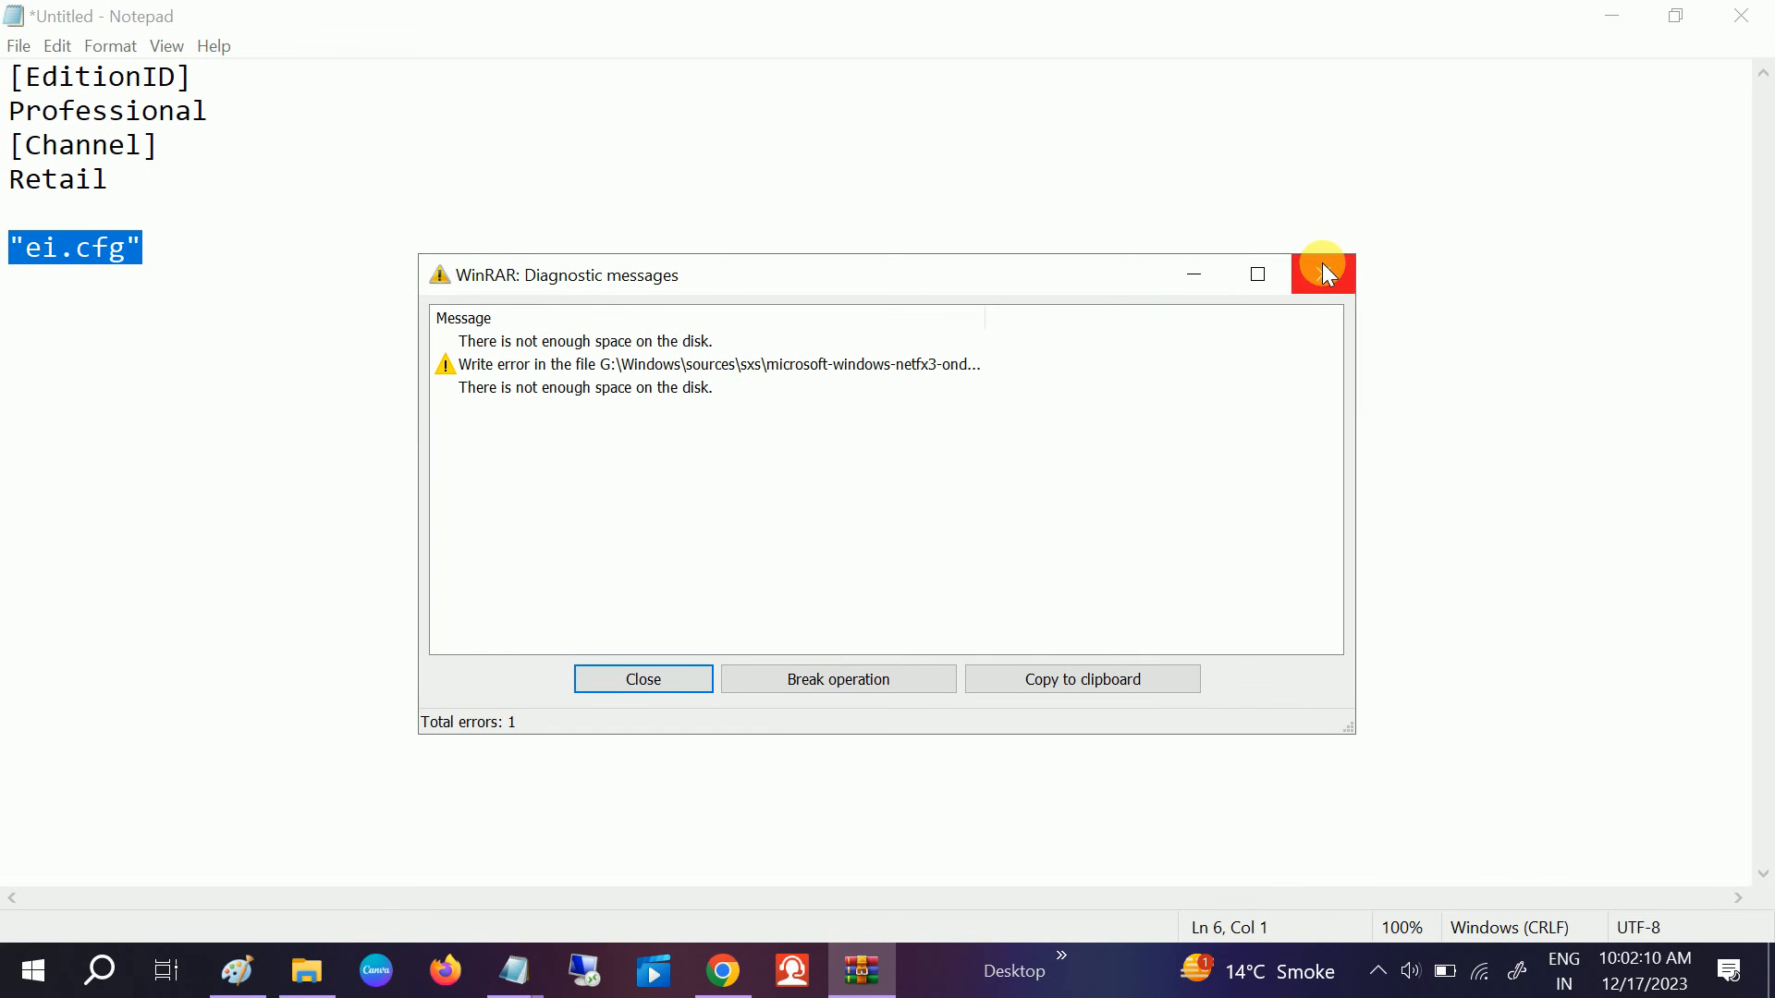
left_click(641, 678)
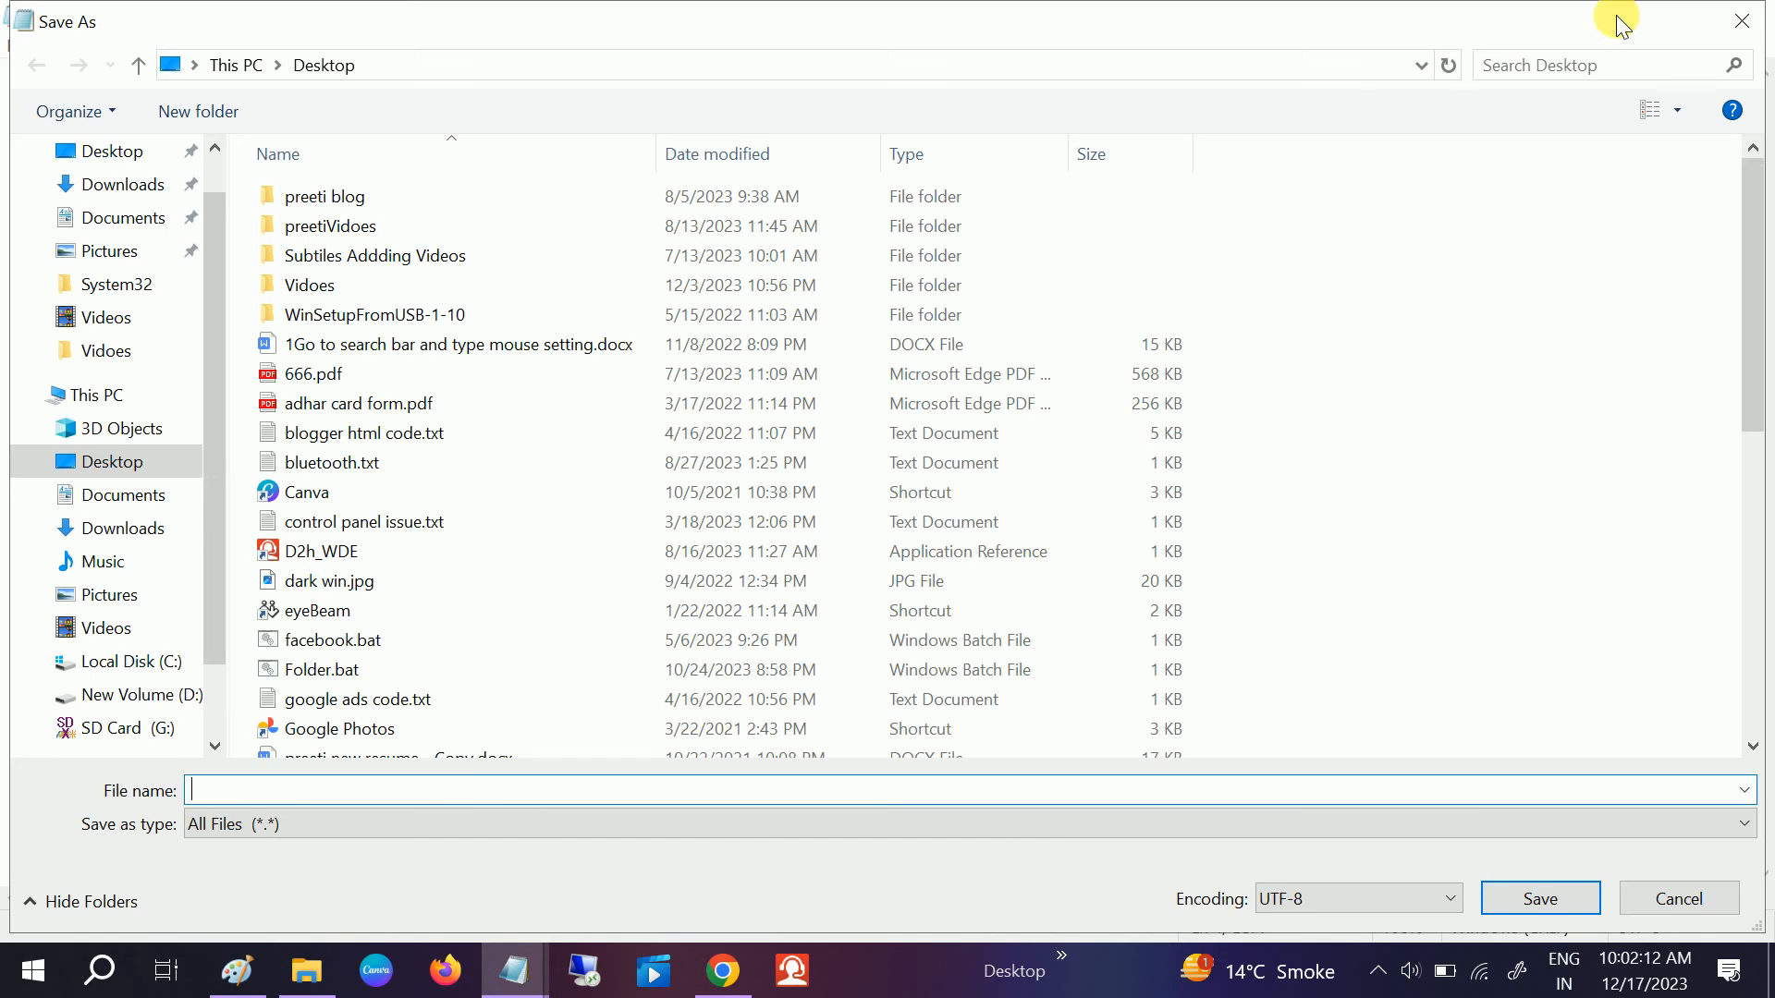
mouse_move(233, 799)
type("\"ei.cfg\"")
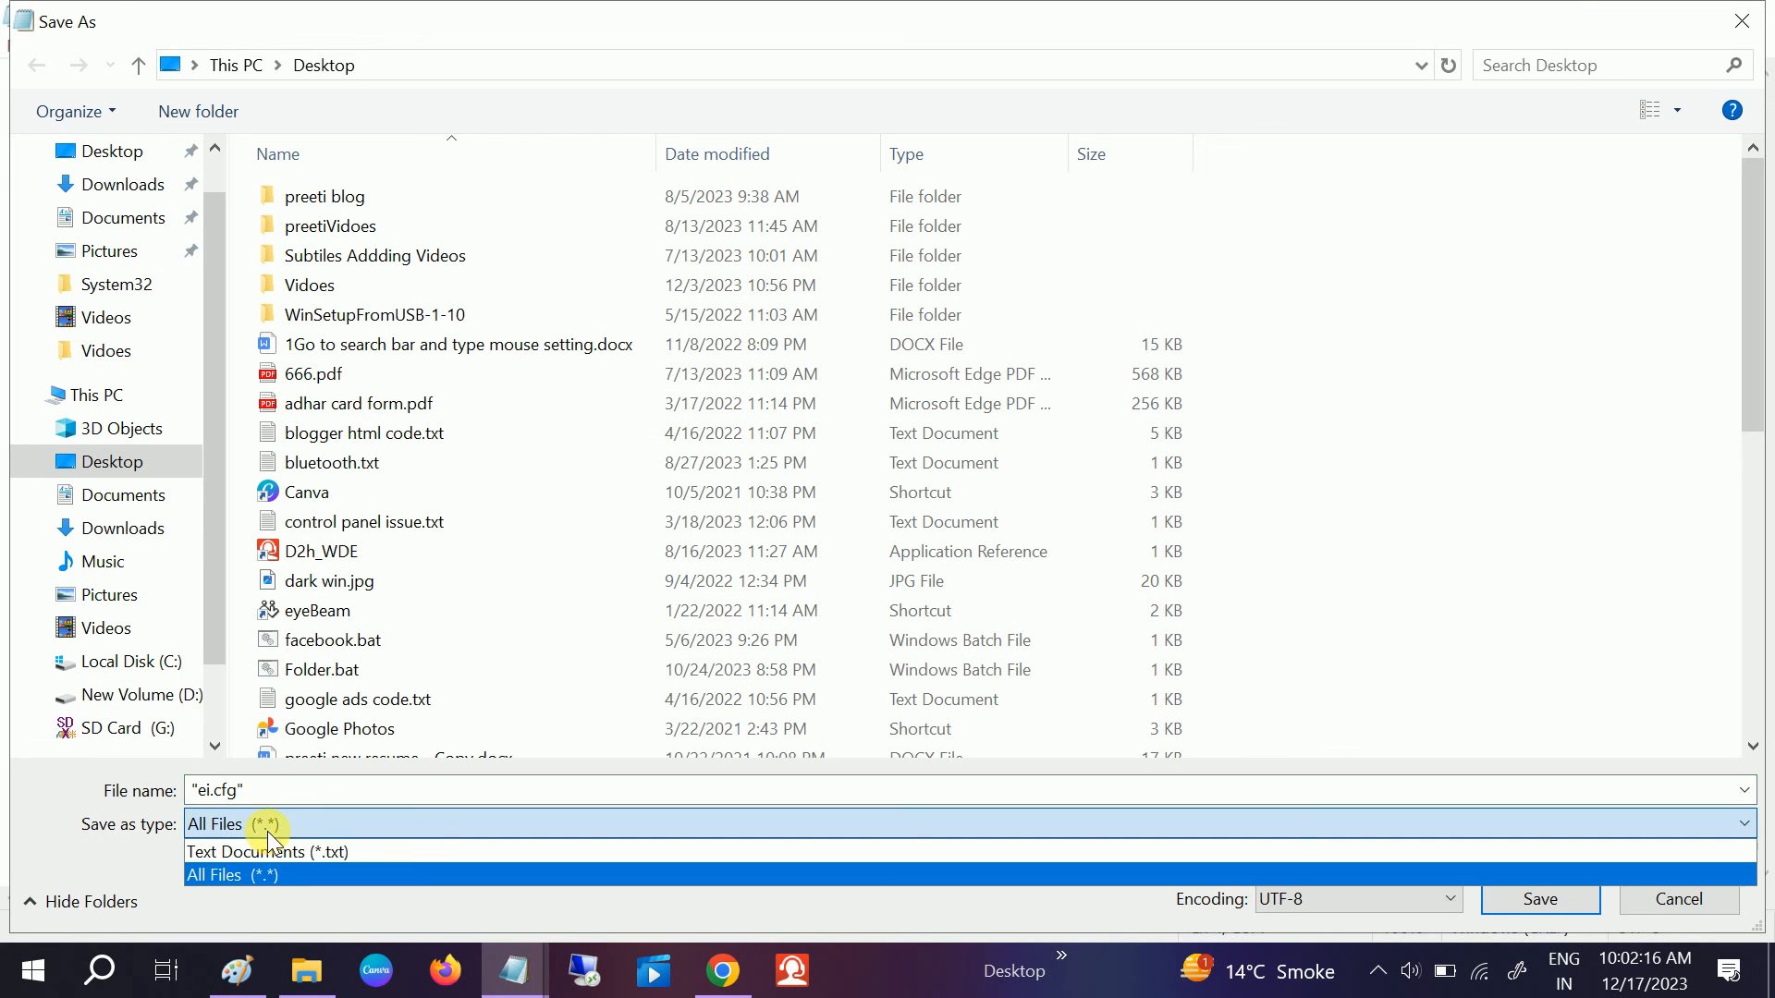
left_click(233, 874)
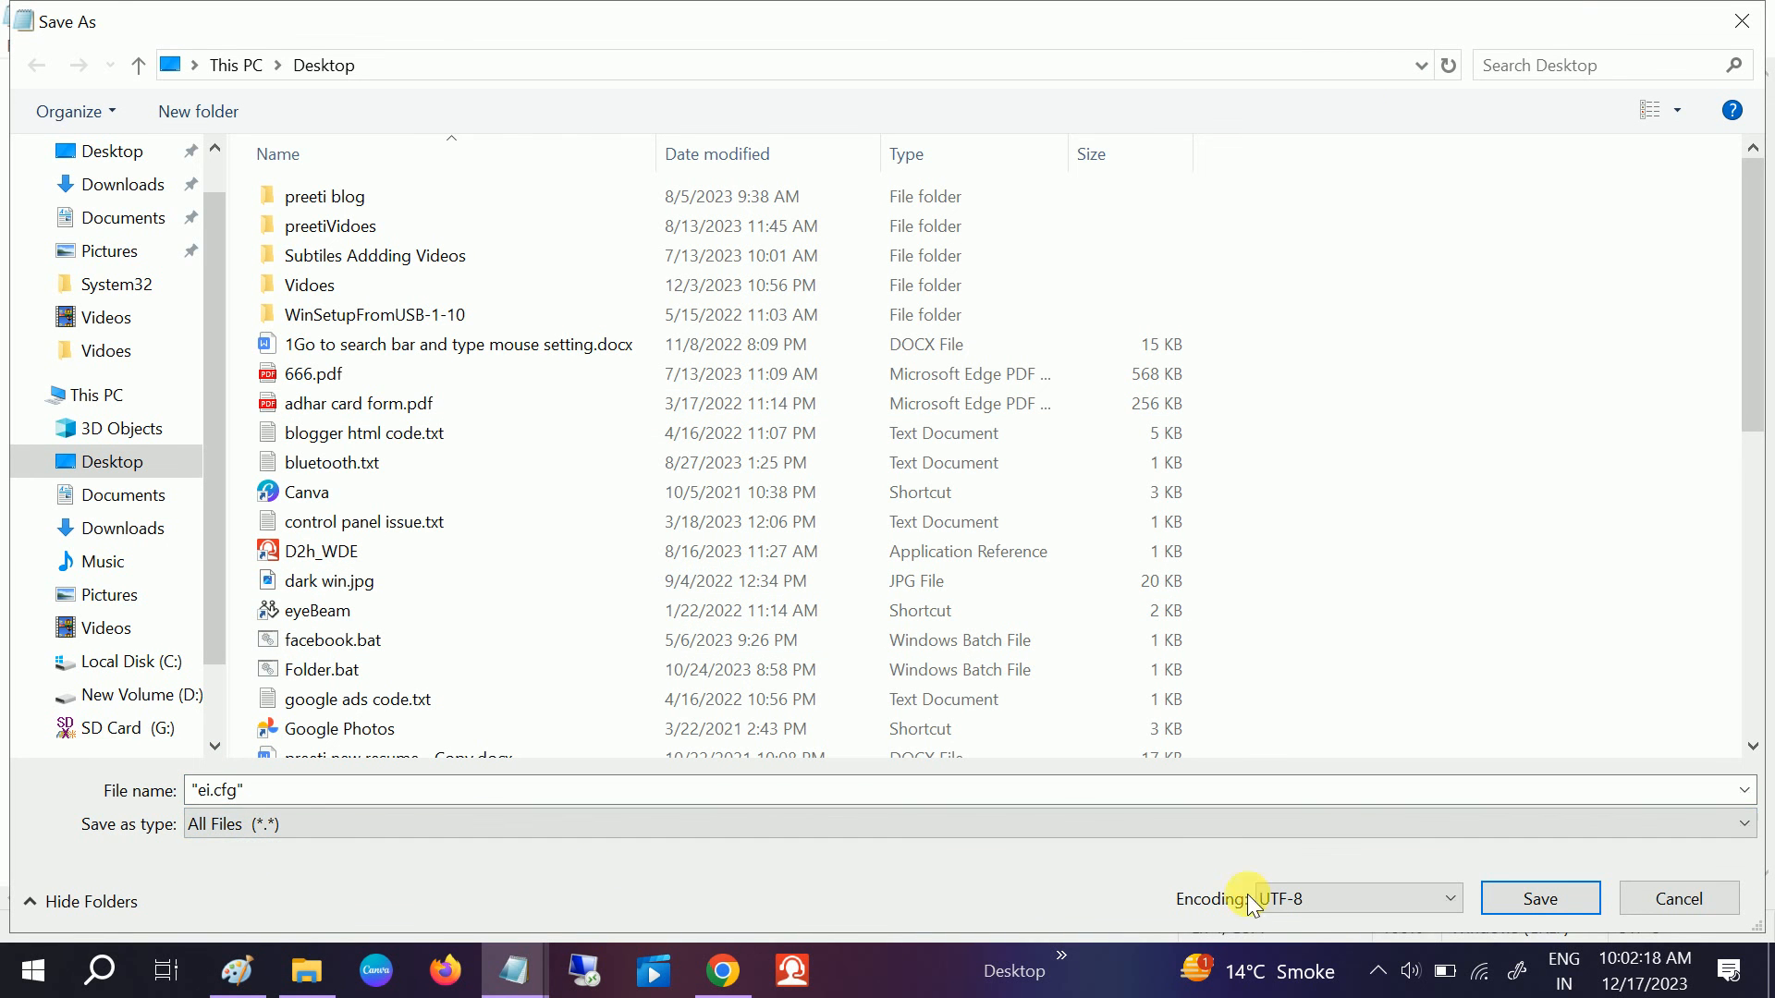
left_click(1538, 899)
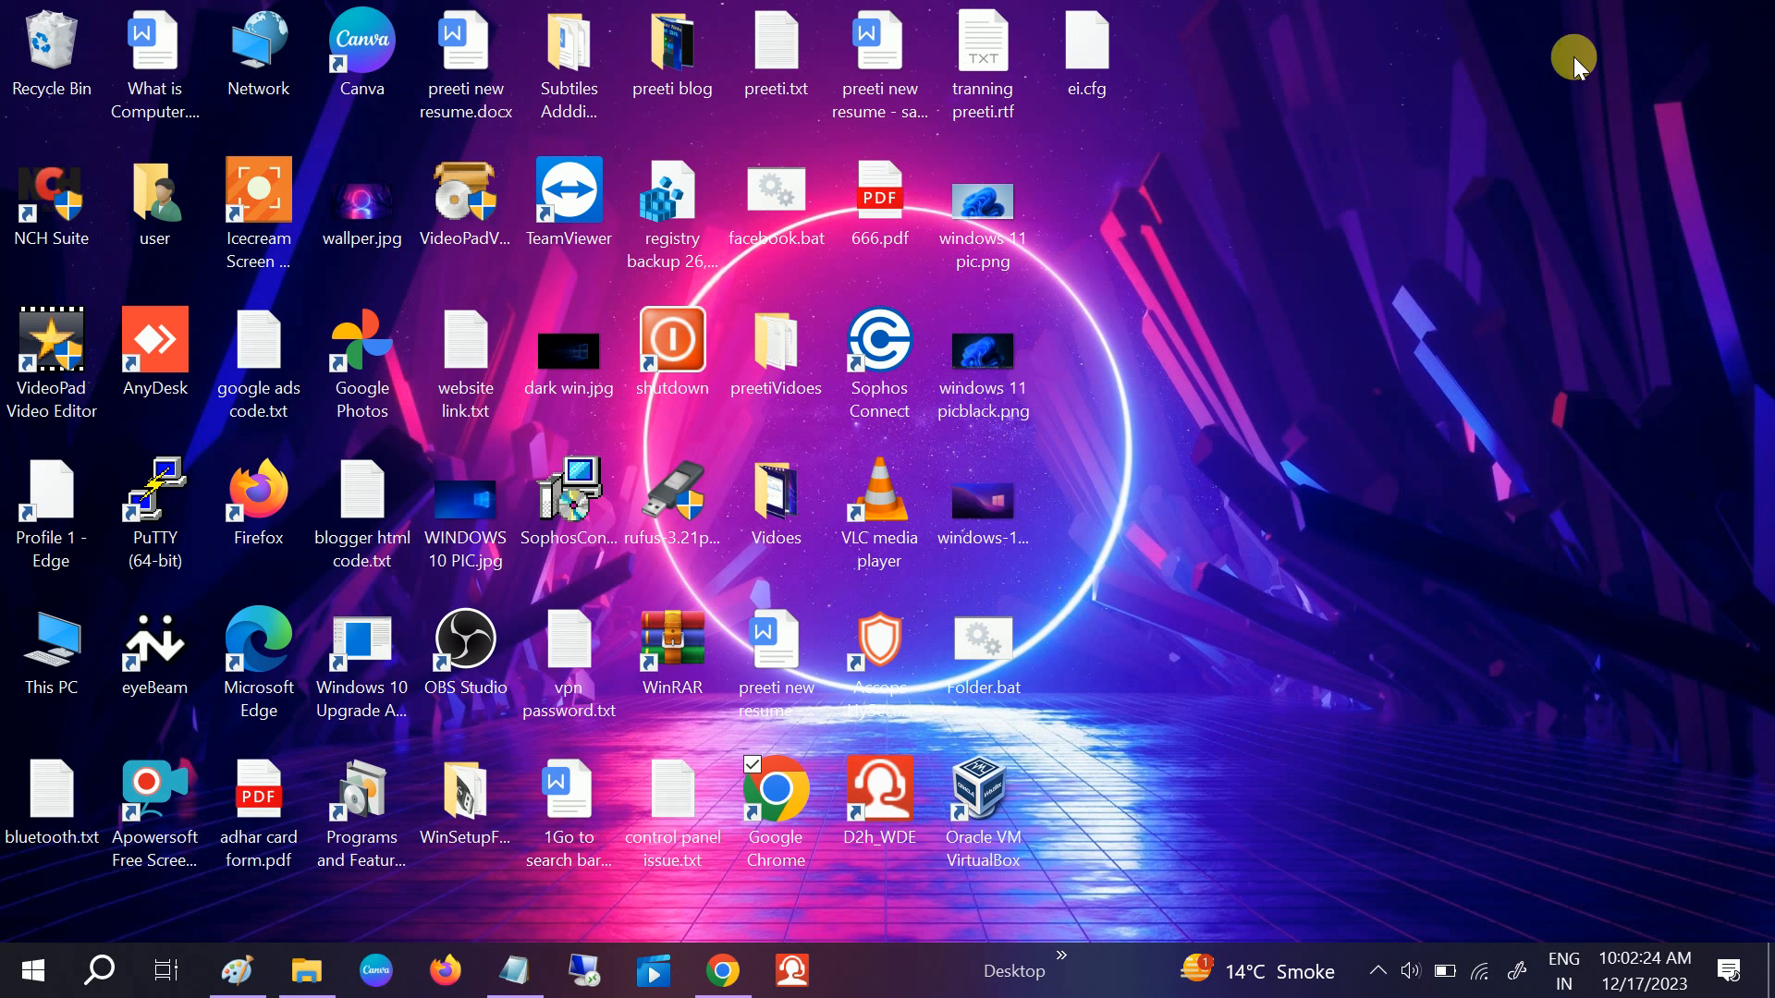
Step: Copy ei.cfg from the desktop and return to the SD card in File Explorer
left_click(1085, 52)
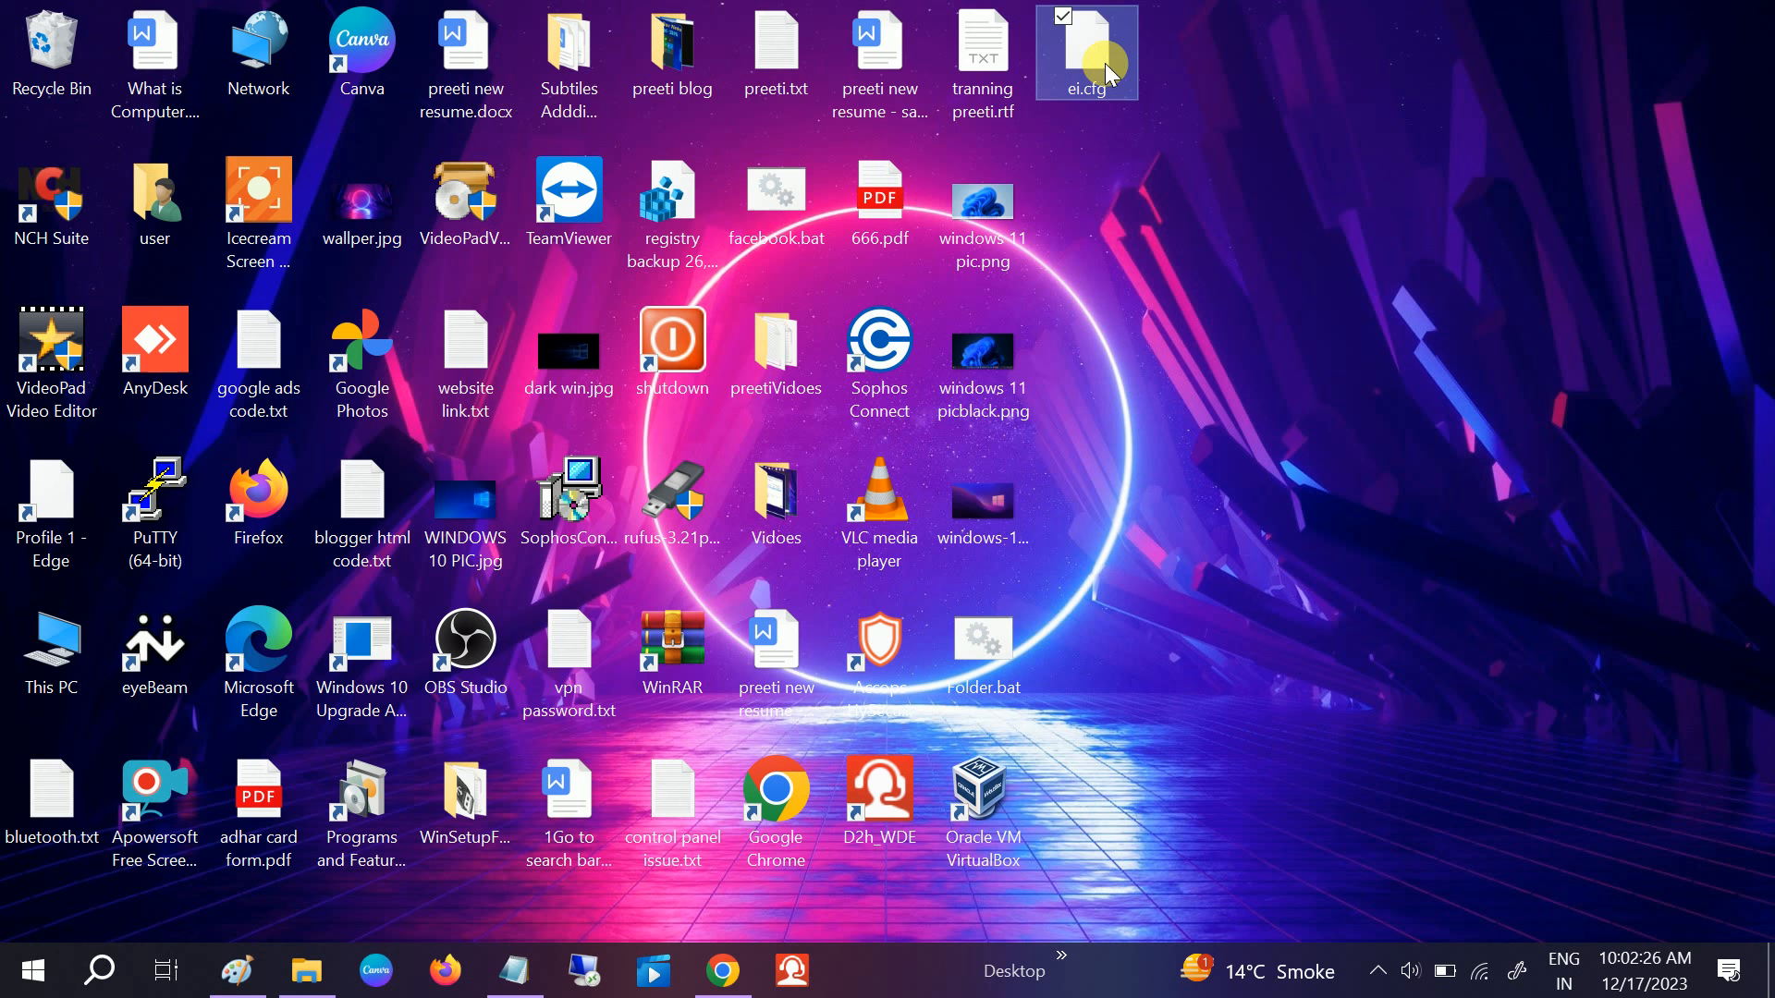
right_click(1086, 52)
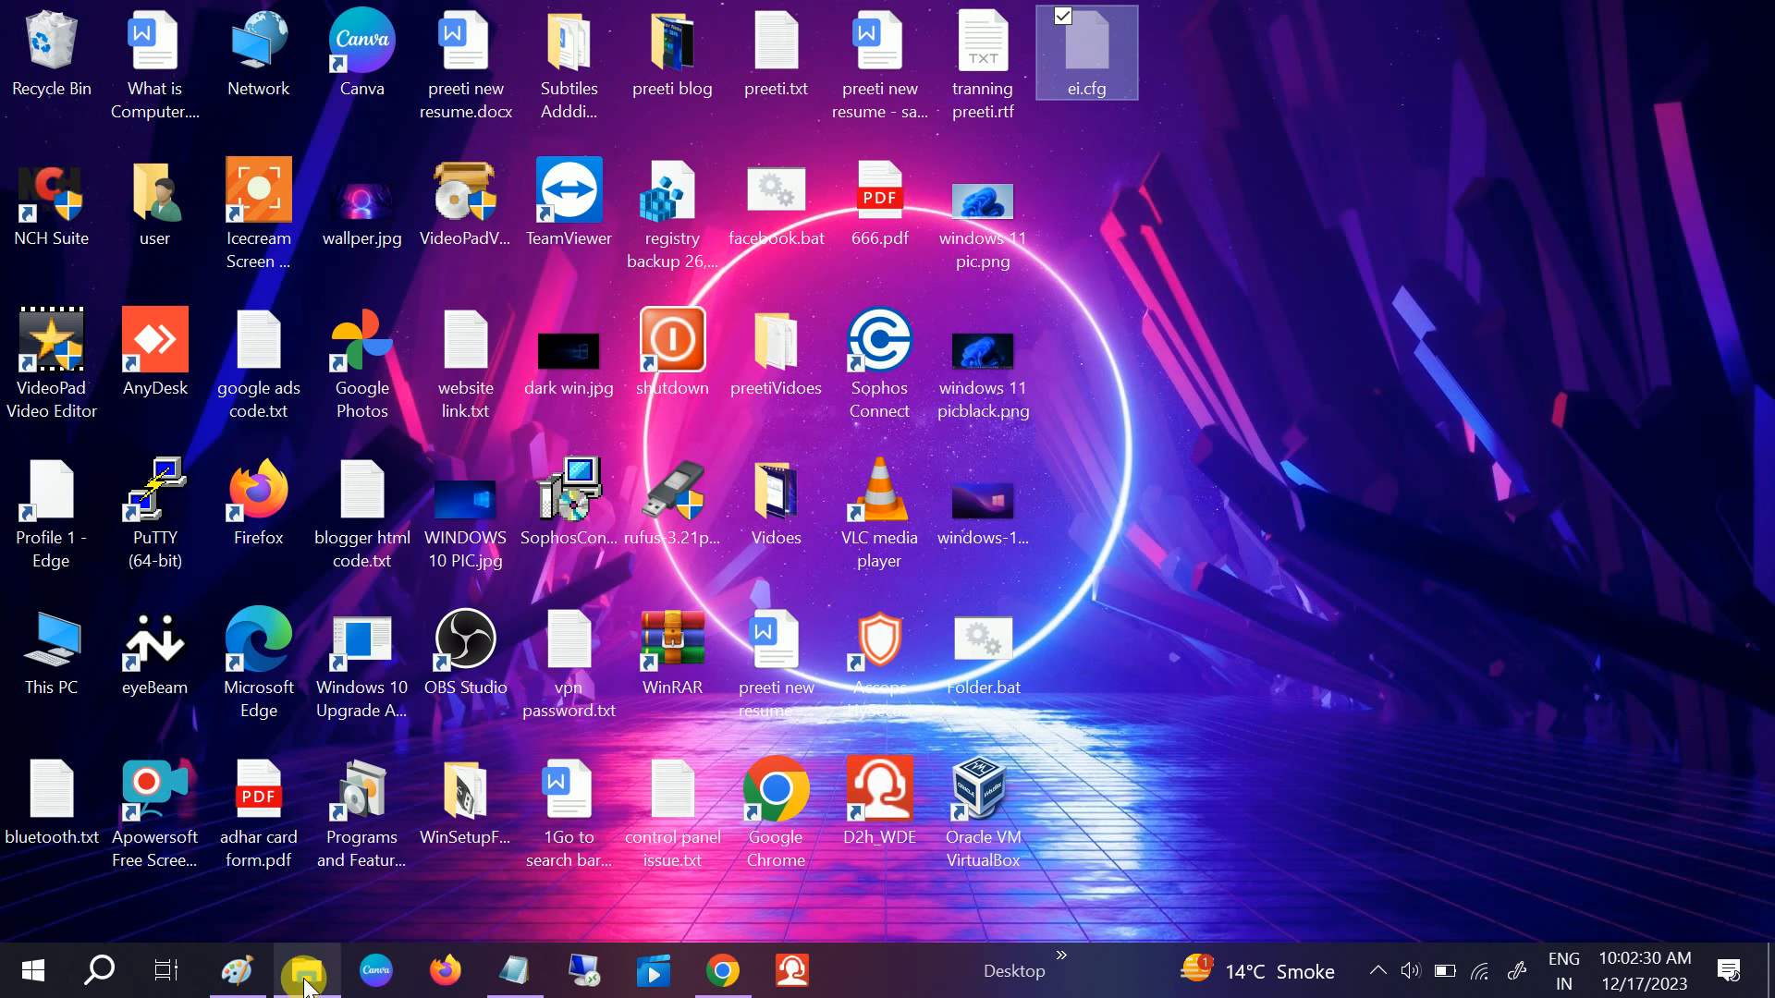
left_click(305, 971)
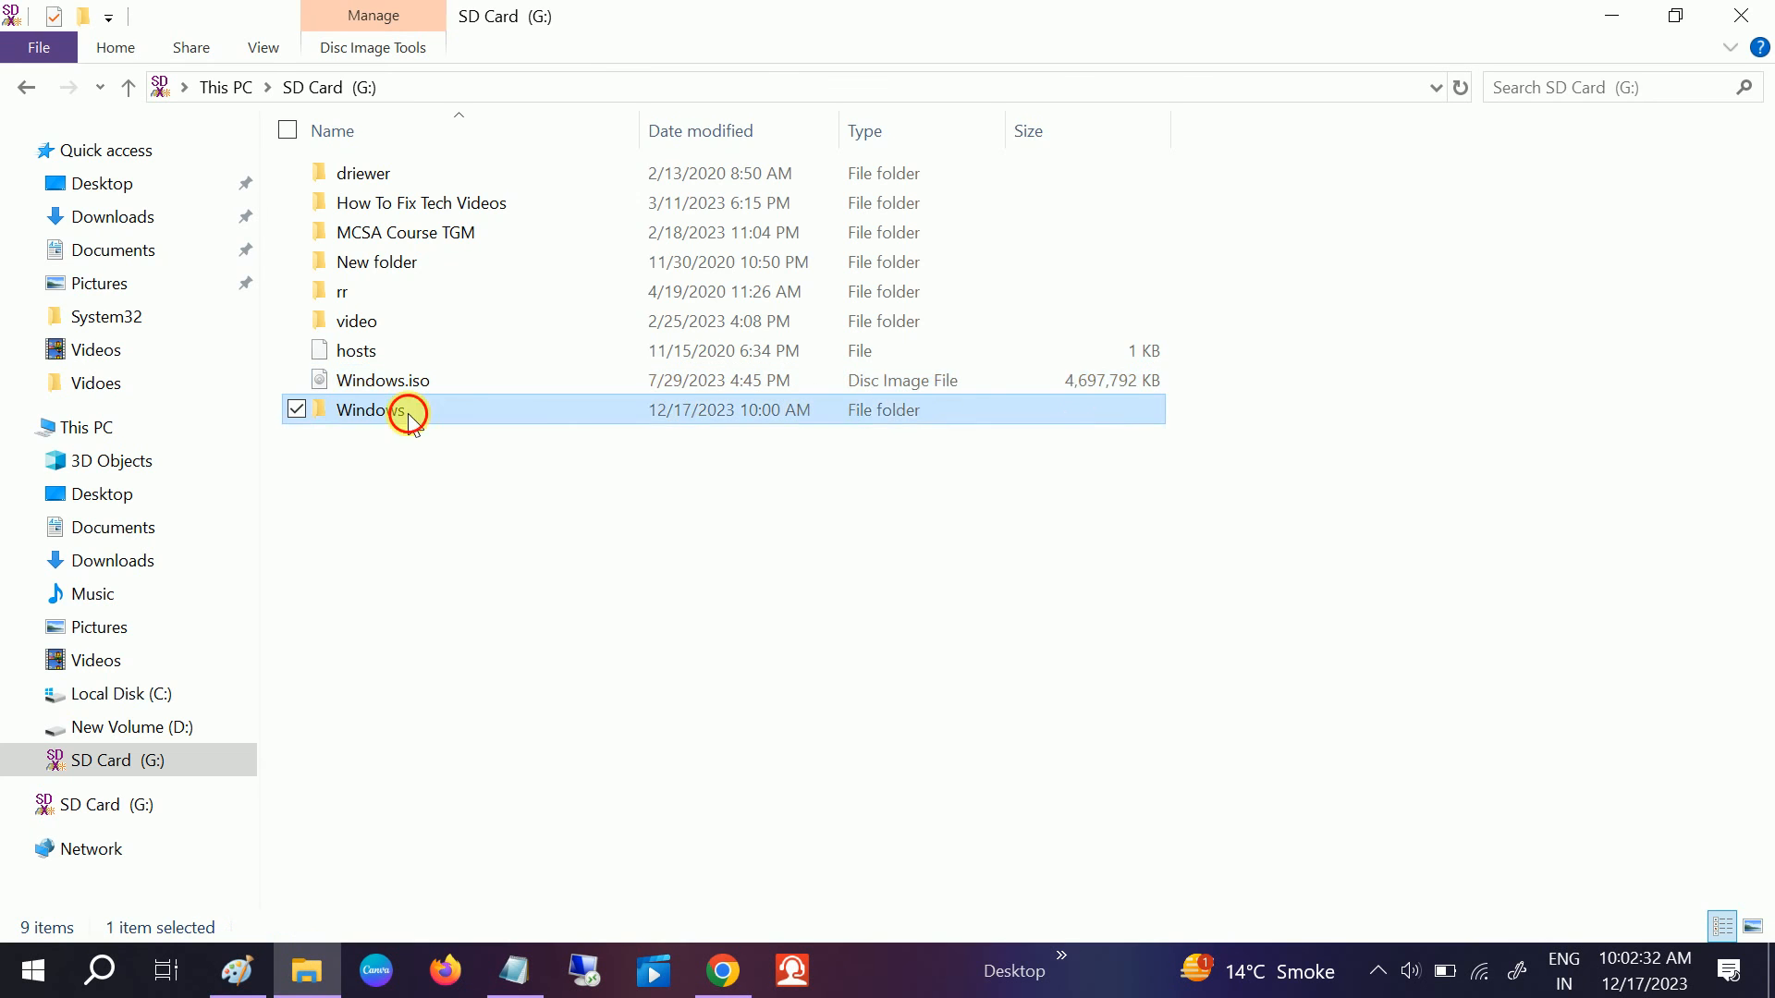
Step: Paste ei.cfg into the SD card's Windows\sources folder
double_click(366, 410)
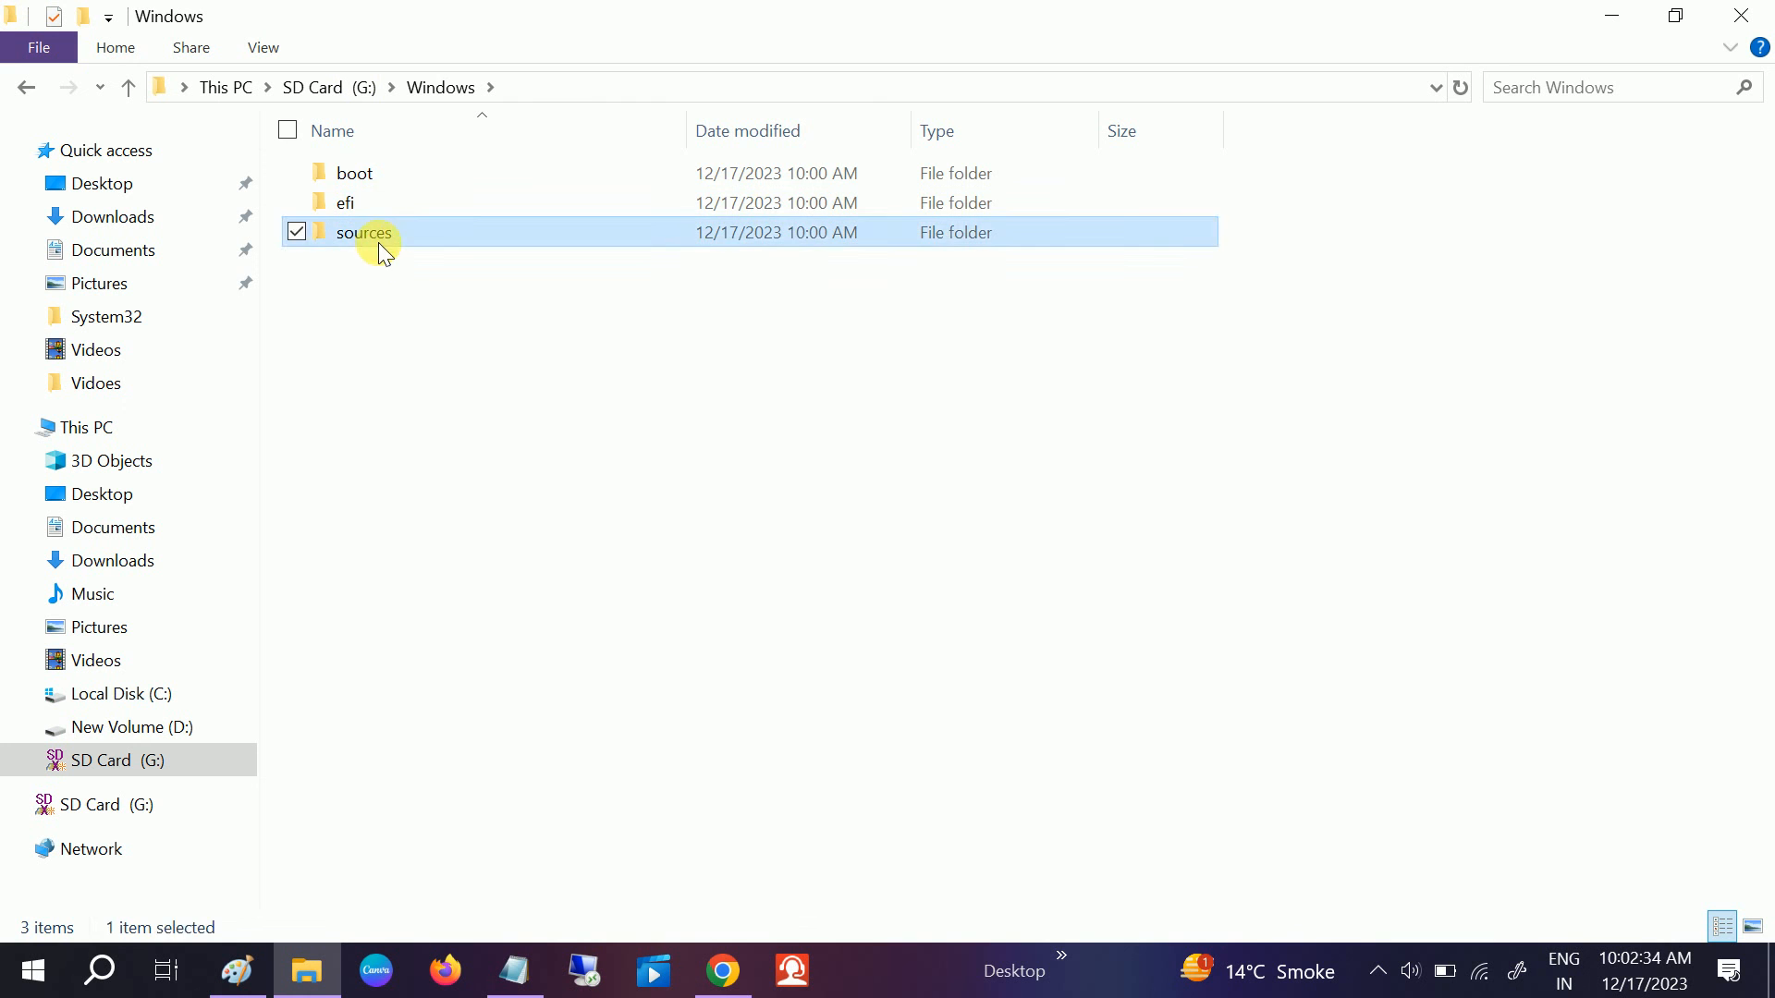
double_click(364, 233)
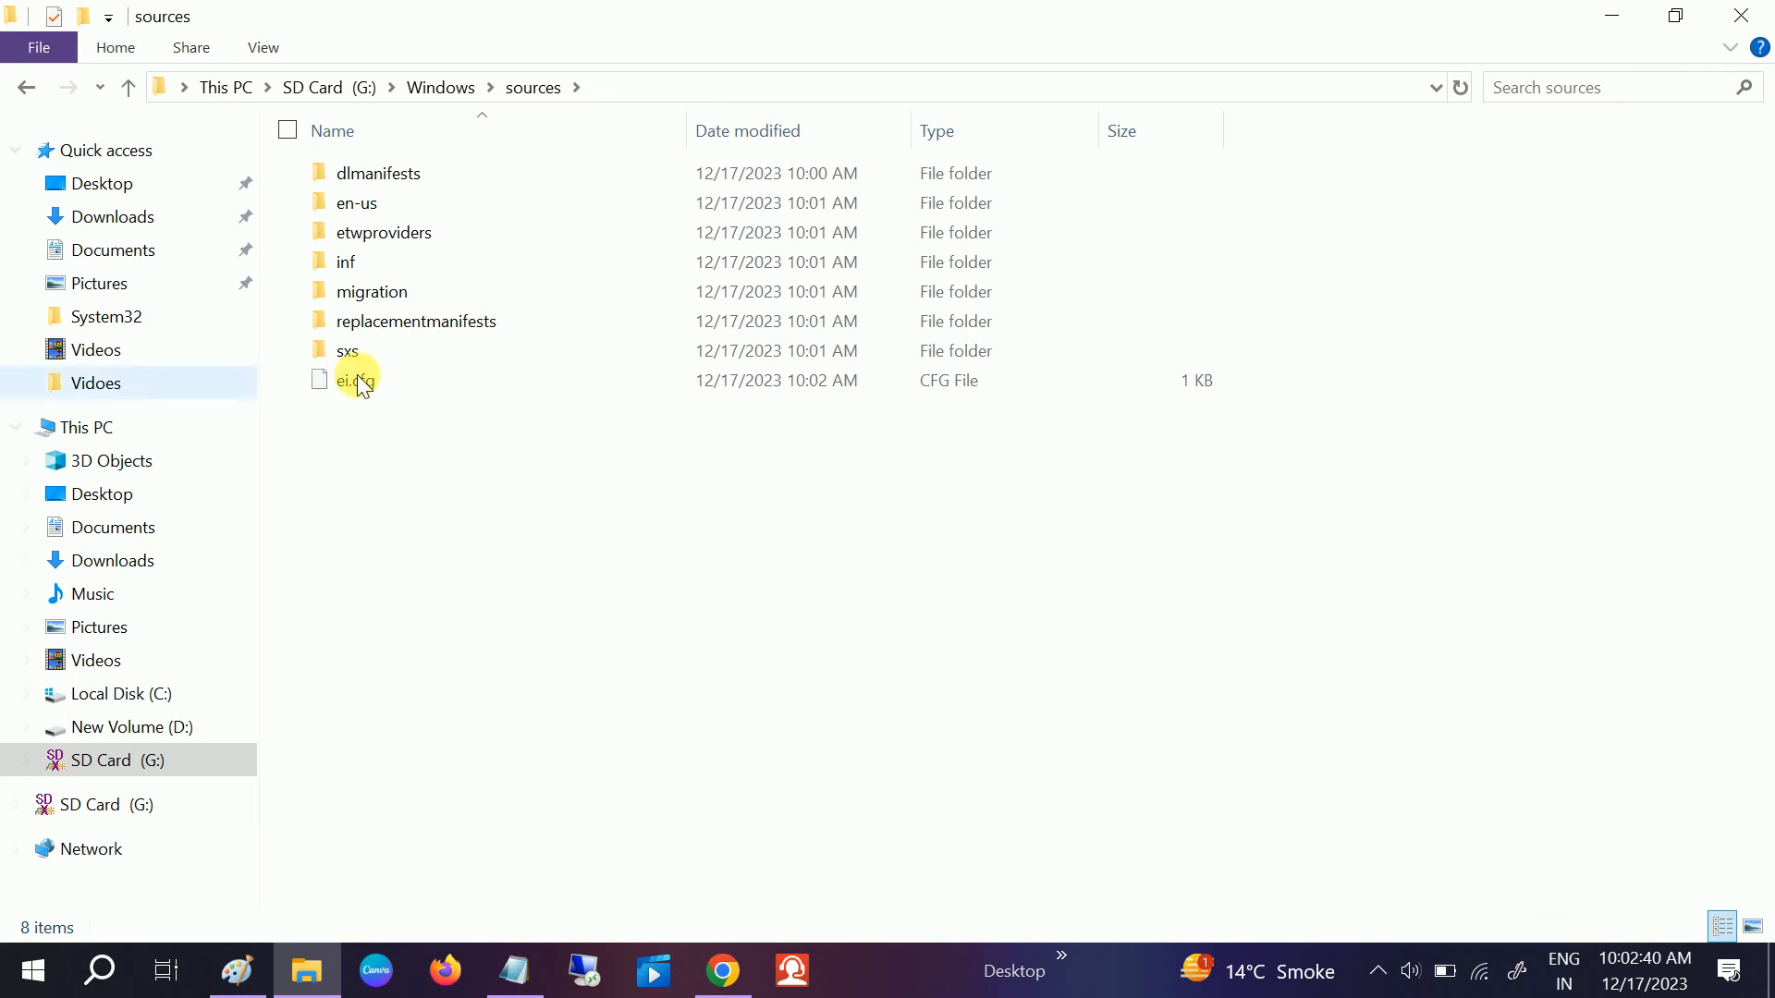
left_click(357, 381)
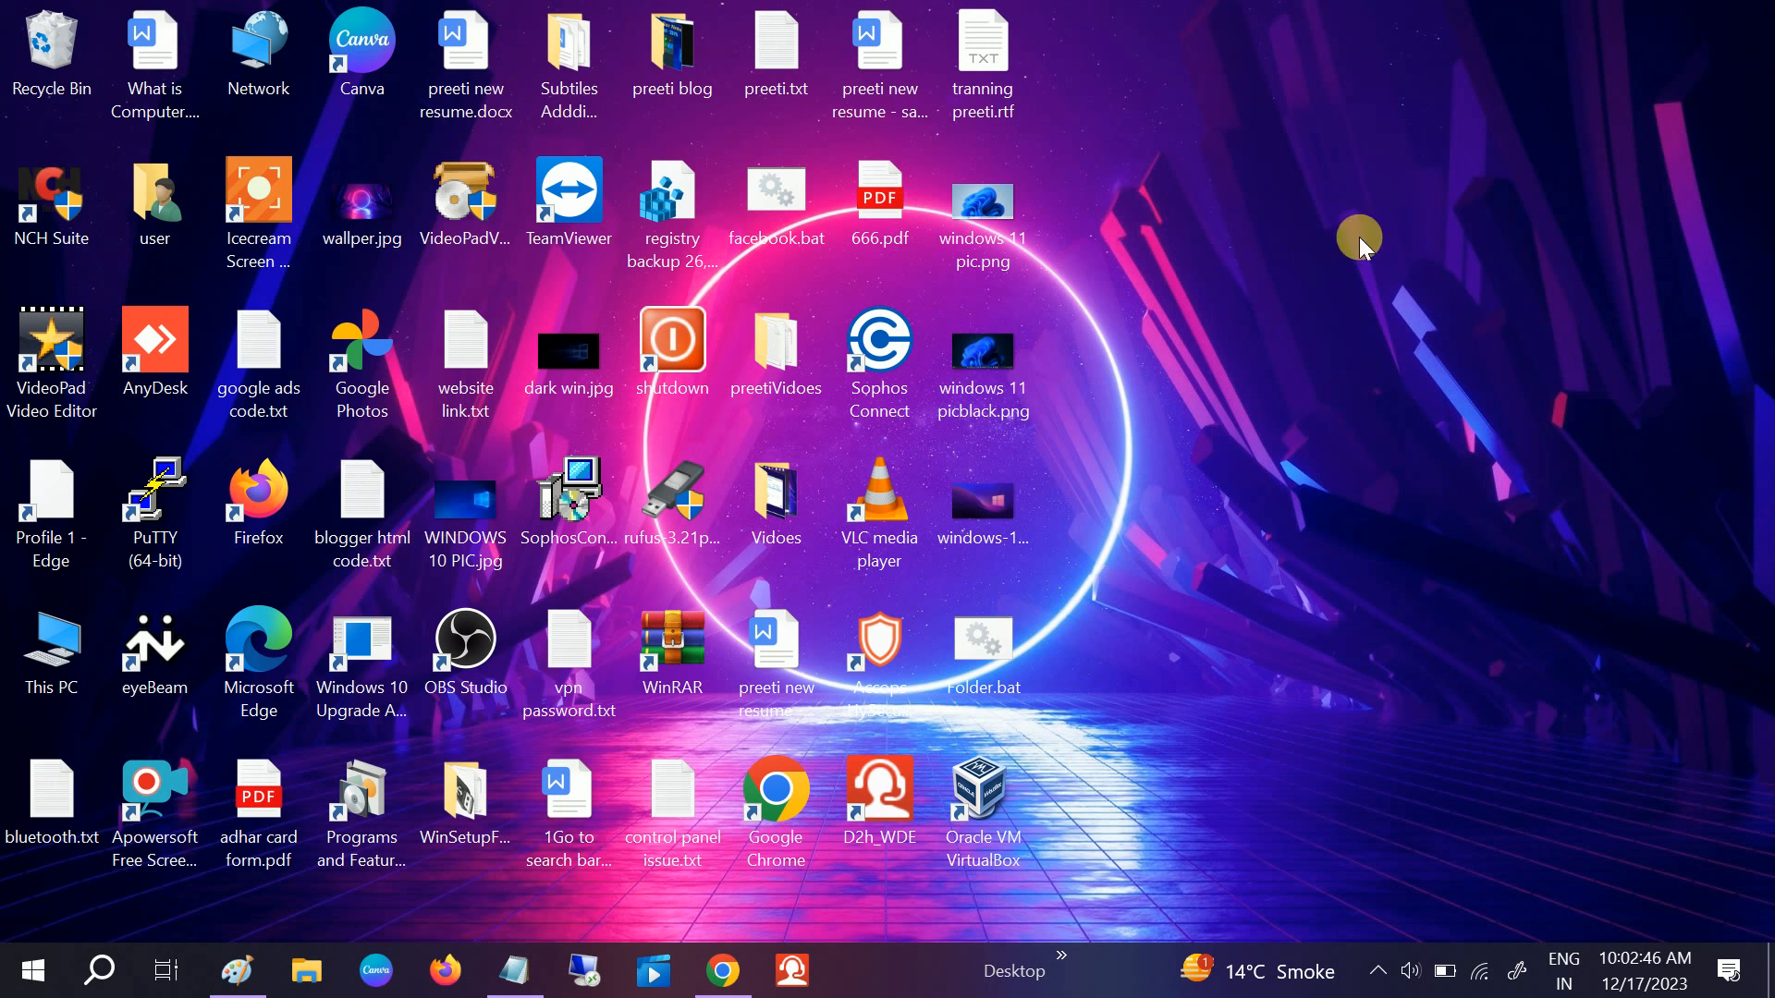
Step: Show the Start menu's Sleep, Shut down and Restart power choices
left_click(31, 971)
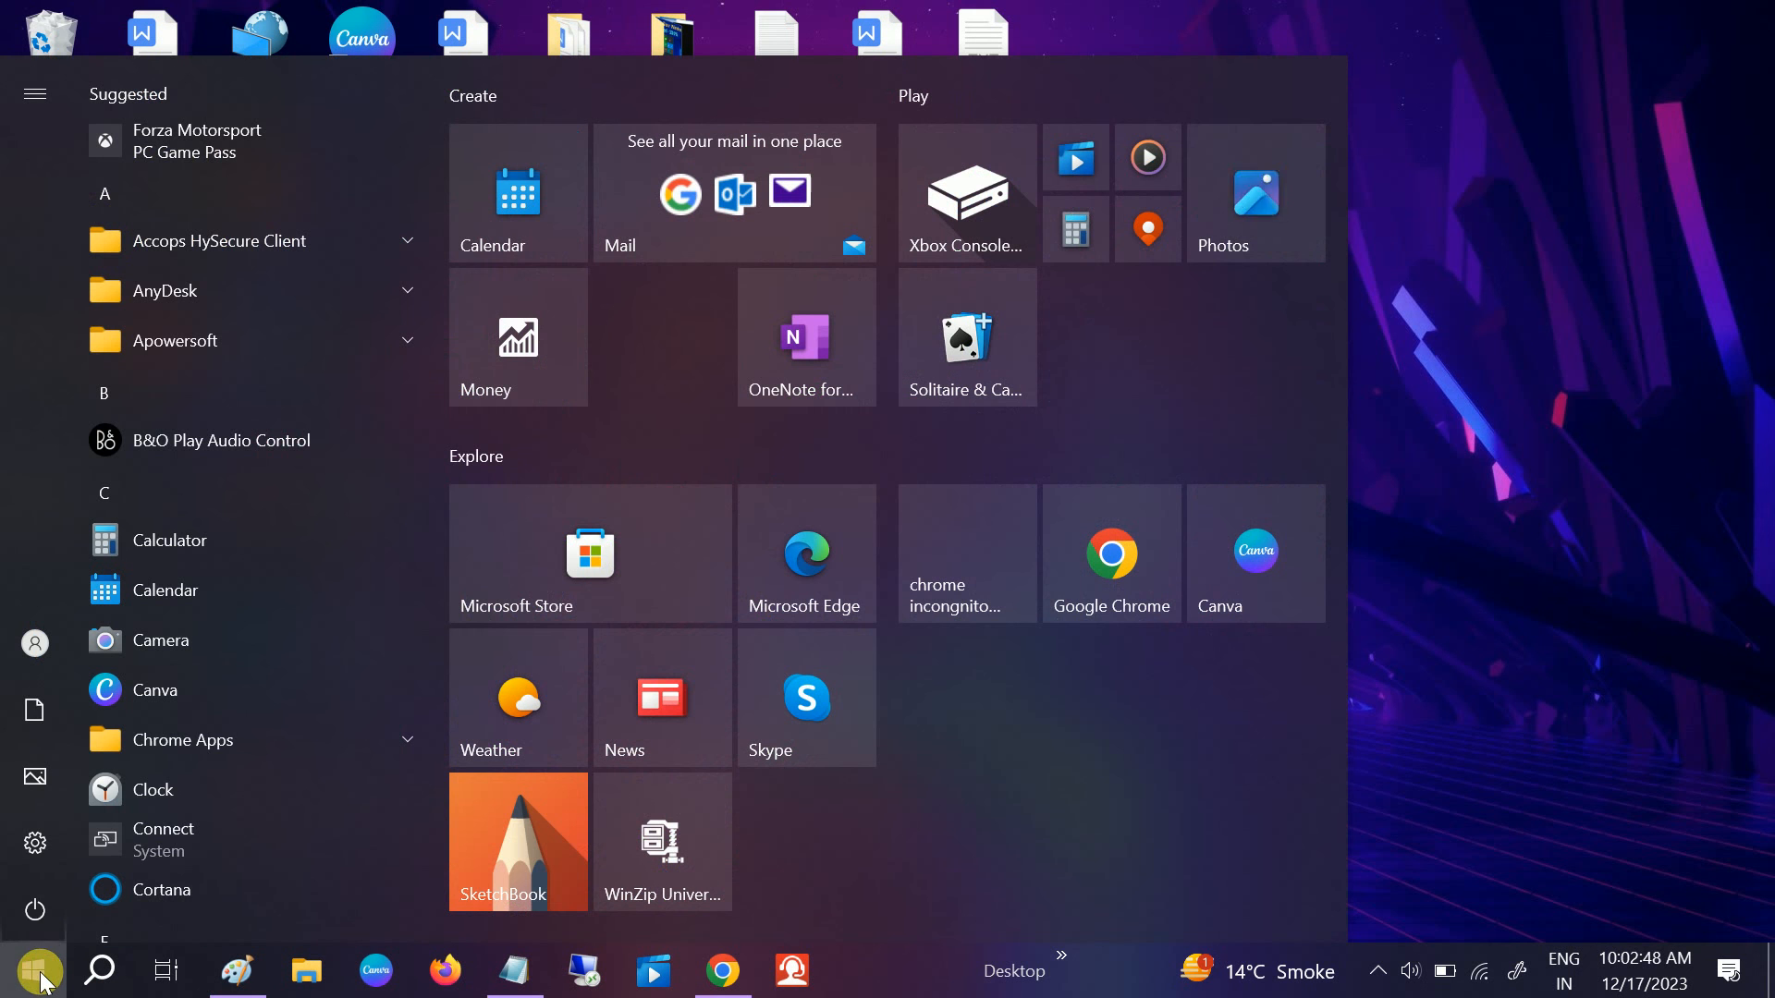
left_click(35, 911)
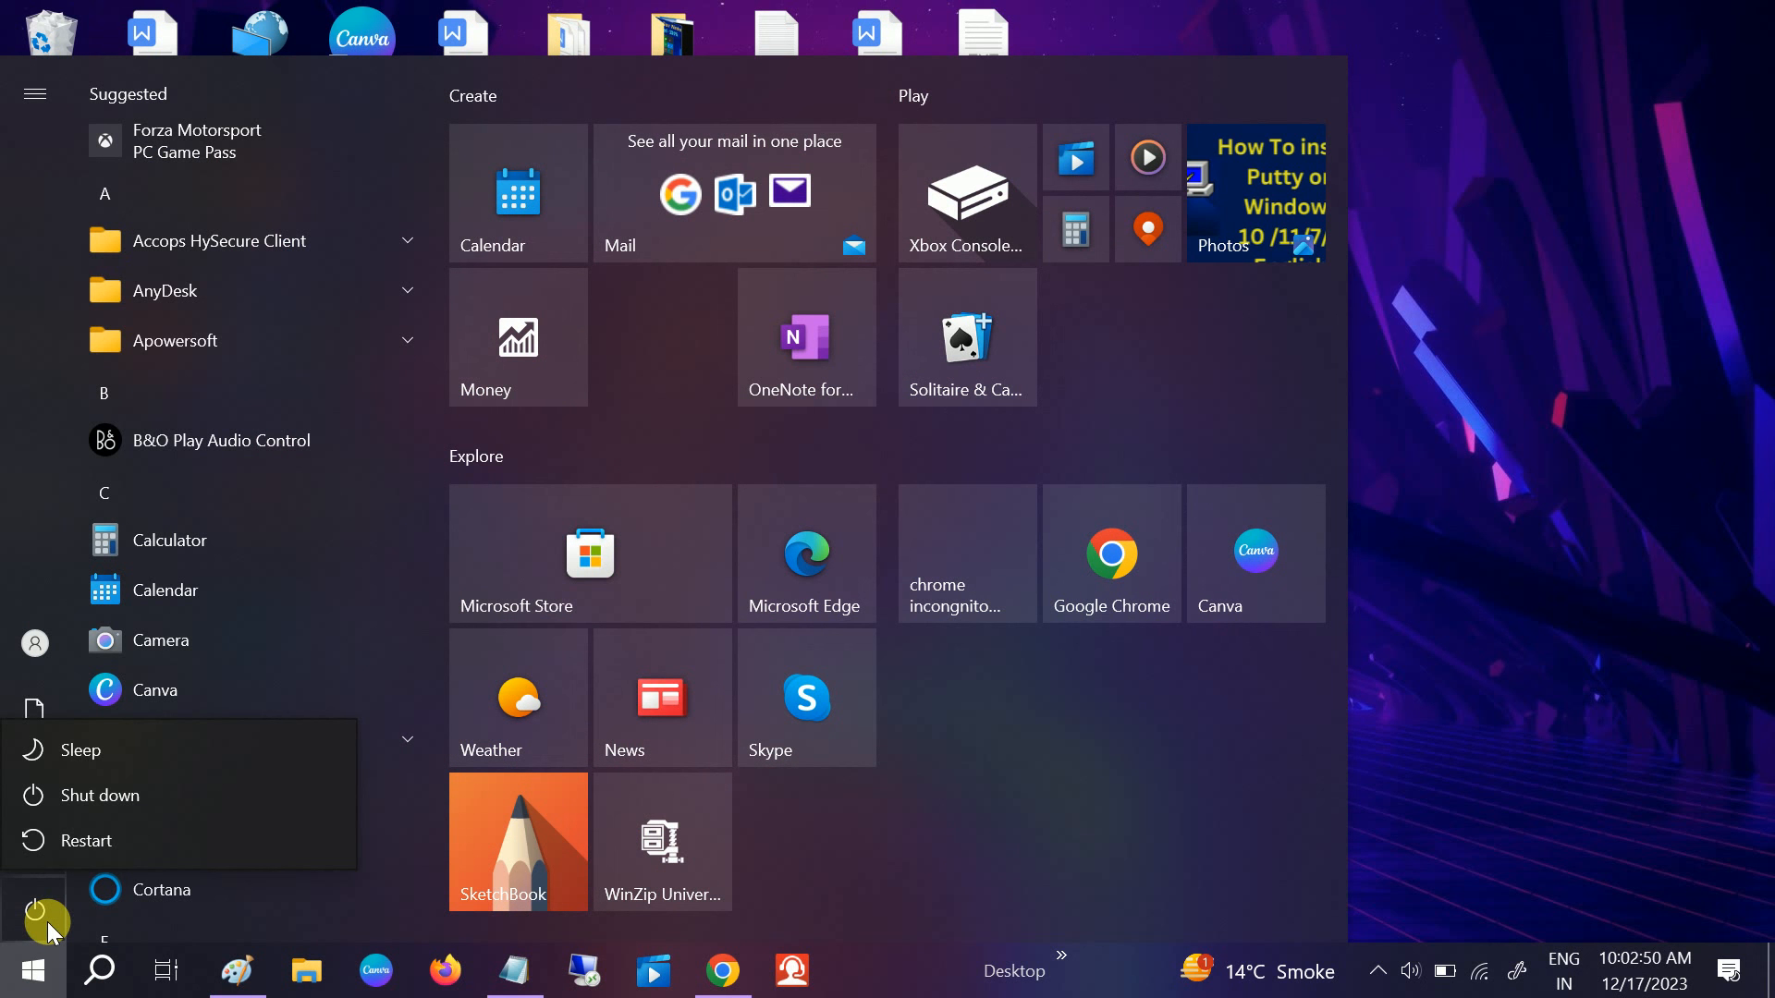
mouse_move(1480, 333)
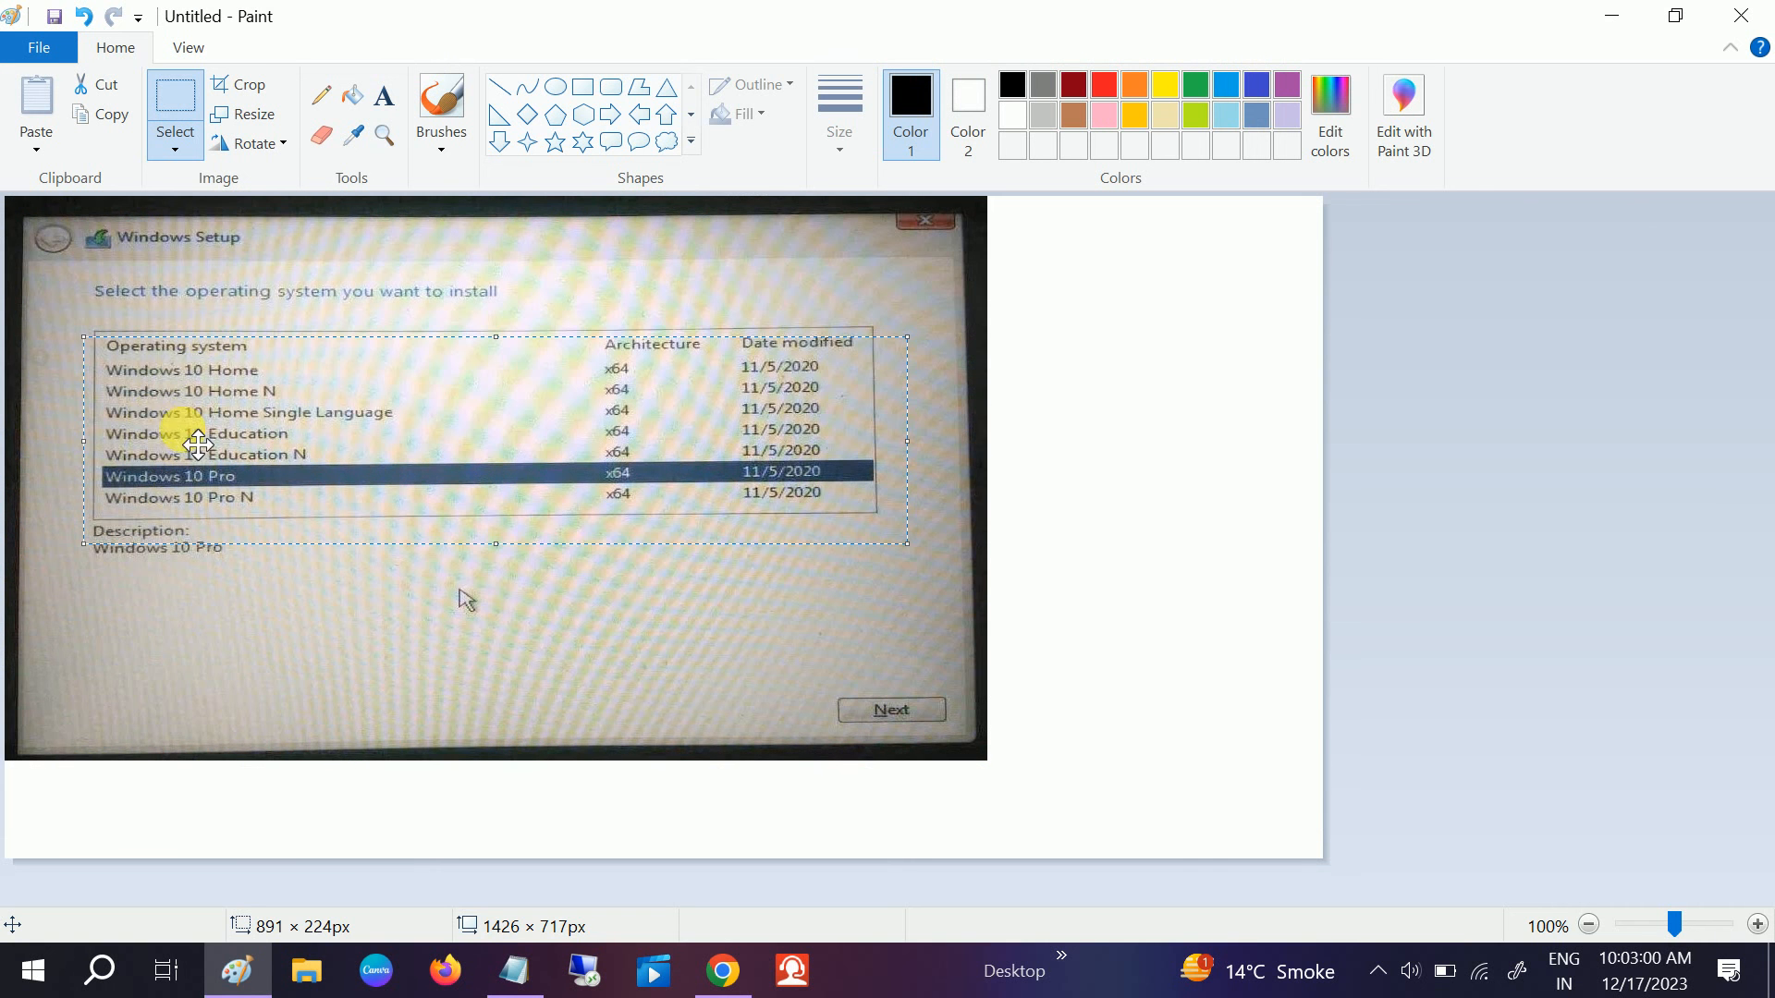
mouse_move(181, 612)
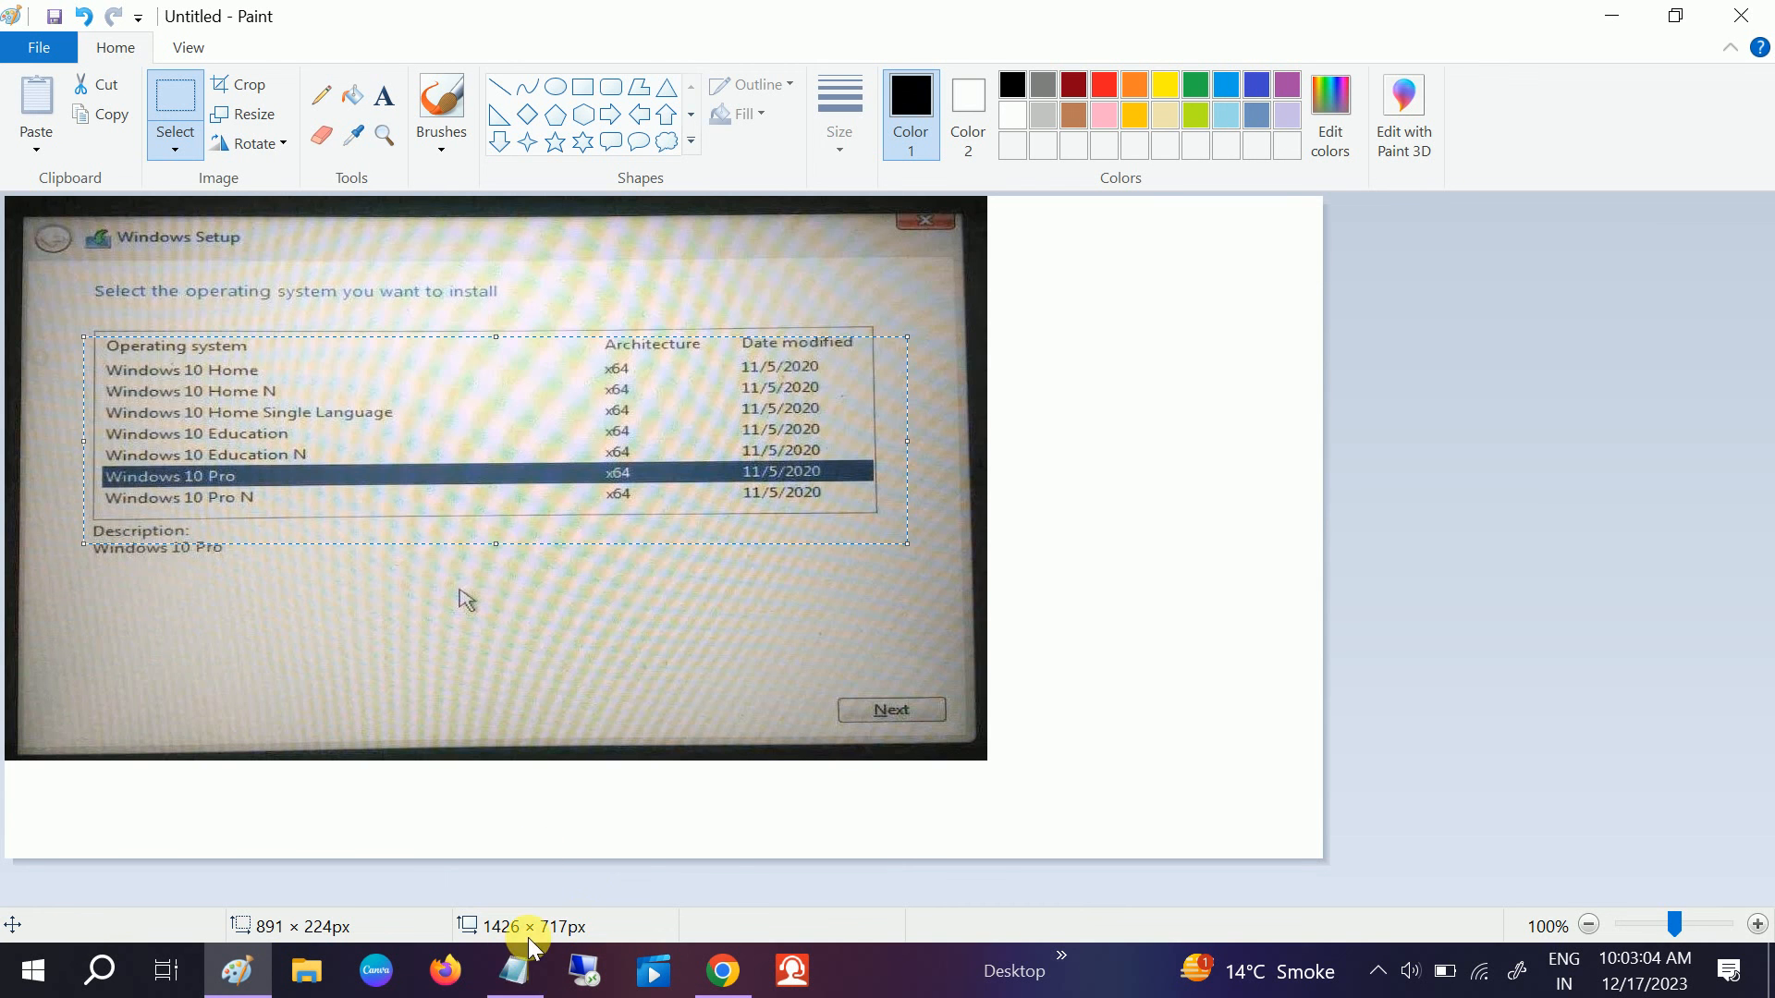
Step: Bring Notepad's ei.cfg text up briefly, then minimize it to show the desktop
left_click(514, 971)
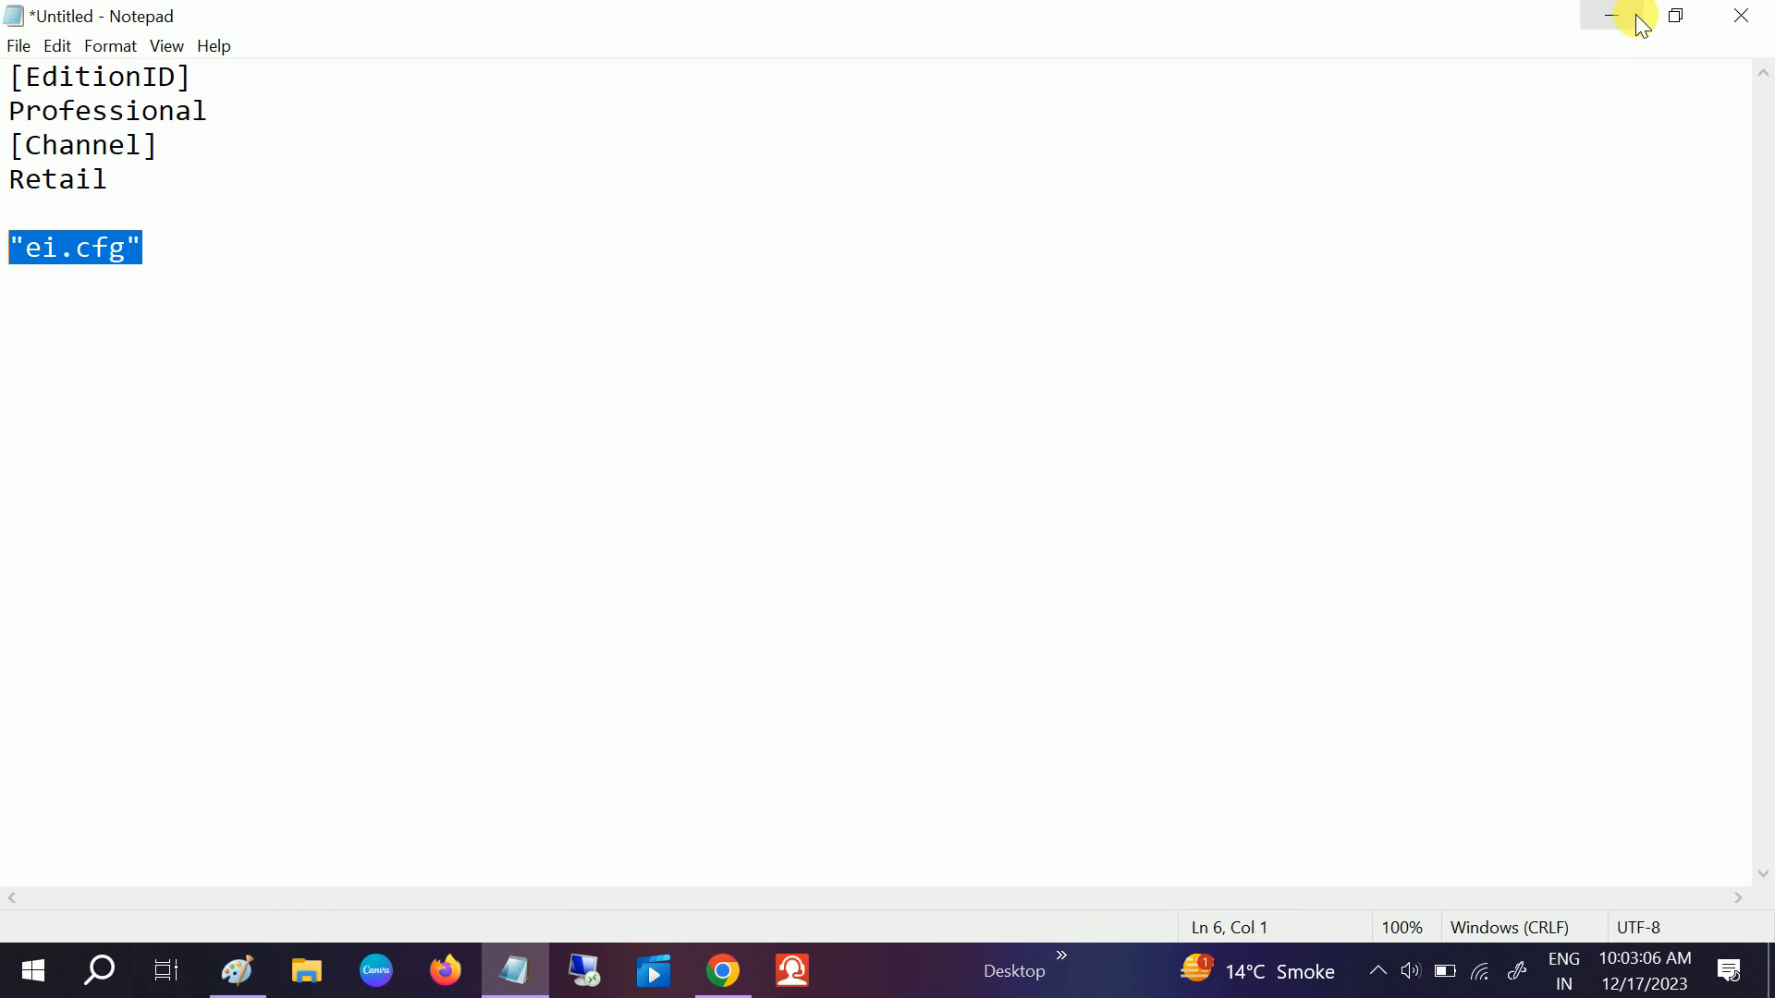
left_click(1610, 17)
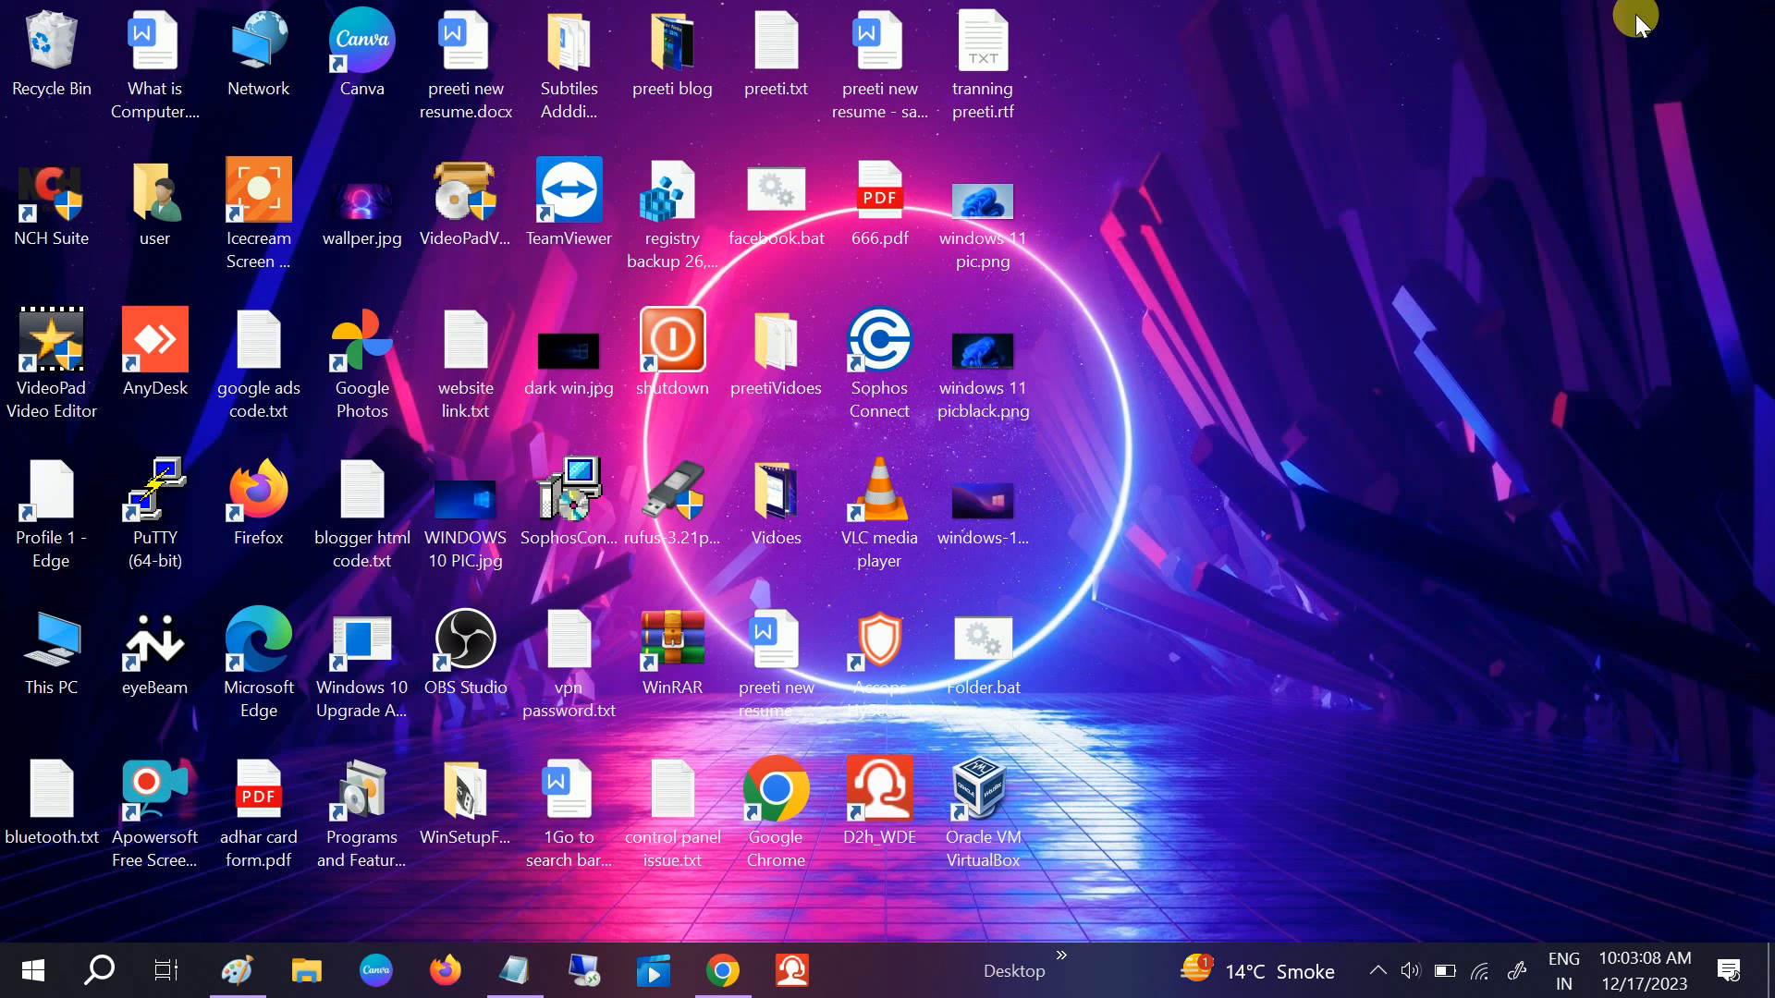
mouse_move(1254, 506)
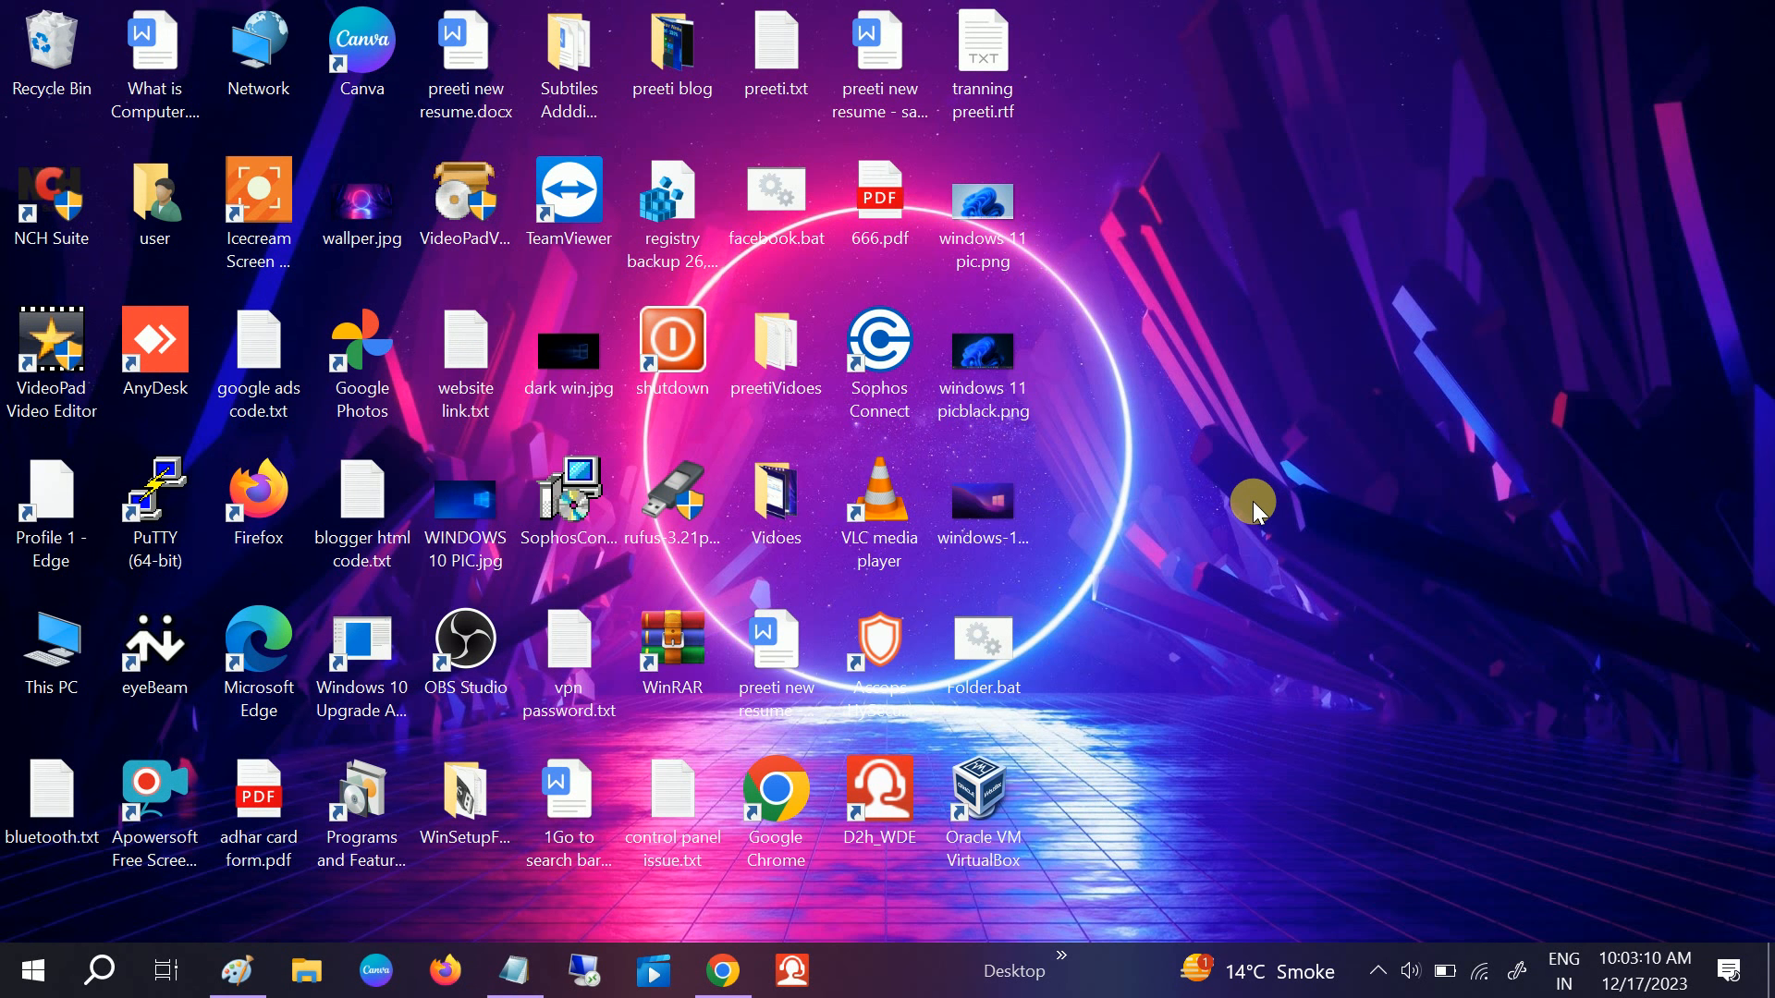